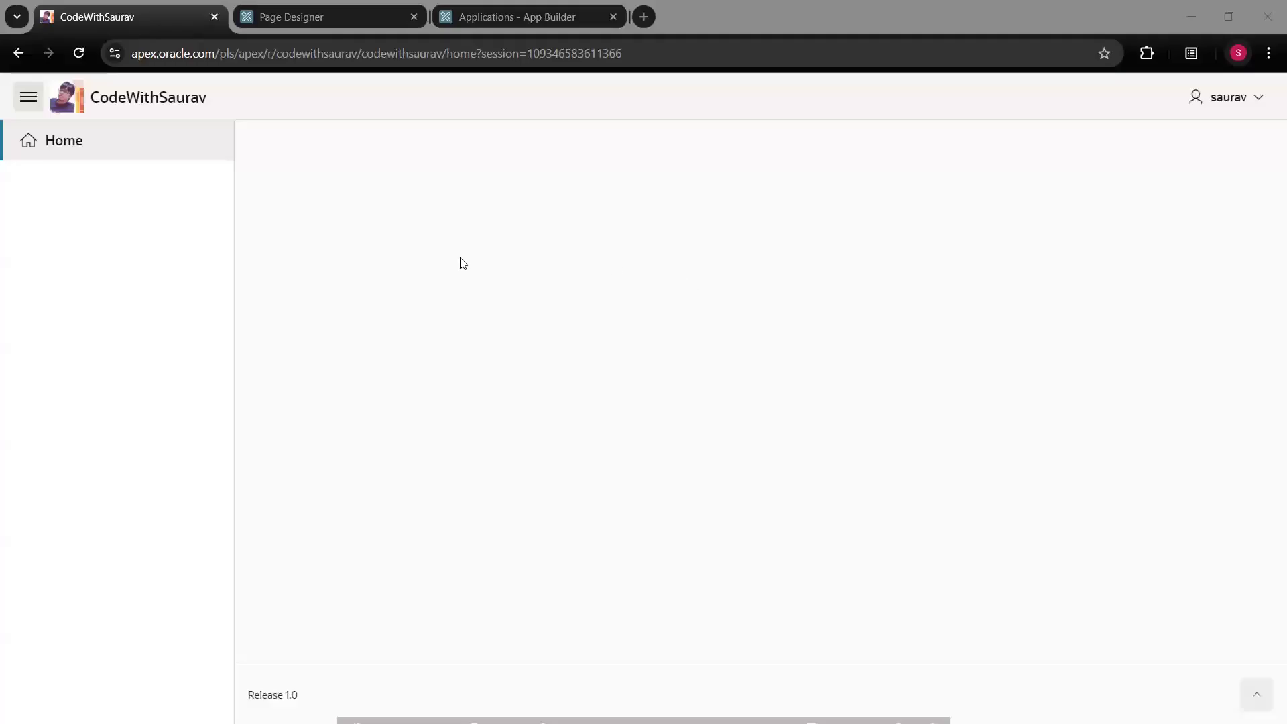
mouse_move(380, 300)
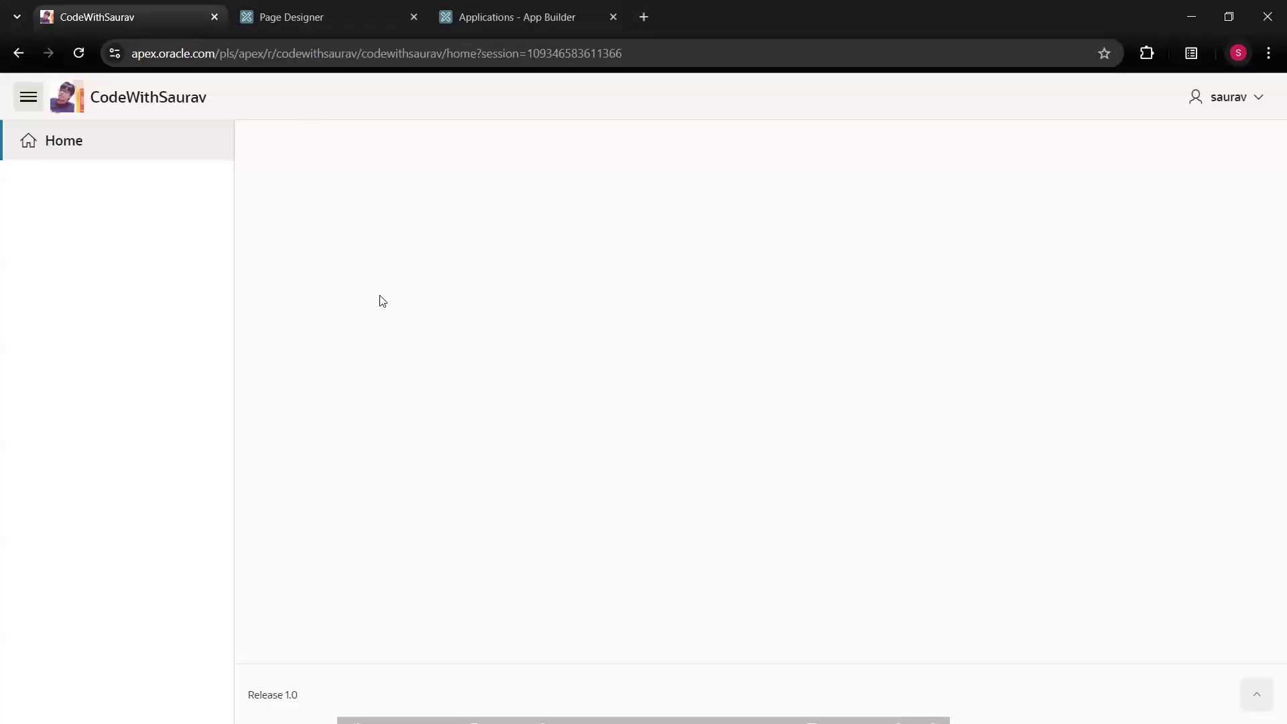
mouse_move(441, 359)
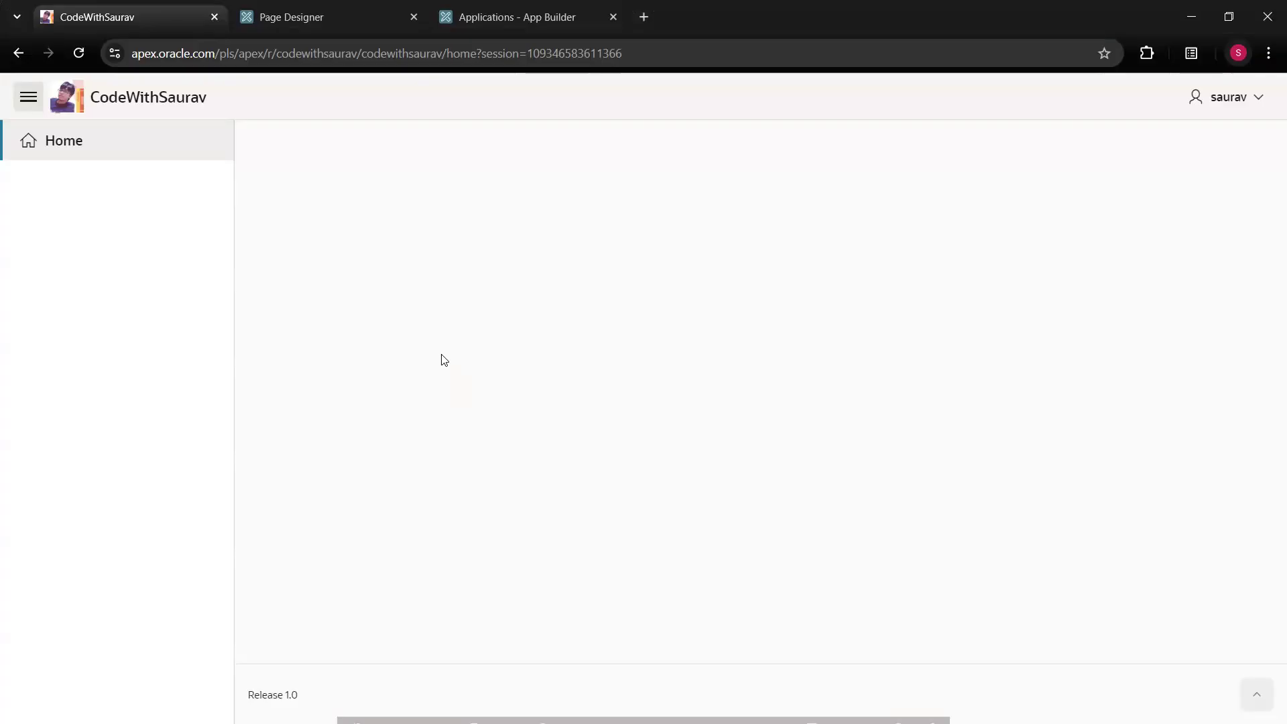
mouse_move(238, 205)
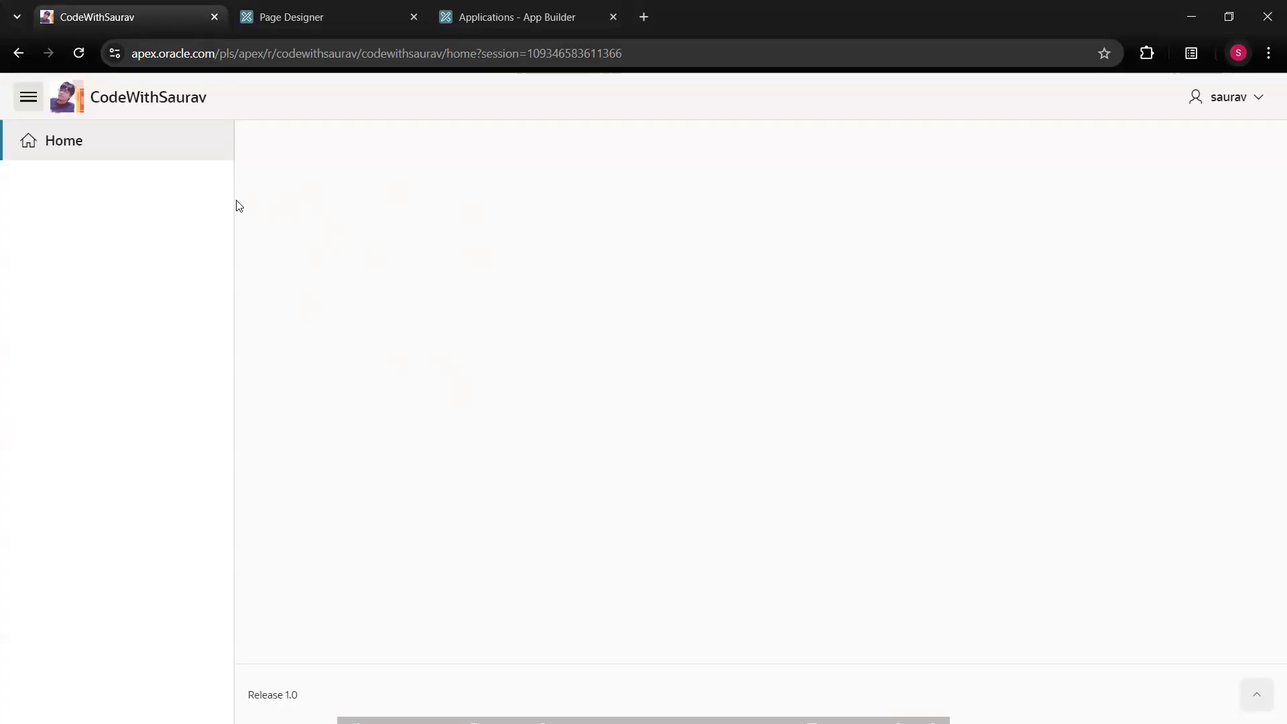
mouse_move(477, 381)
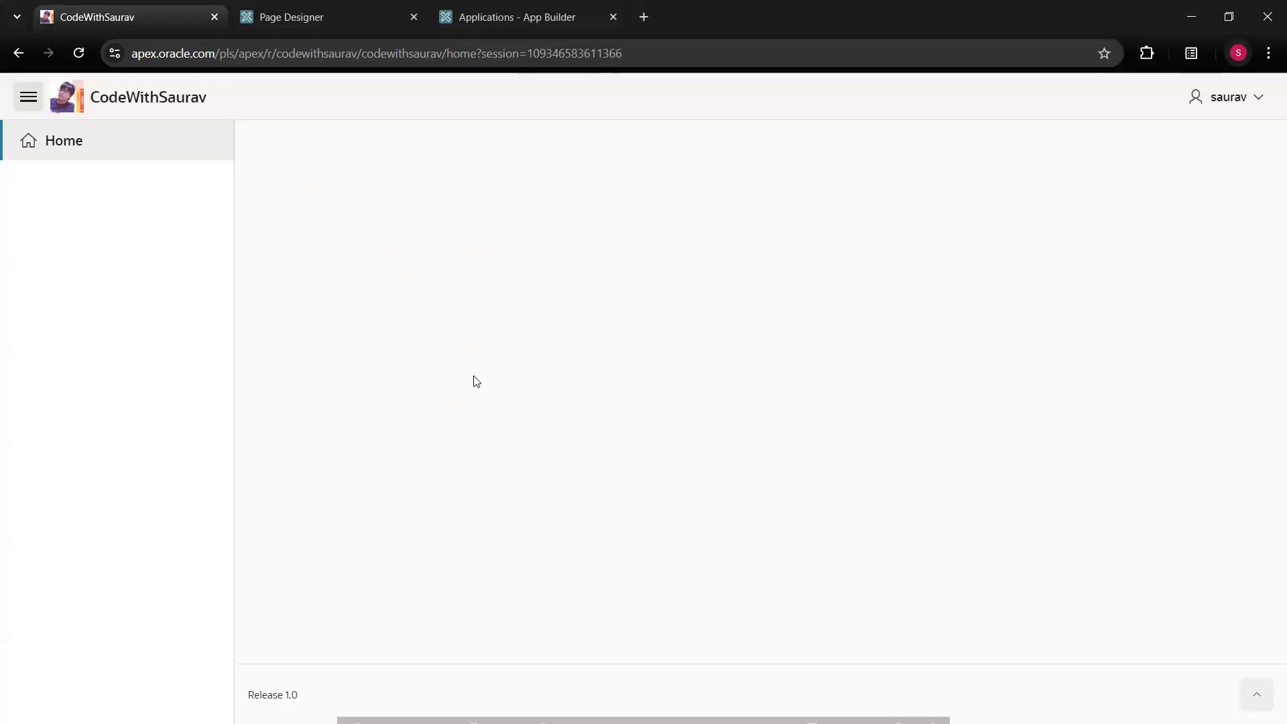
mouse_move(132, 202)
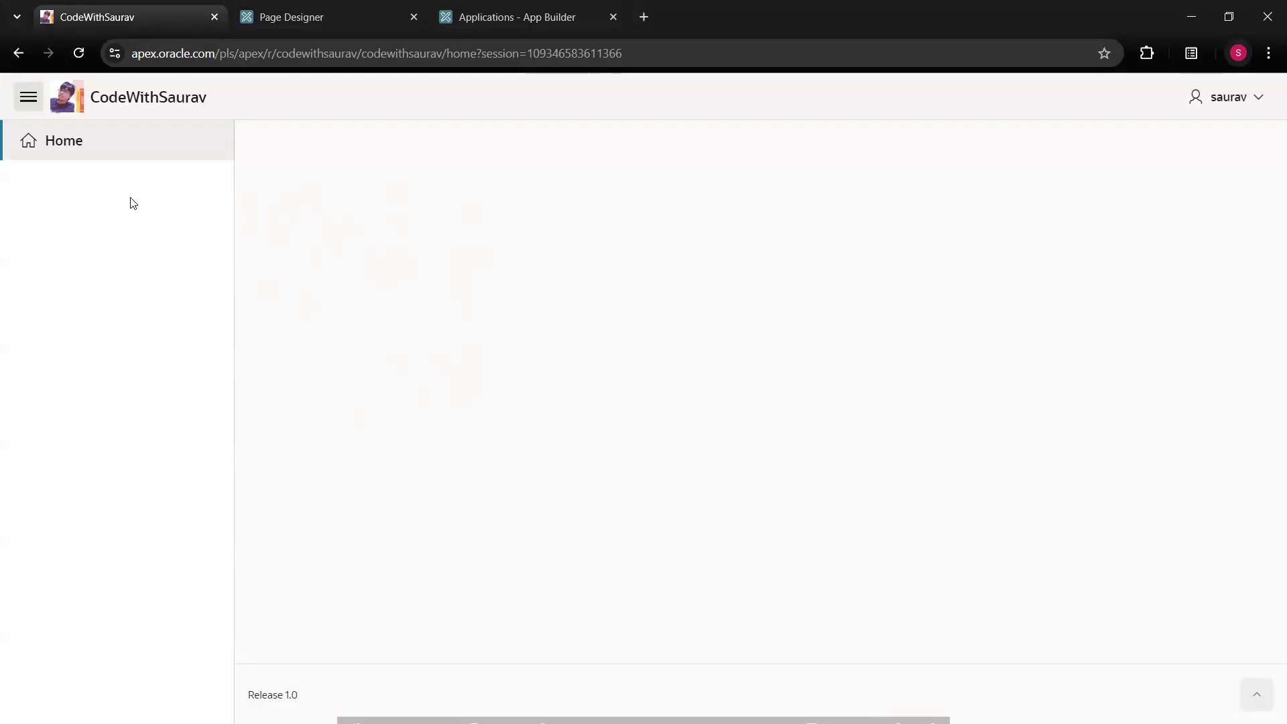
mouse_move(93, 168)
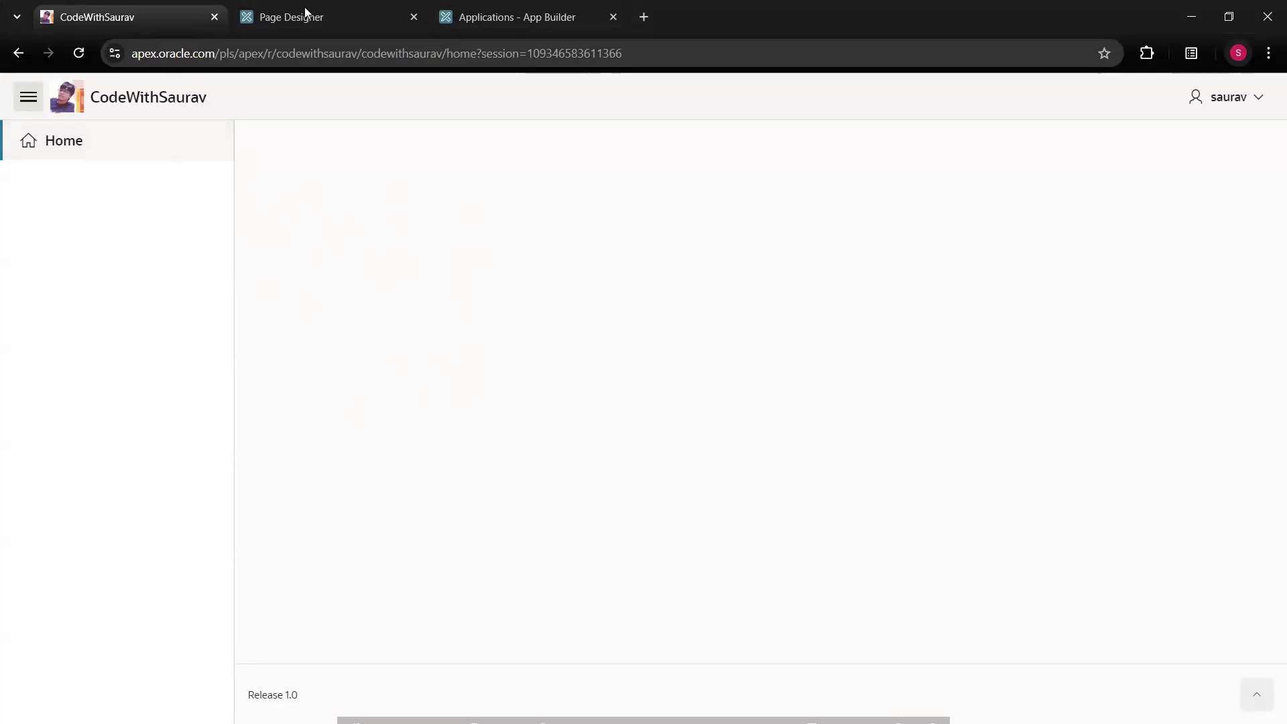
Return to the workspace home and open the CodeWithSaurav application's page list
click(289, 16)
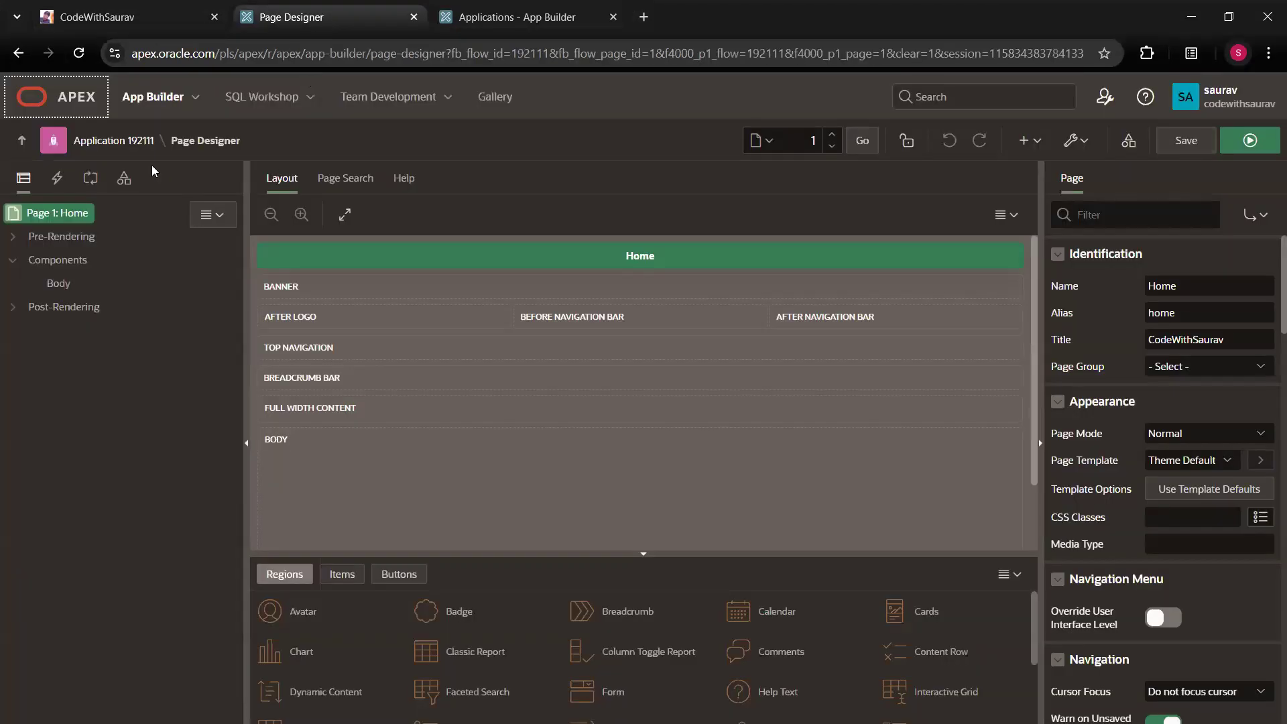
click(1039, 140)
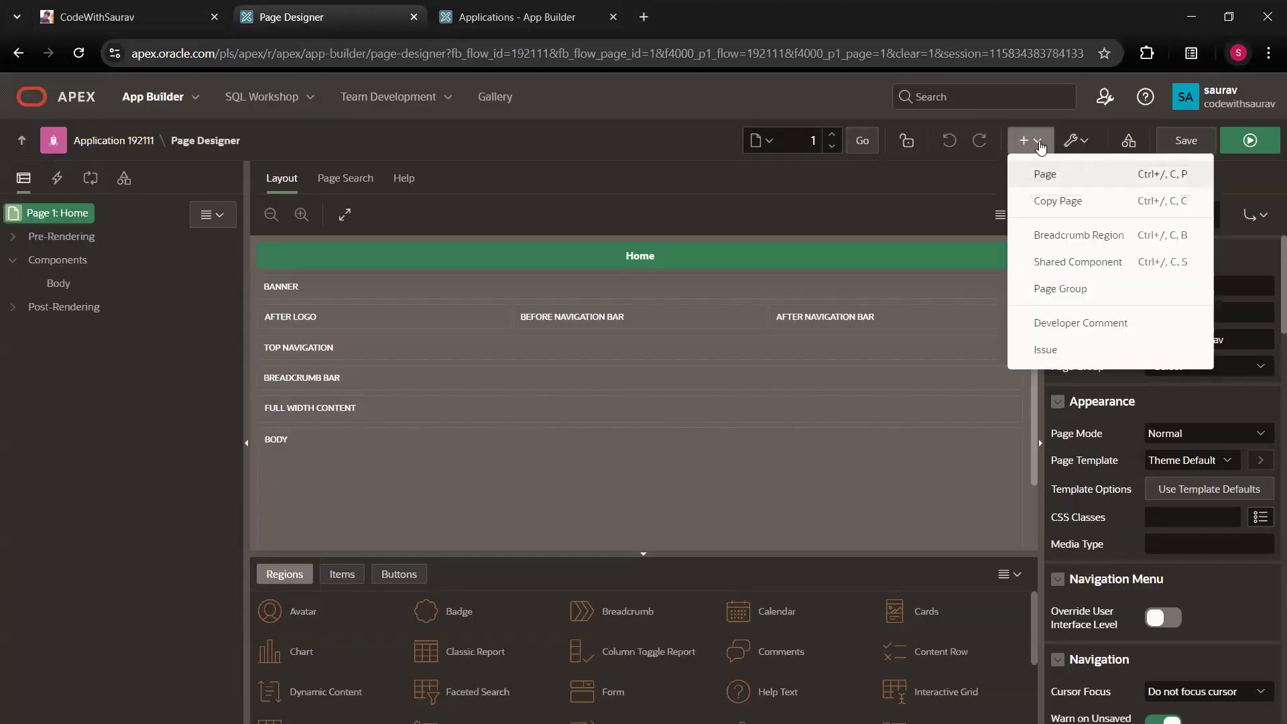
mouse_move(73, 132)
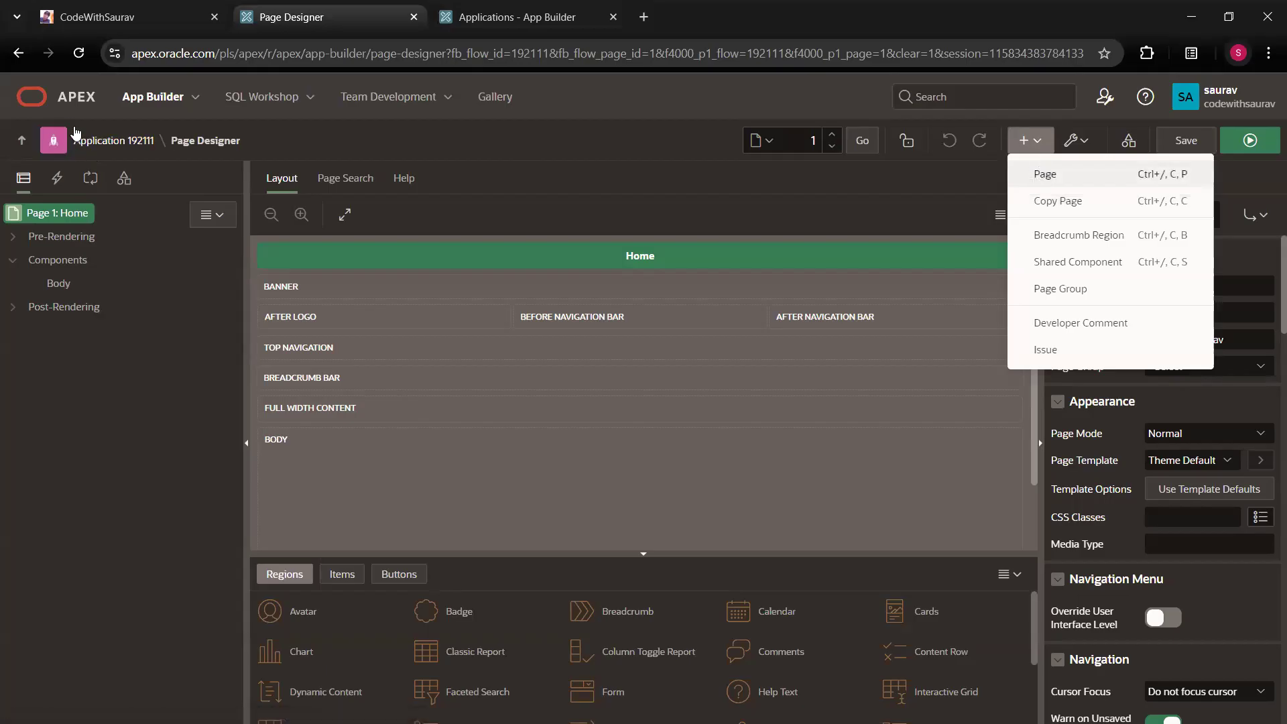
click(1047, 173)
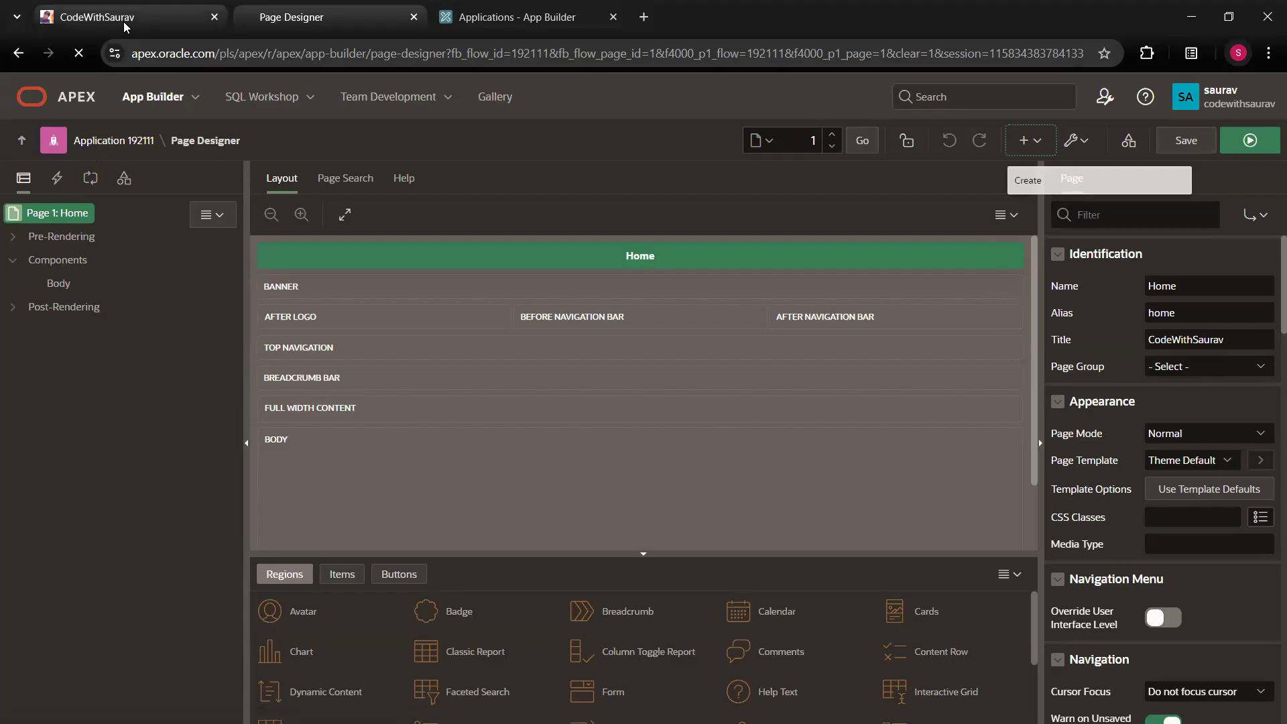
click(1248, 140)
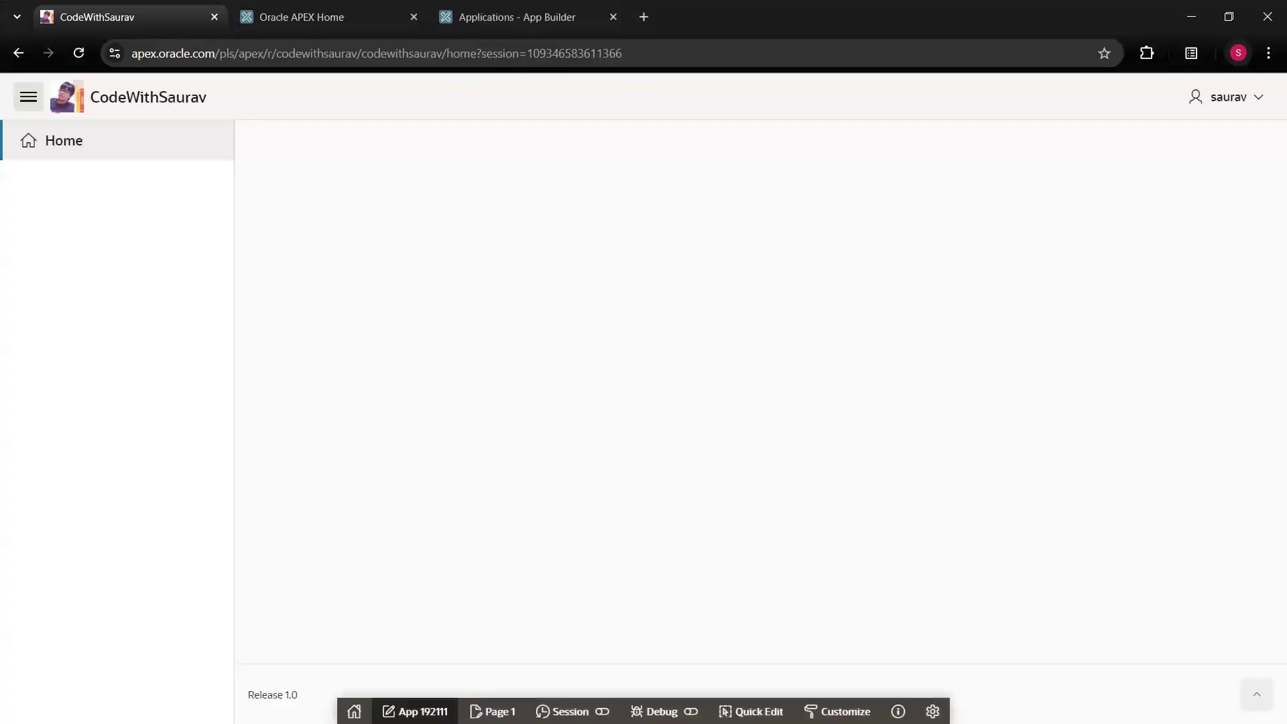
click(301, 16)
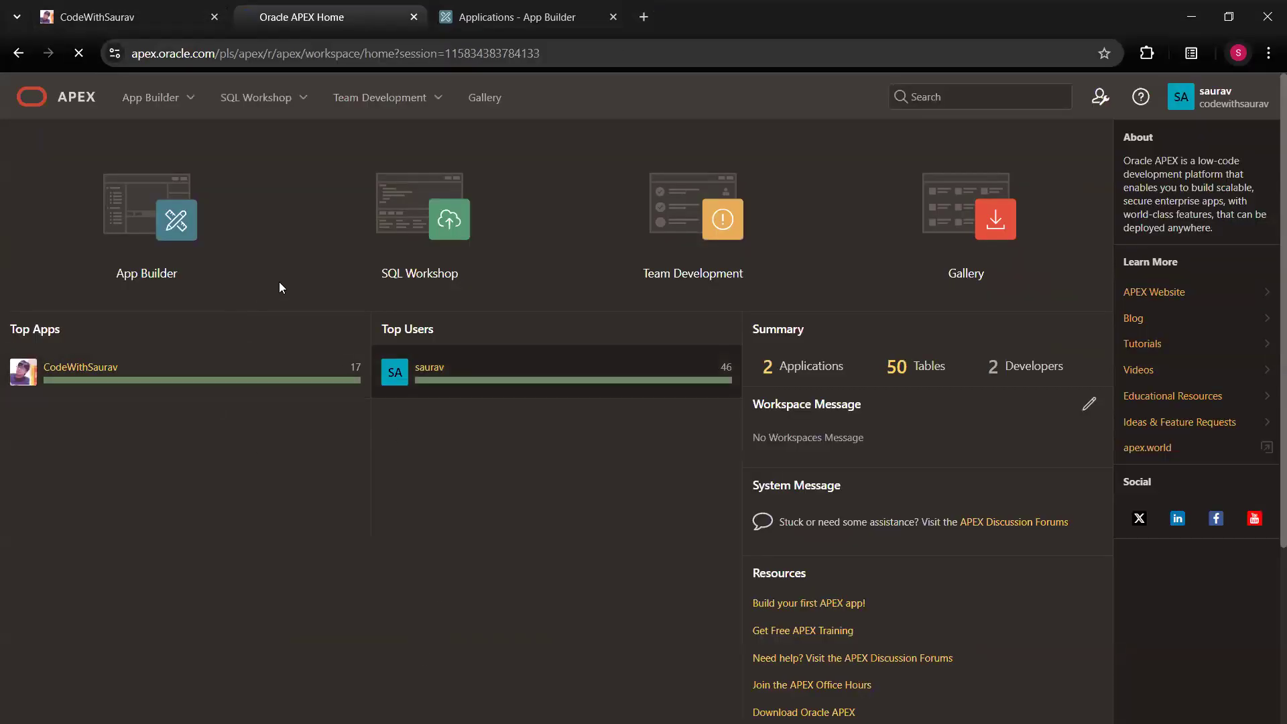
click(79, 367)
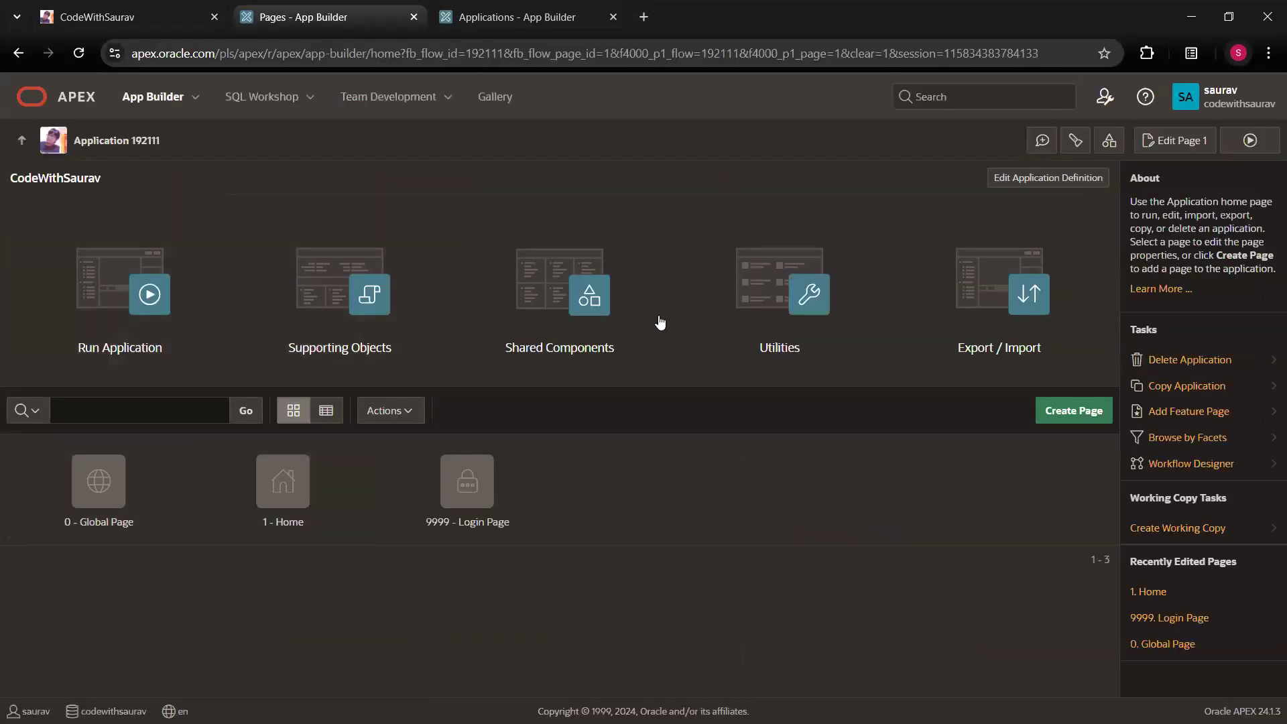
mouse_move(1053, 387)
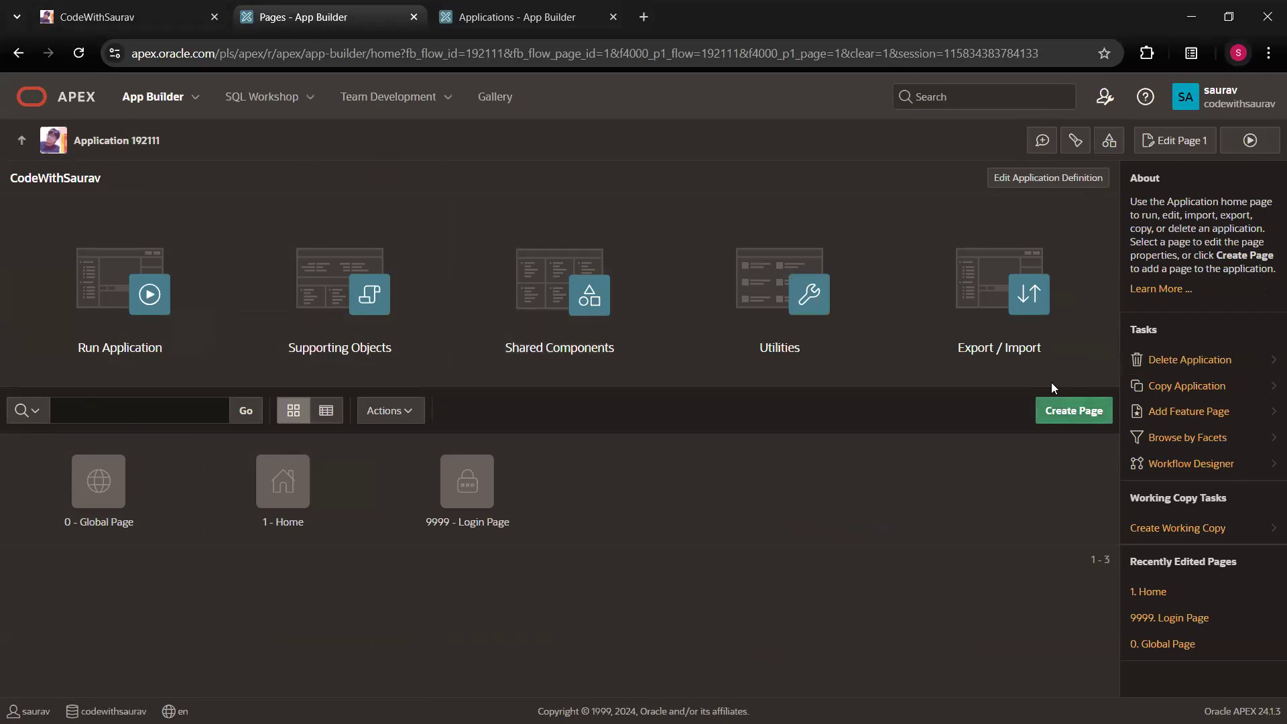
mouse_move(1060, 431)
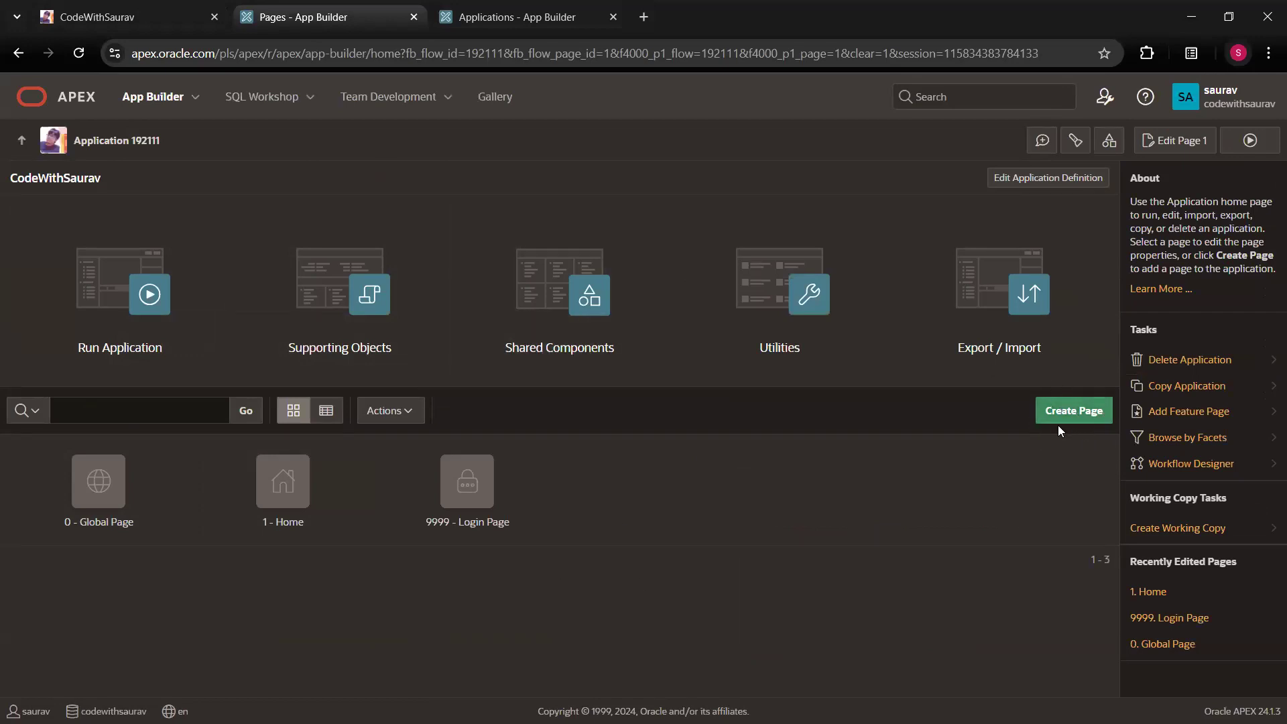
Launch Create Page, browse the component types, and keep Blank Page
click(1072, 411)
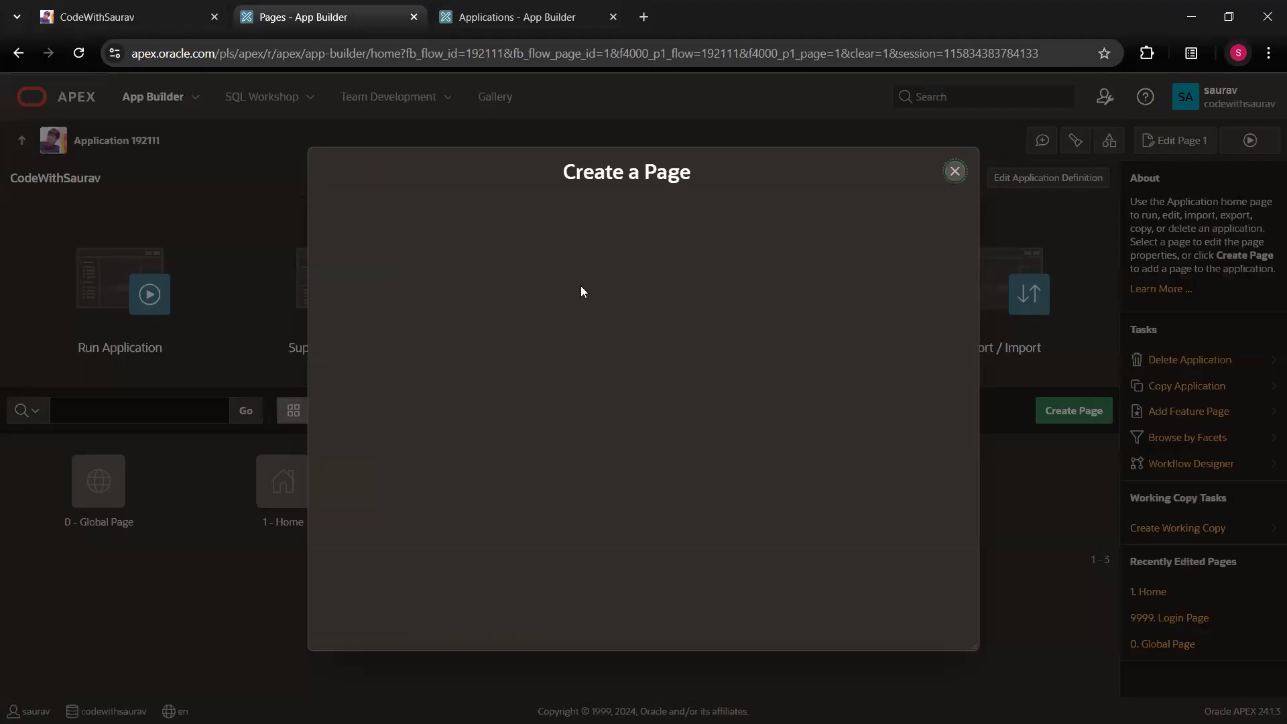
mouse_move(435, 318)
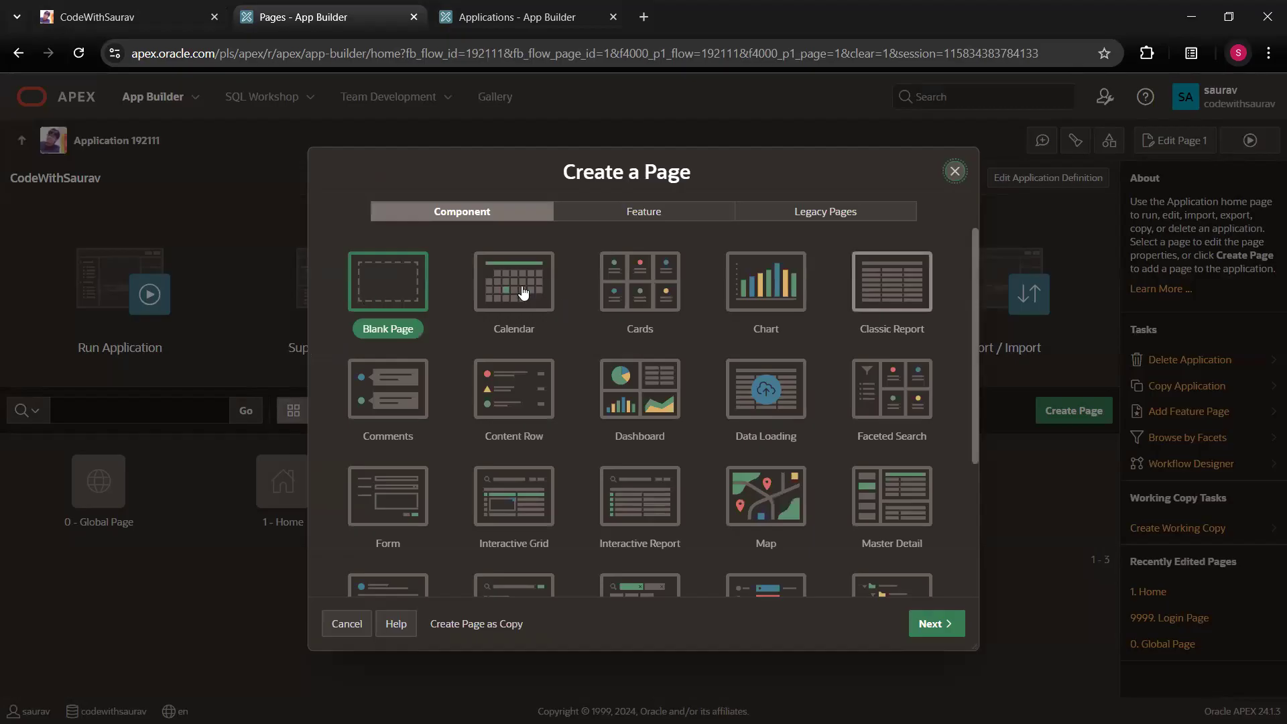
mouse_move(898, 312)
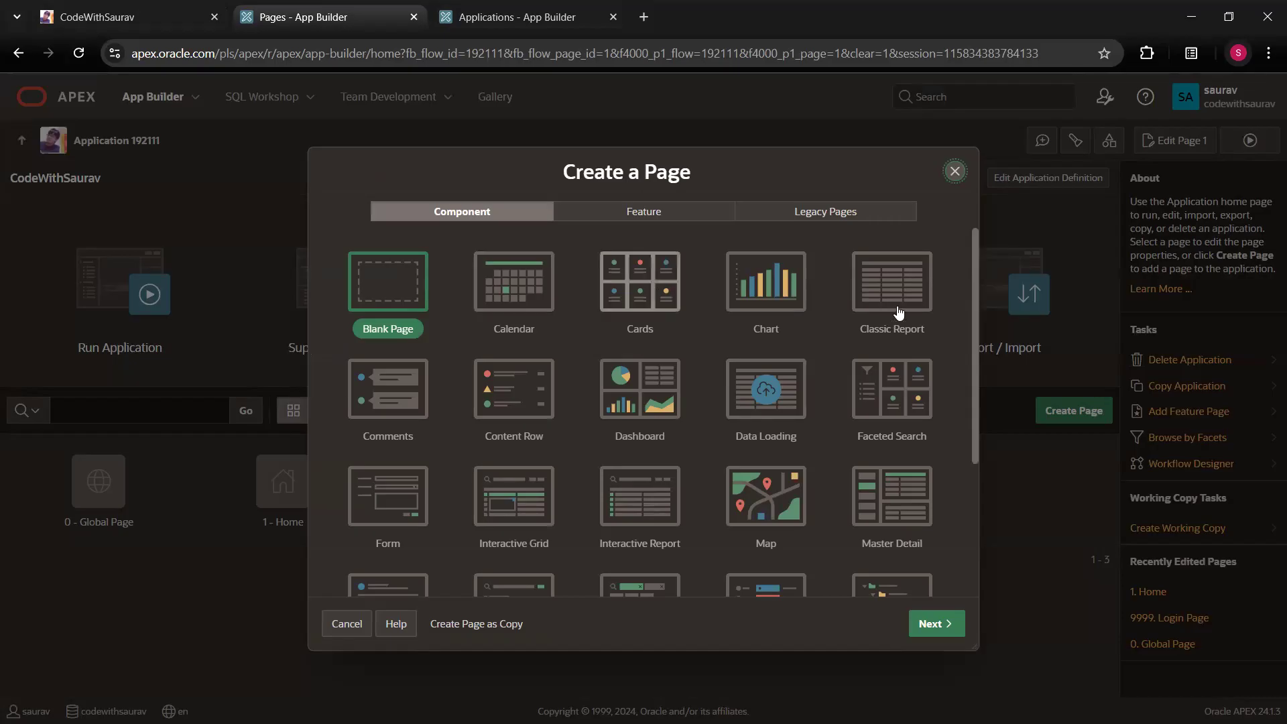
mouse_move(975, 406)
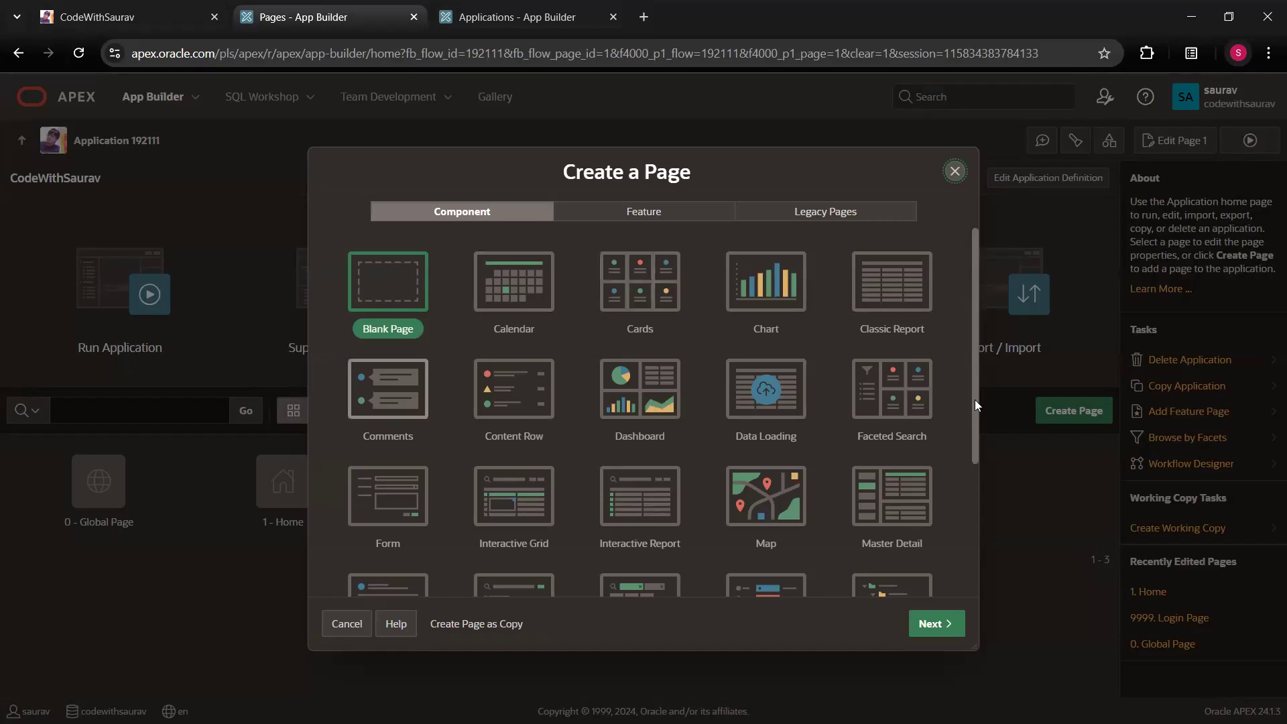
scroll(down, 3)
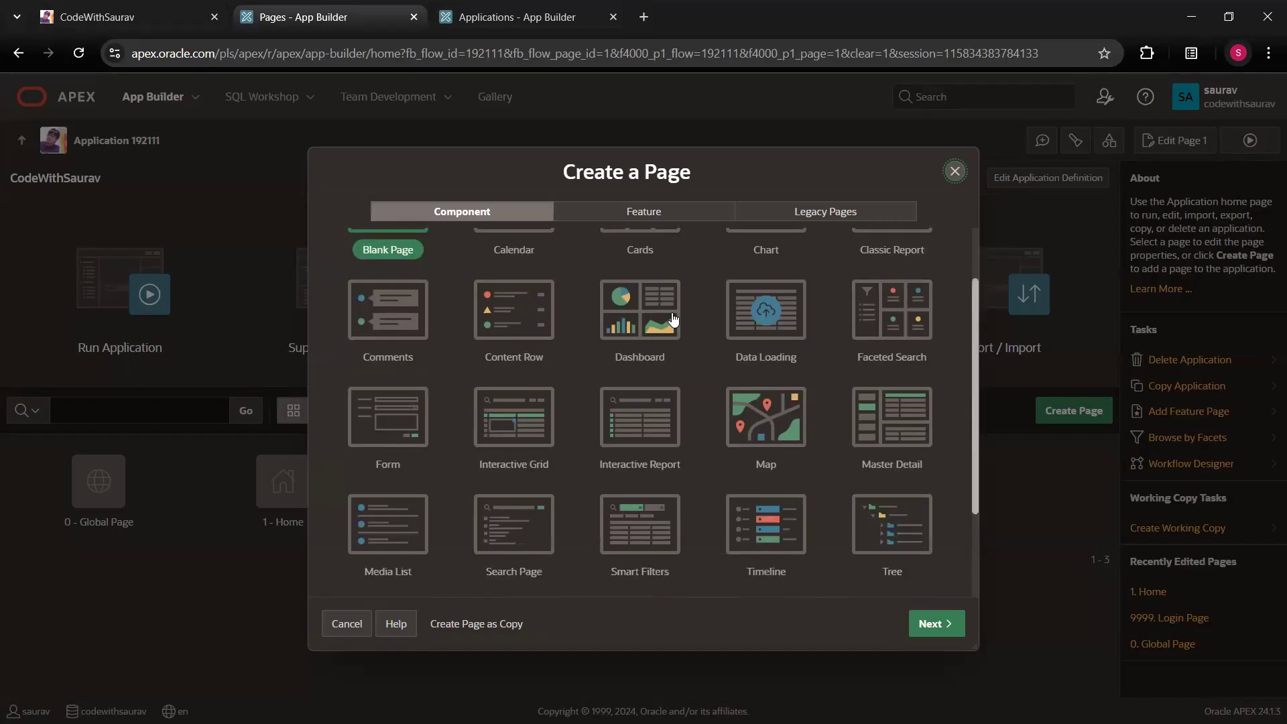
scroll(up, 3)
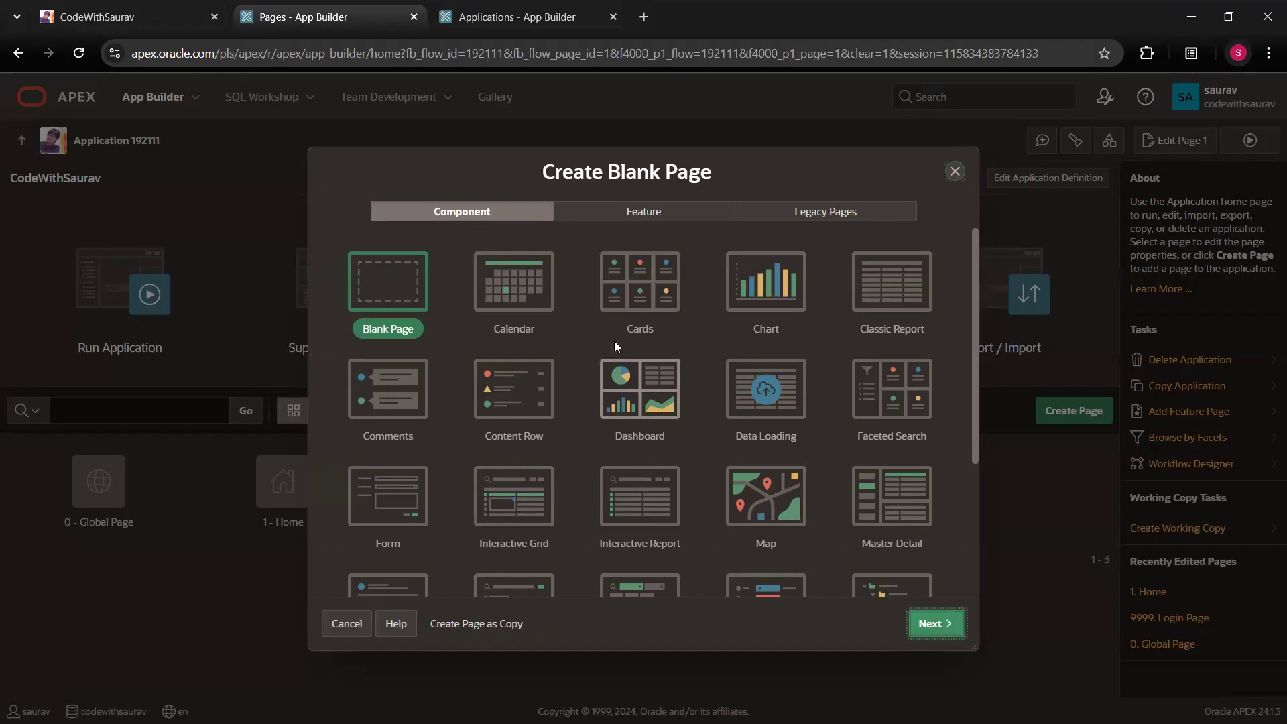
Enter page number 2 and name 'Type of Regions' in Normal page mode
click(935, 623)
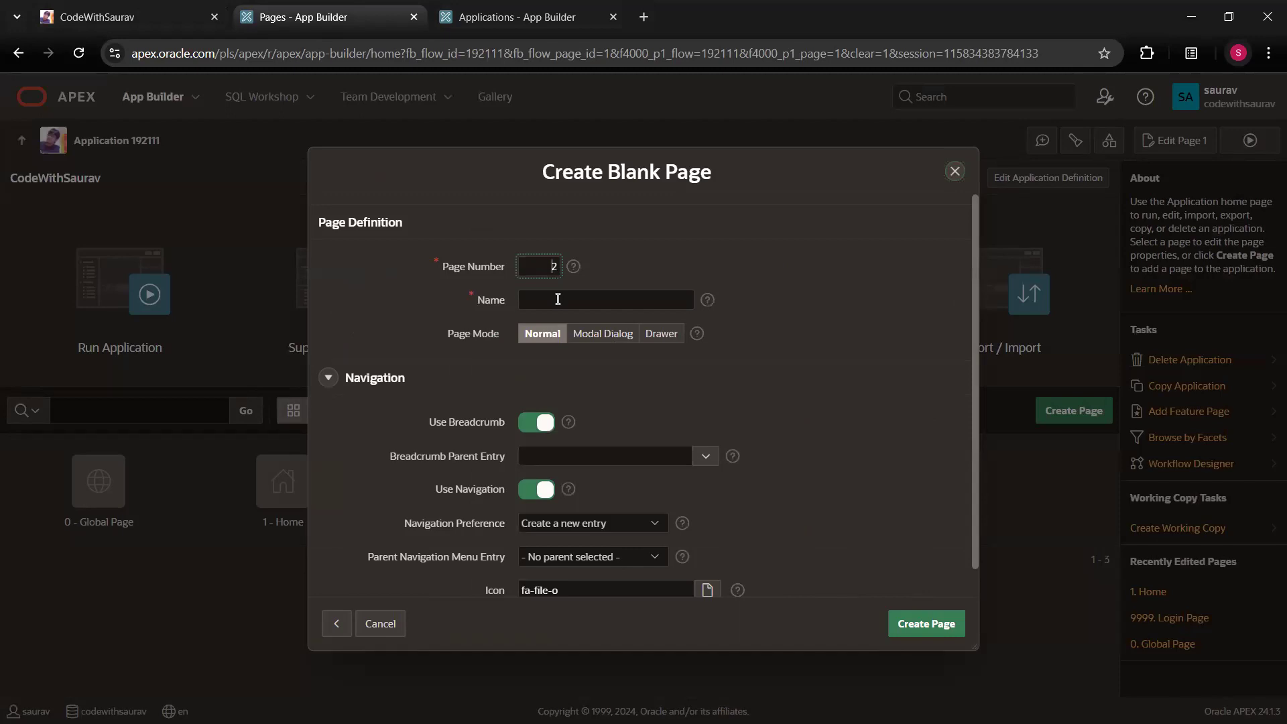
text(Re)
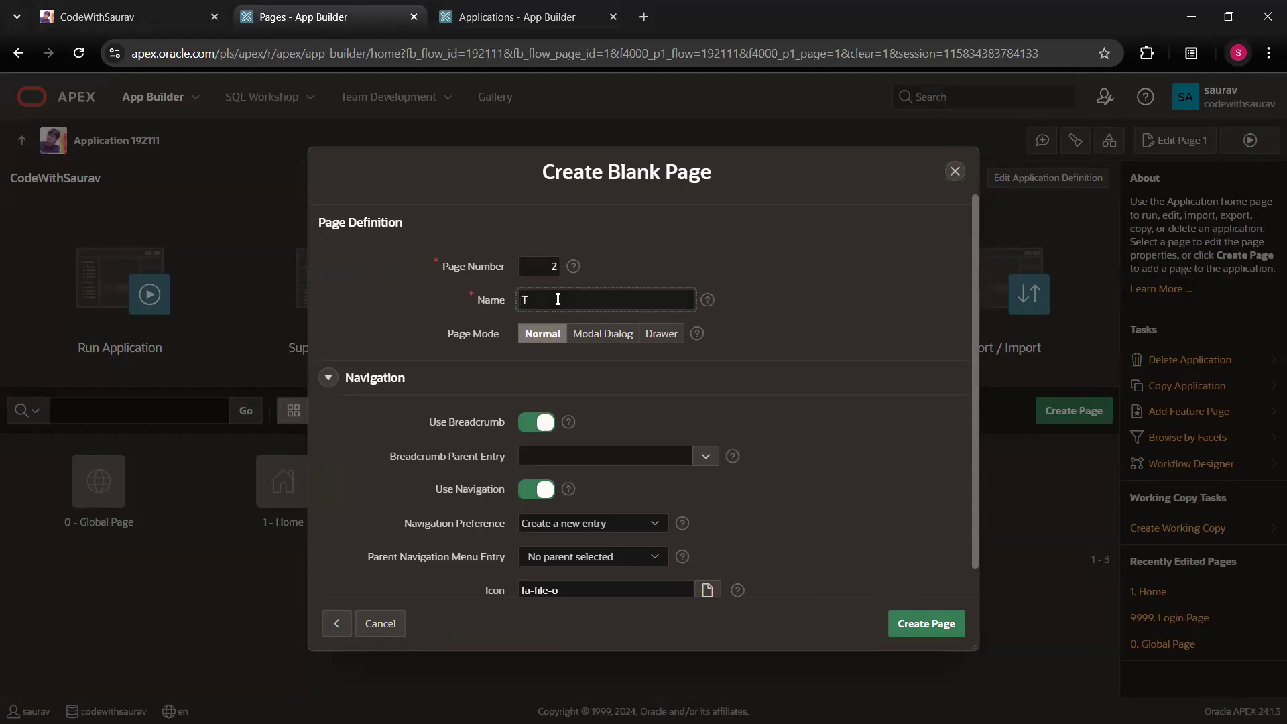
text(ype)
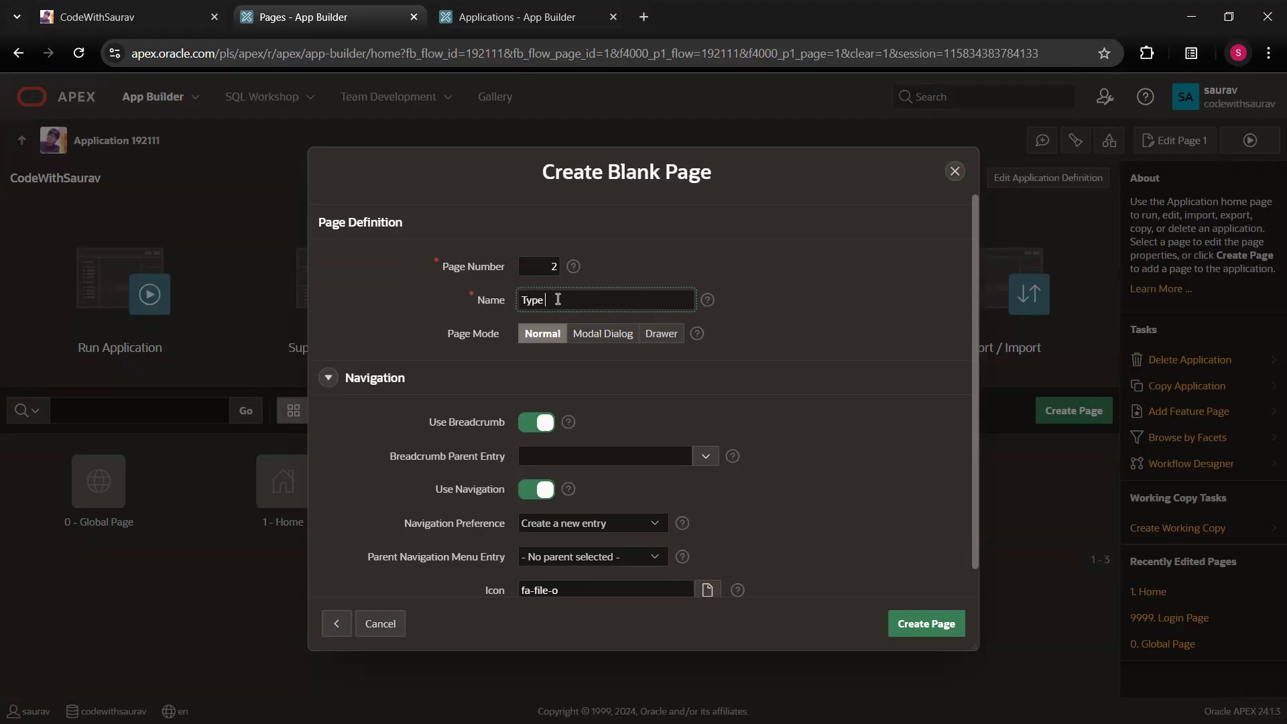
text(of)
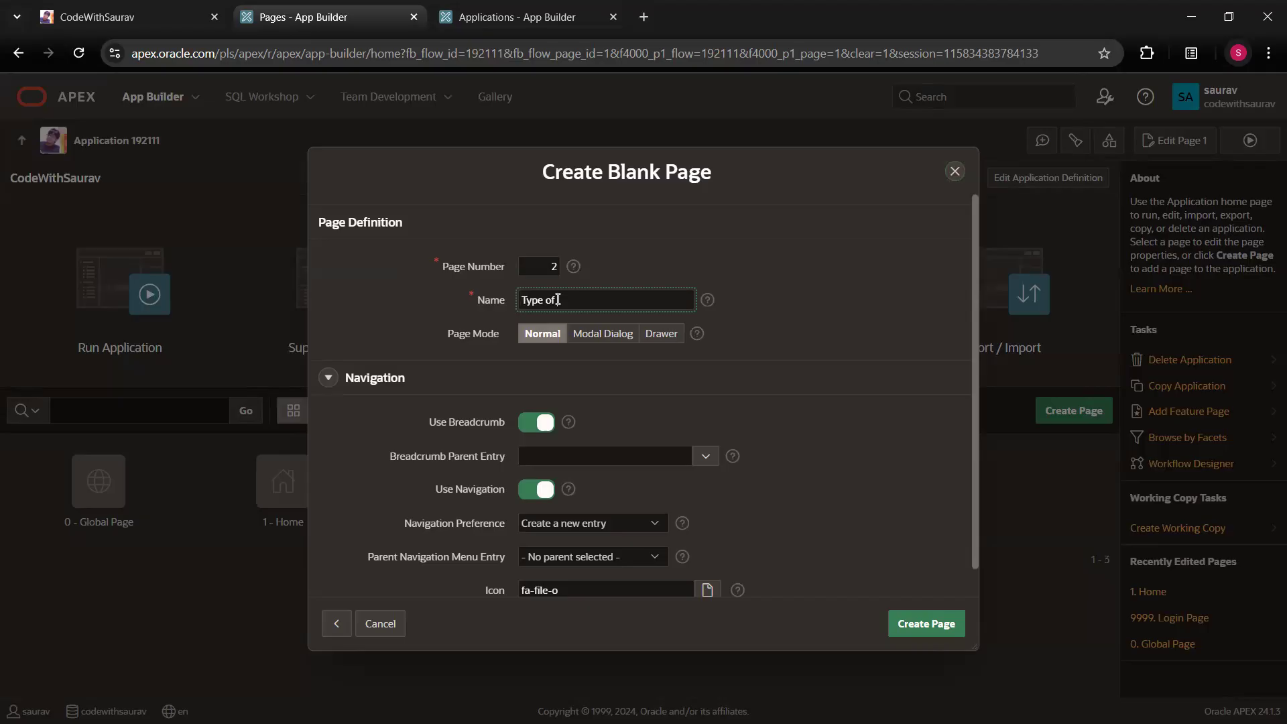
text(Regions)
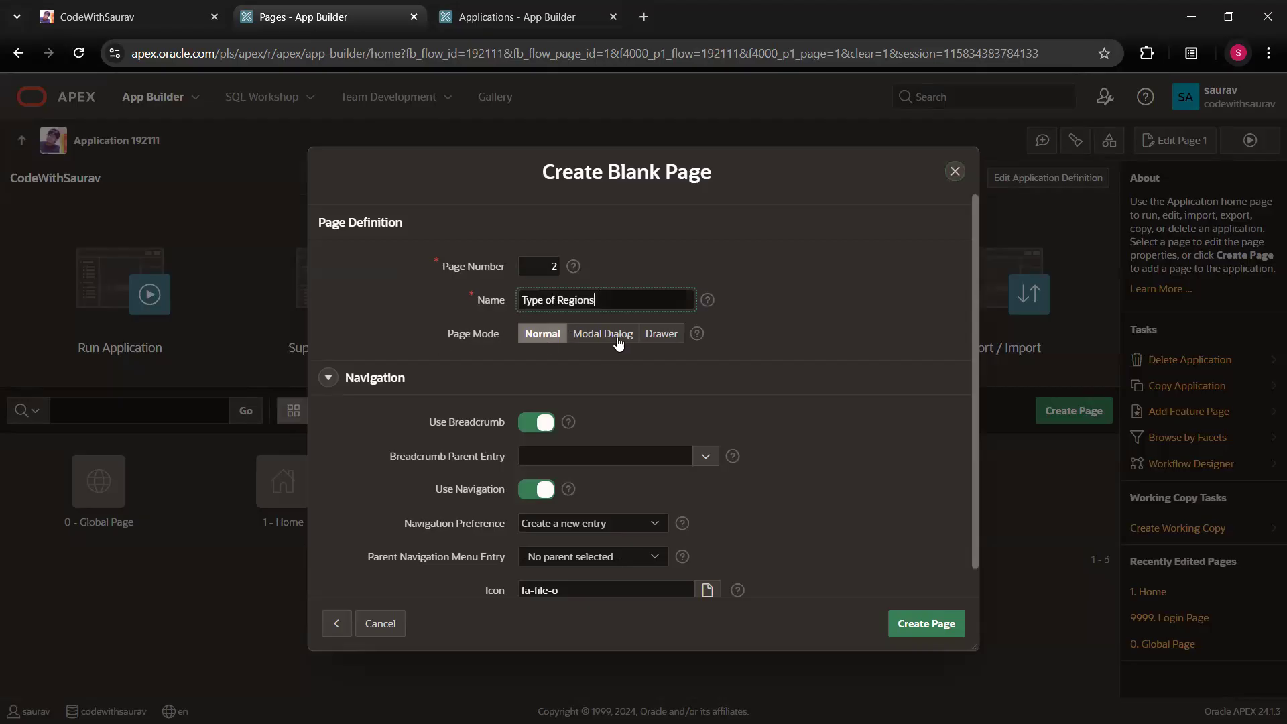
mouse_move(630, 353)
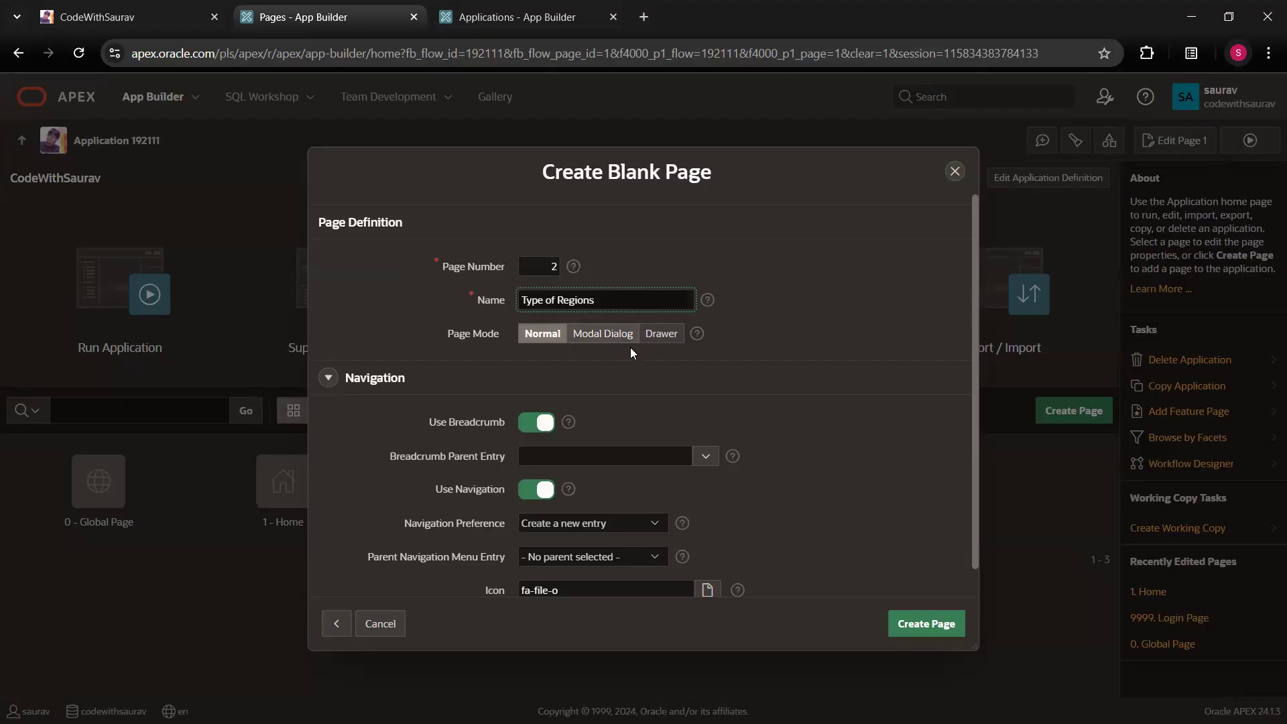
mouse_move(511, 431)
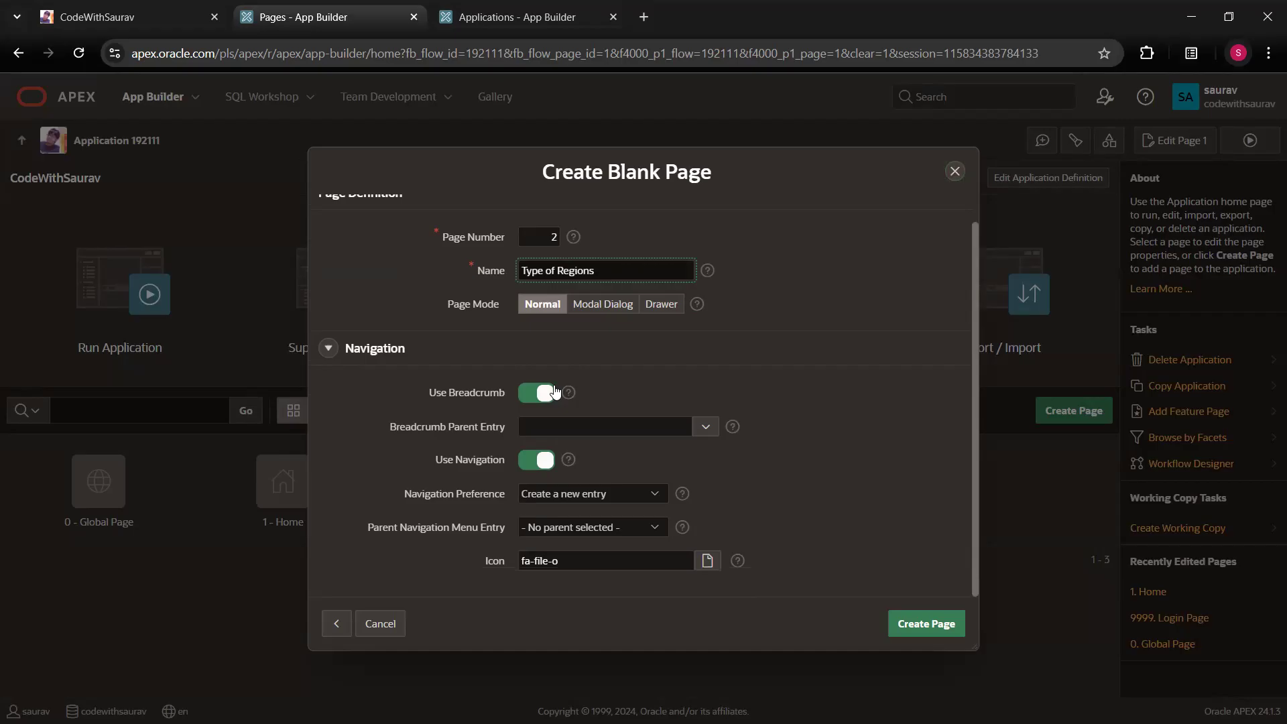
mouse_move(611, 468)
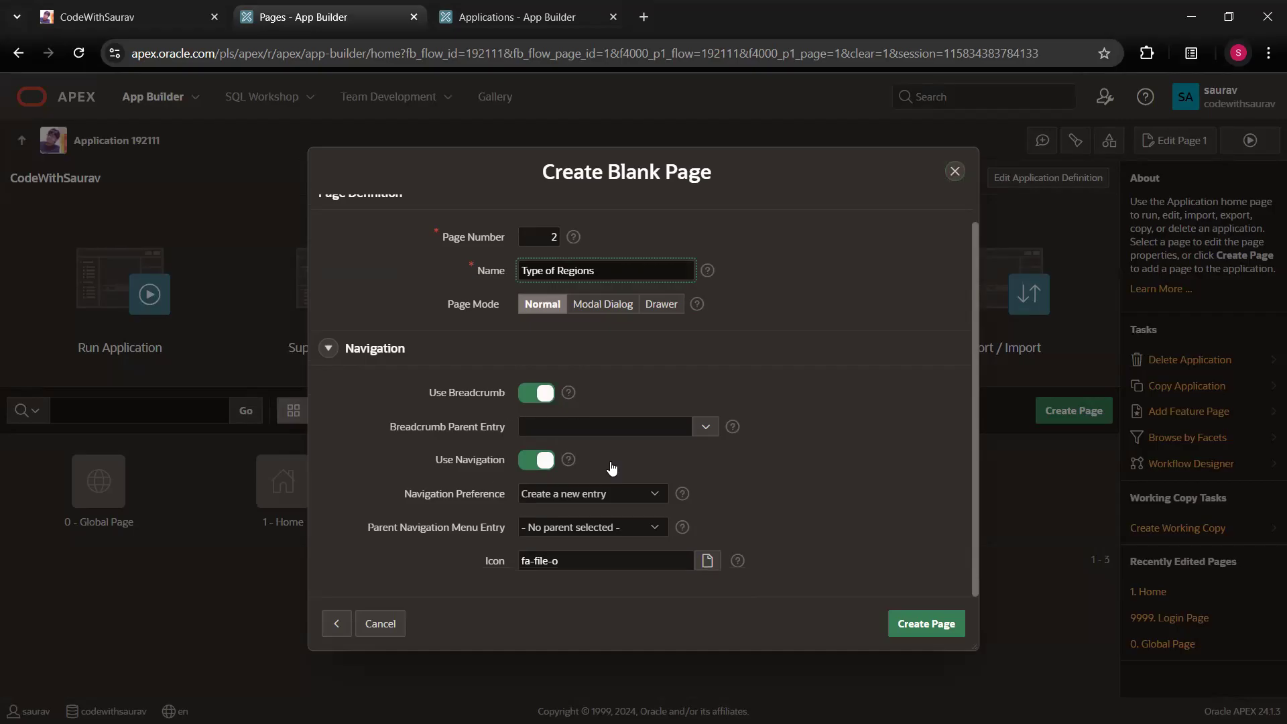
mouse_move(541, 549)
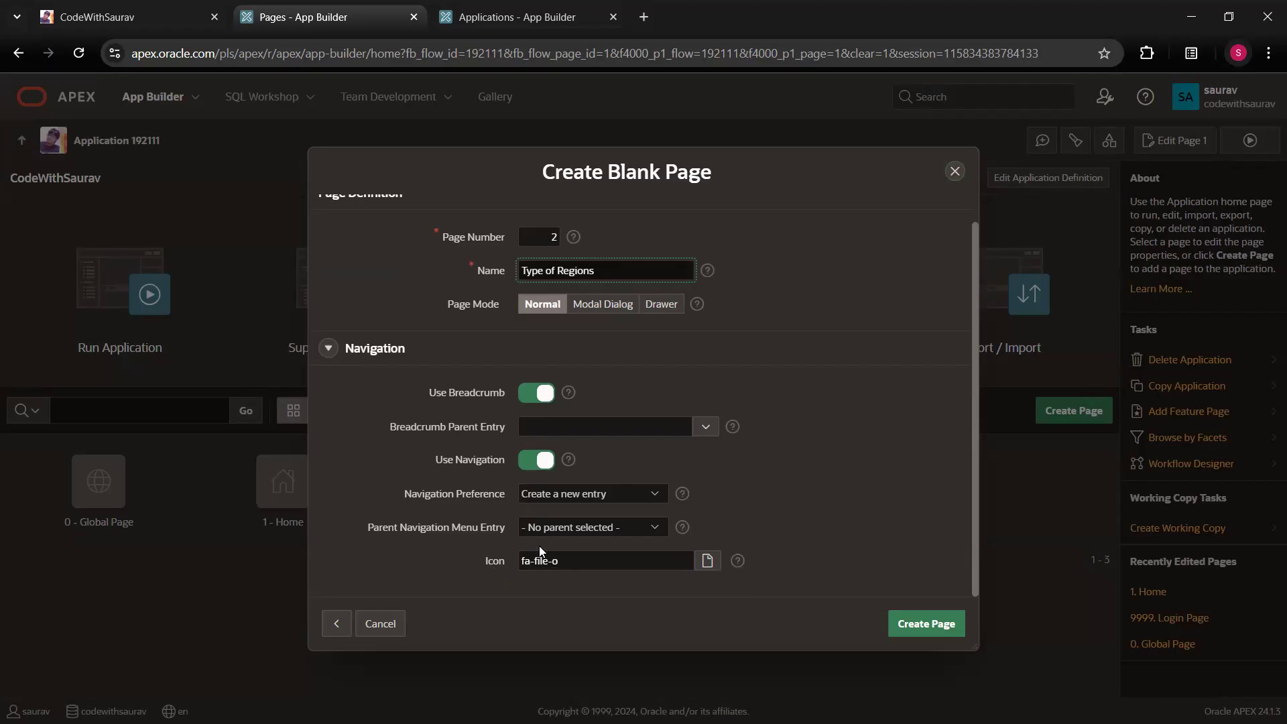
mouse_move(665, 549)
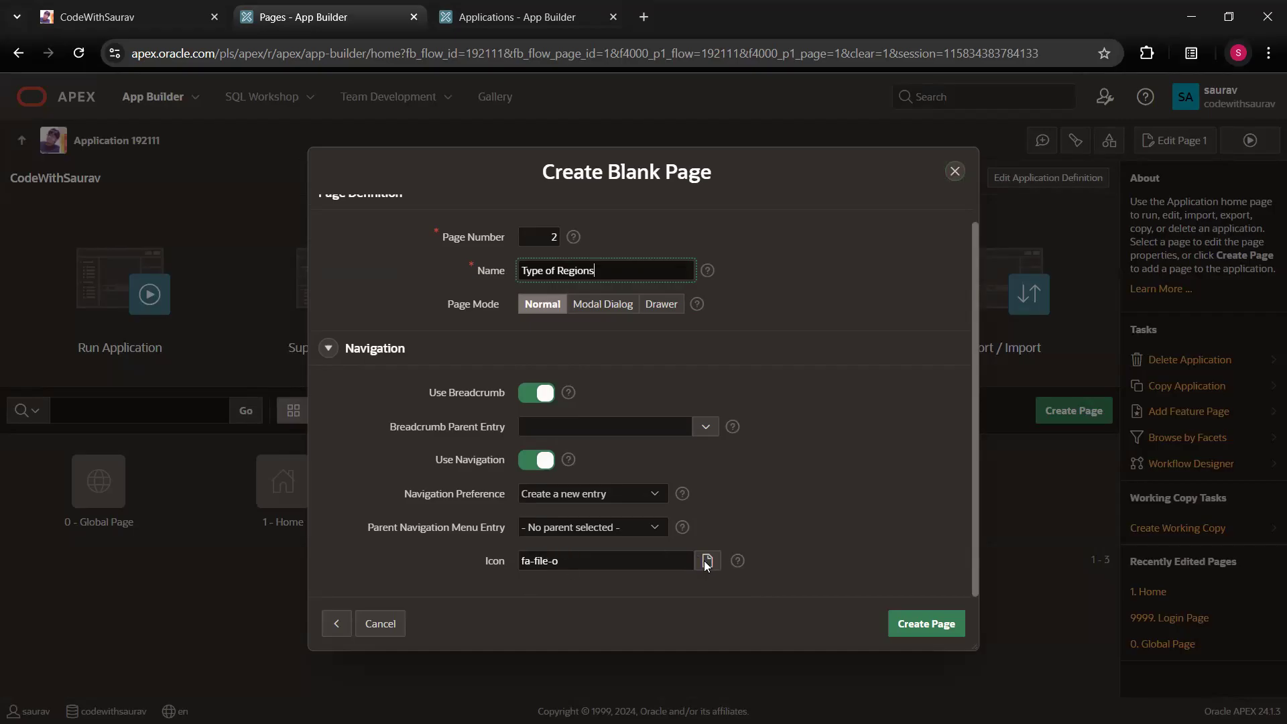
Search the page icon picker for 'region' and pick the matching icon
click(705, 560)
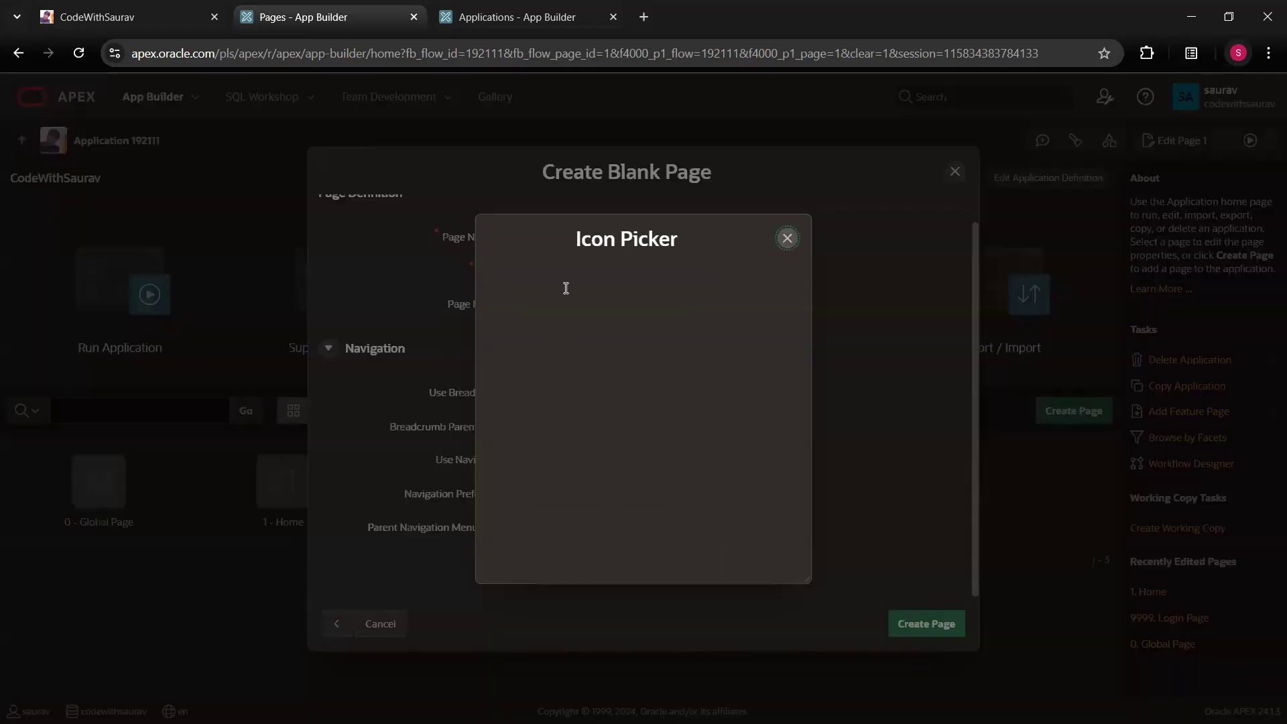
click(564, 288)
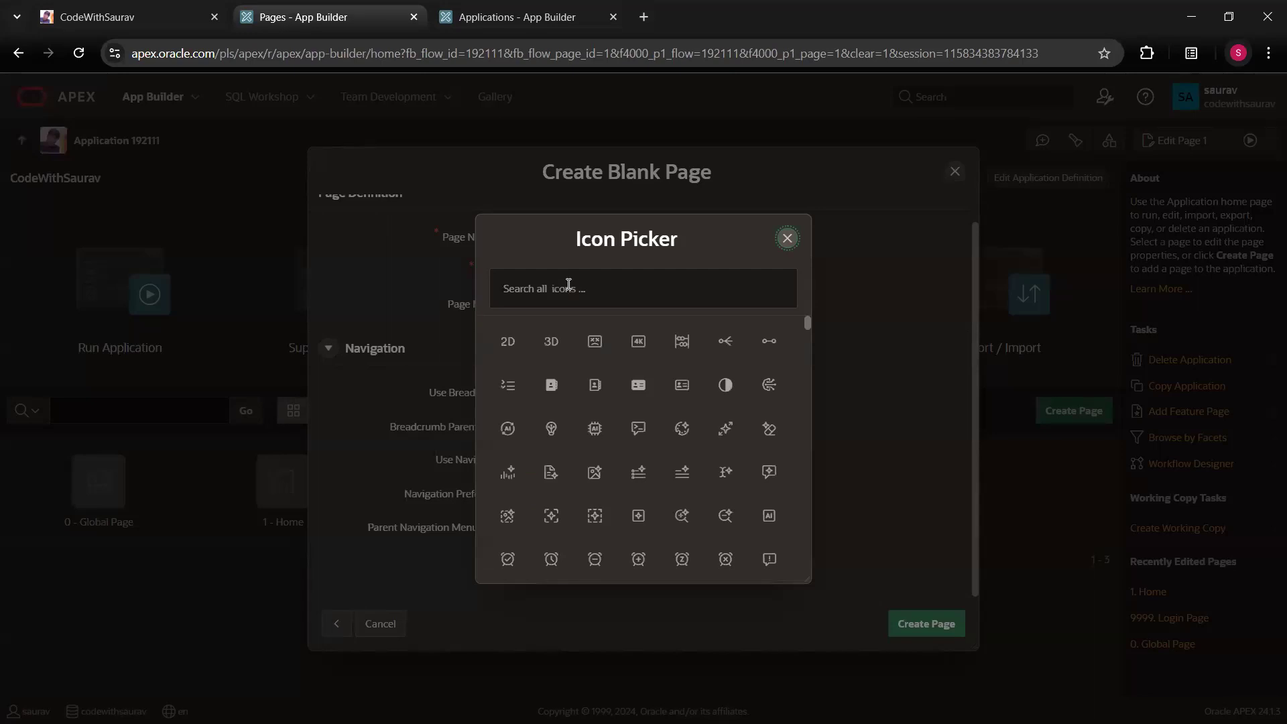
text(regio)
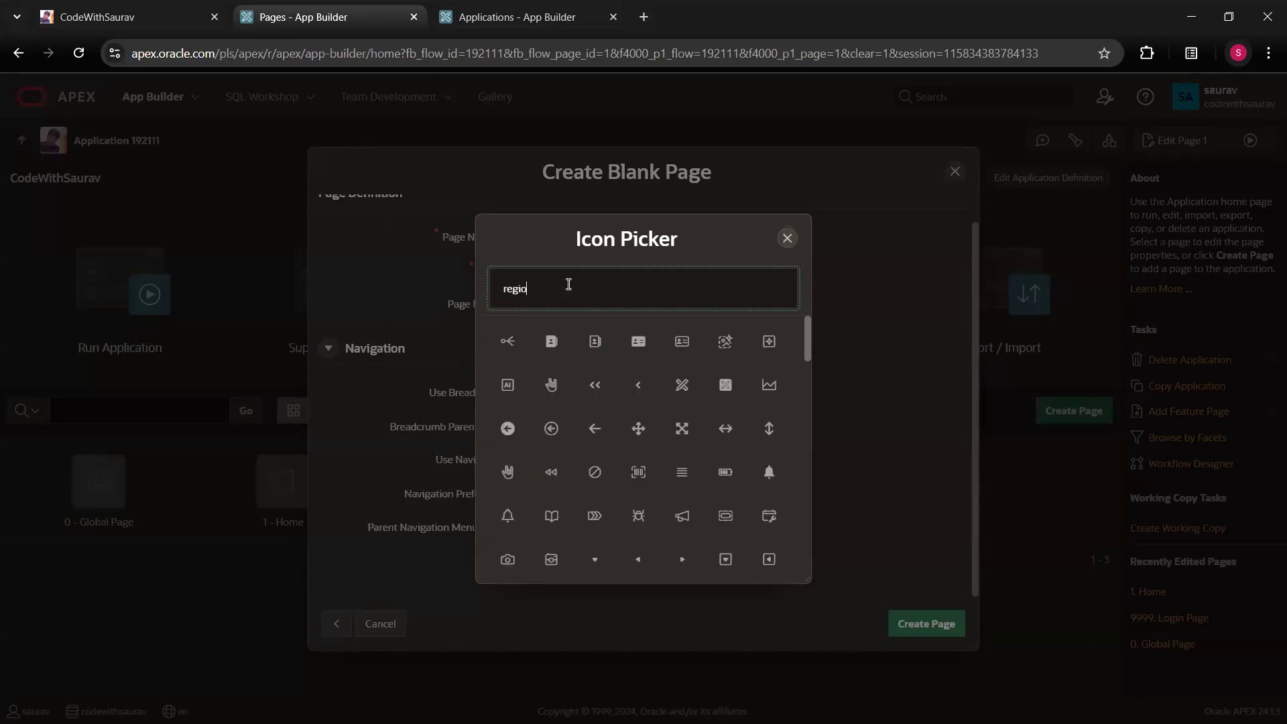
text(n)
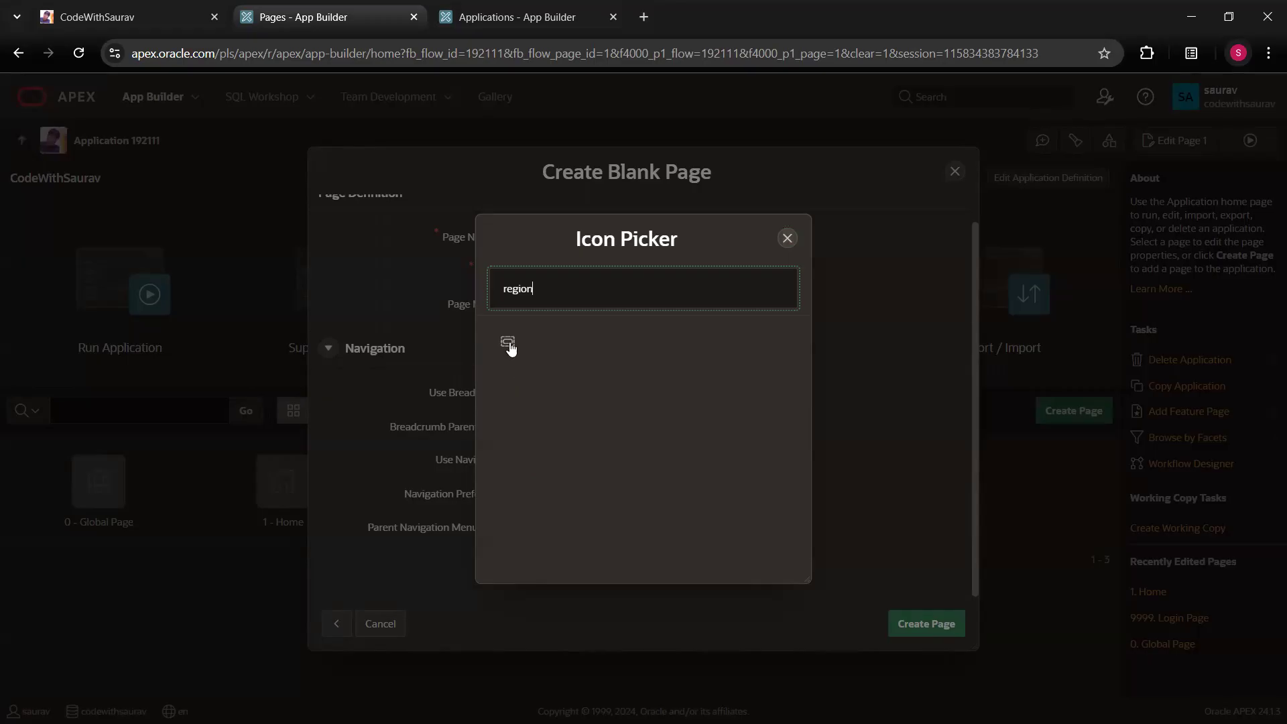
click(507, 343)
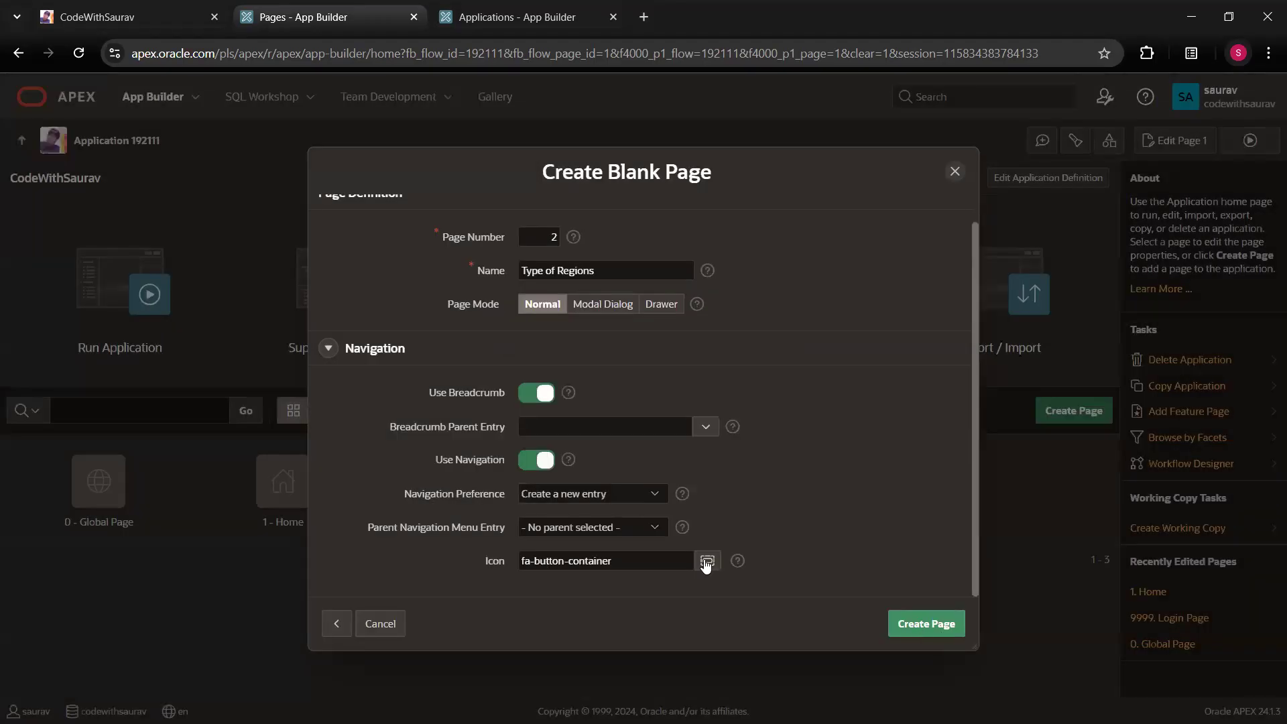
mouse_move(708, 306)
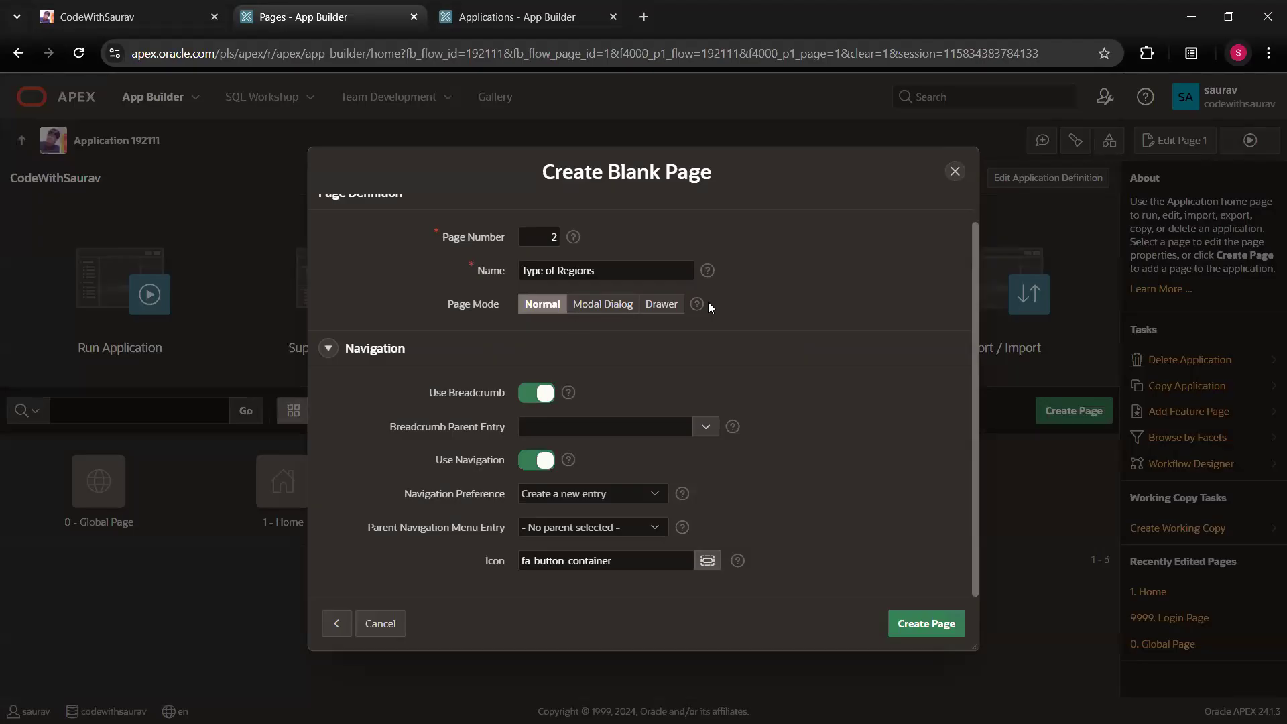
Replace it with the fa-window-file icon and submit page creation
click(706, 561)
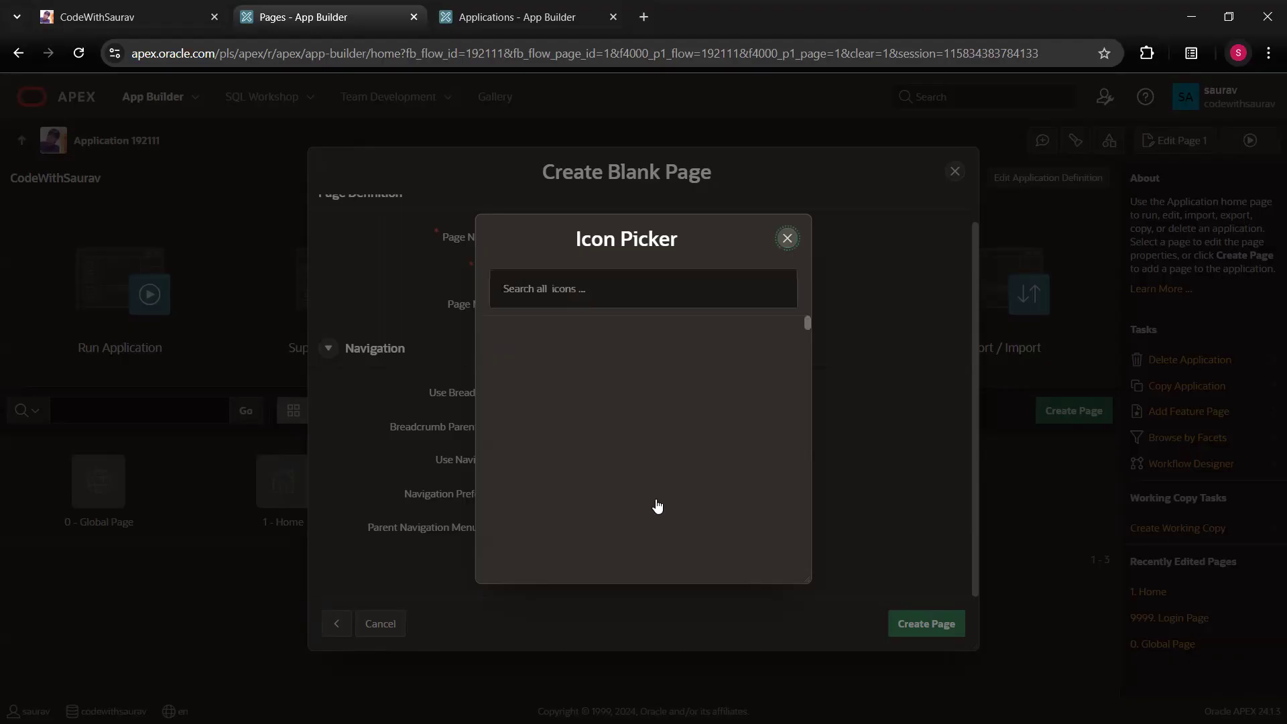
scroll(down, 3)
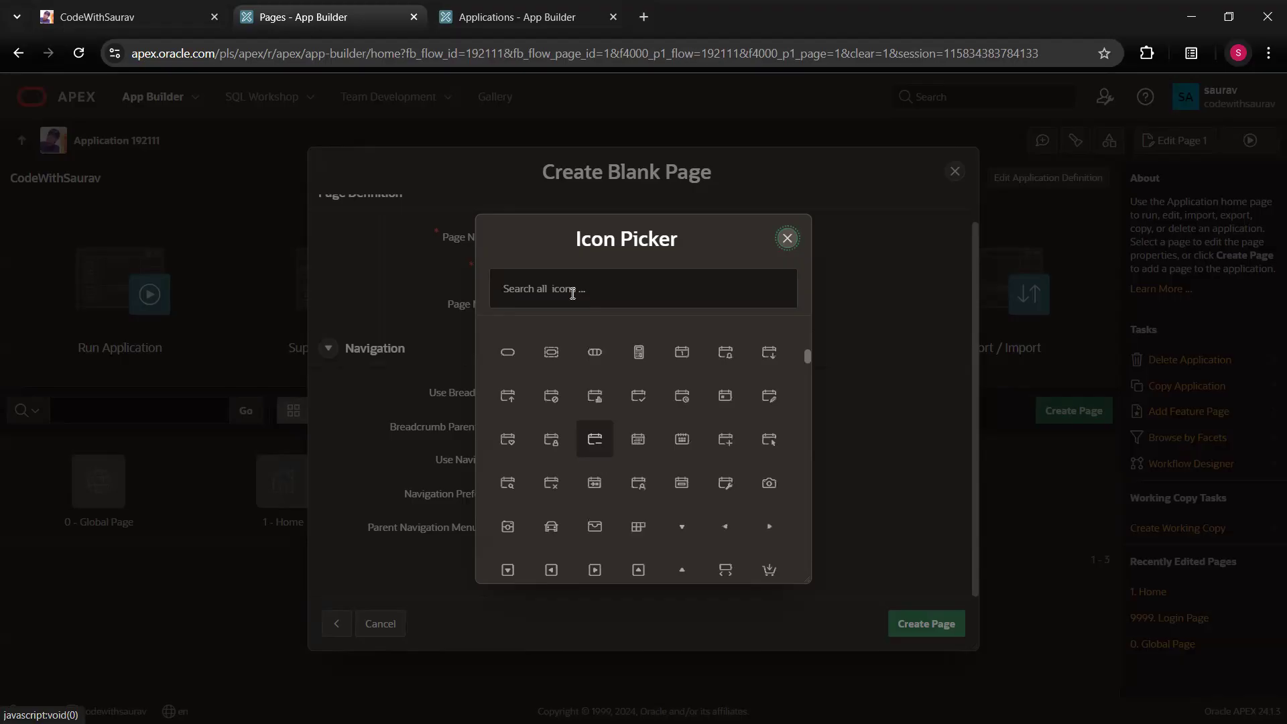
scroll(down, 3)
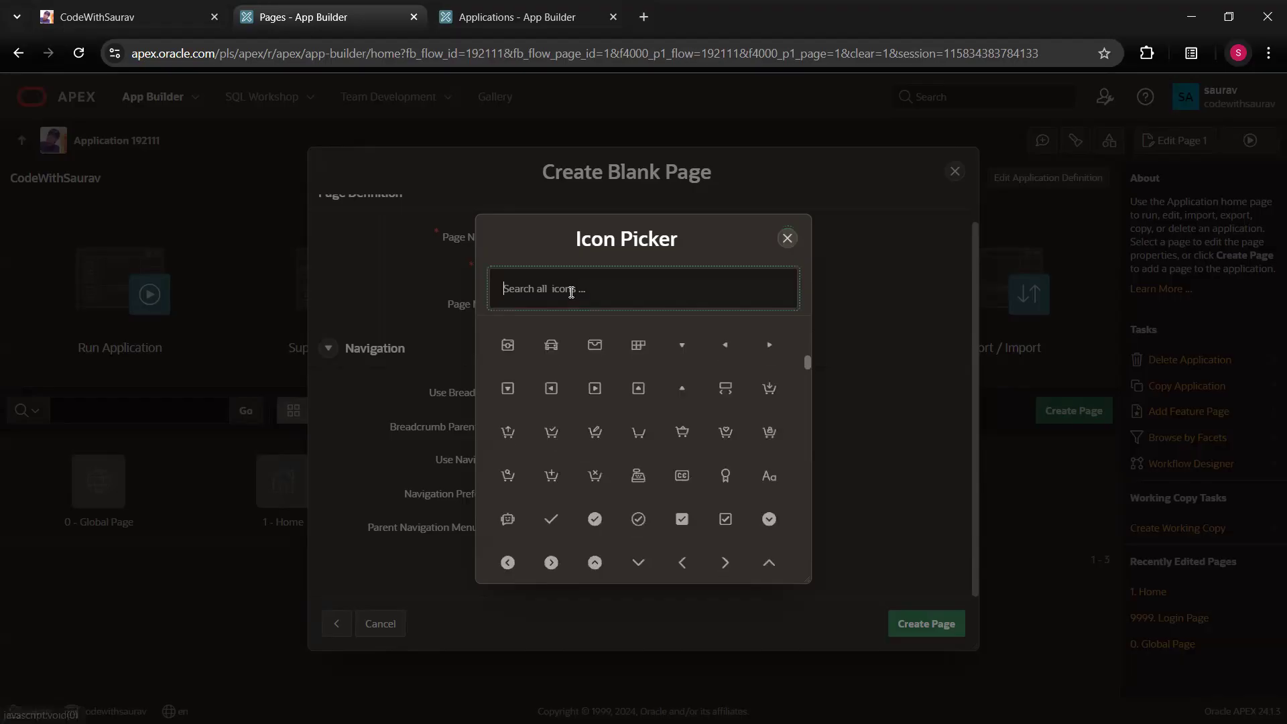
text(fi)
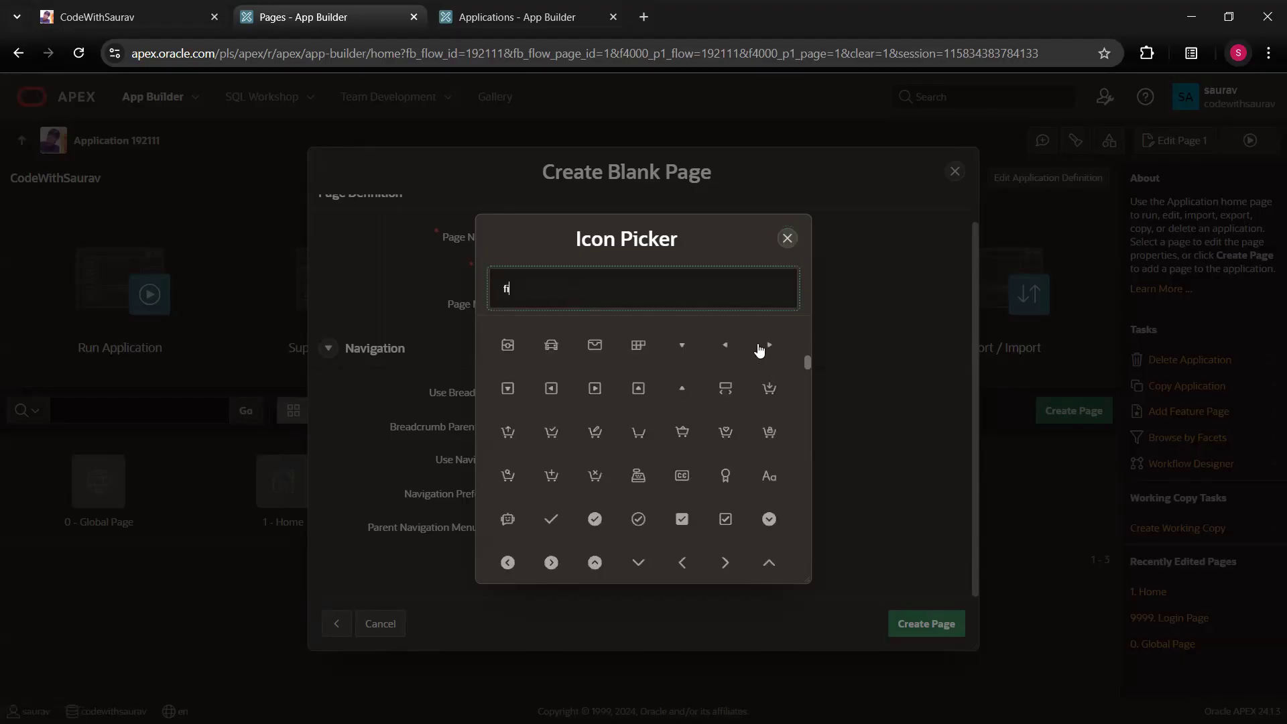
text(le)
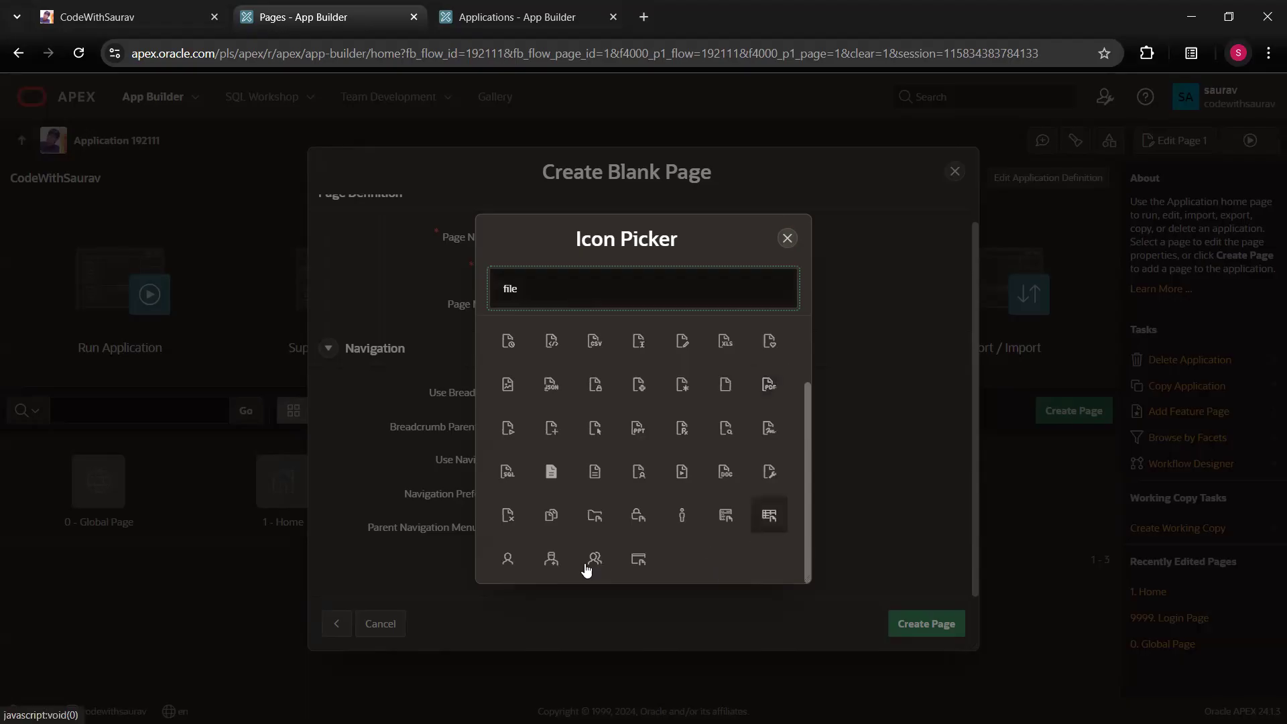
mouse_move(638, 559)
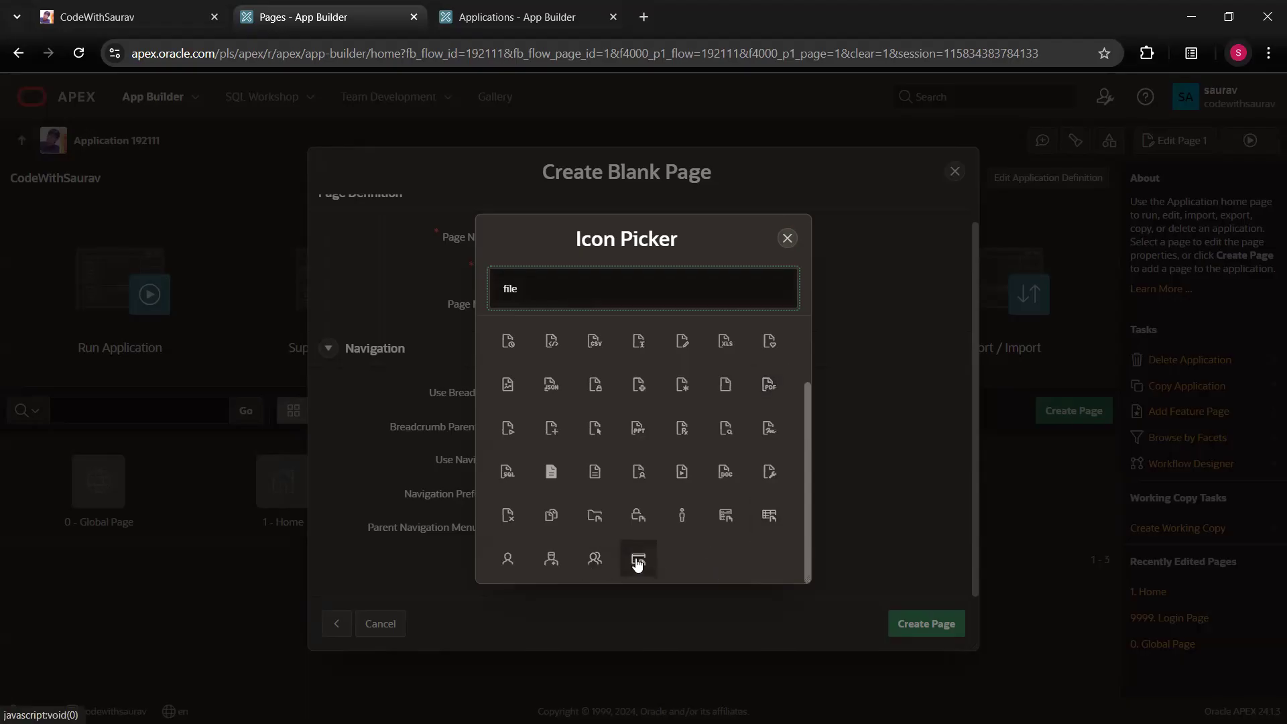
click(638, 559)
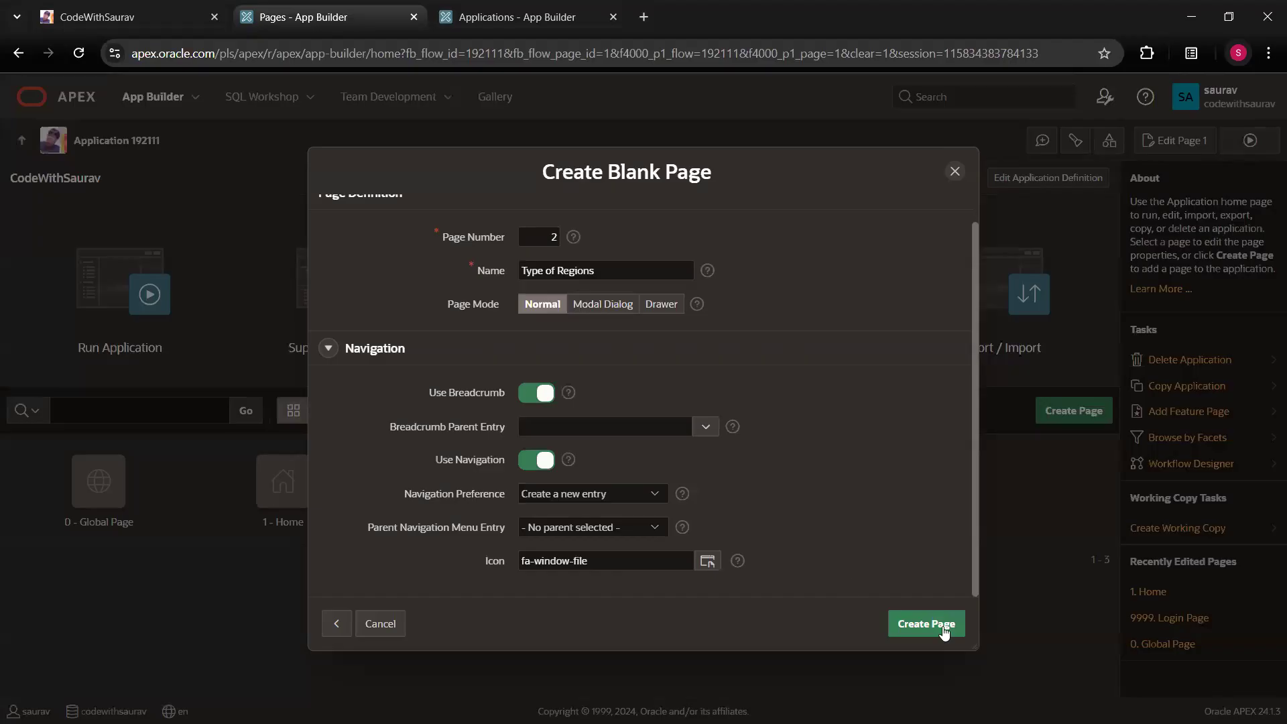
mouse_move(660, 451)
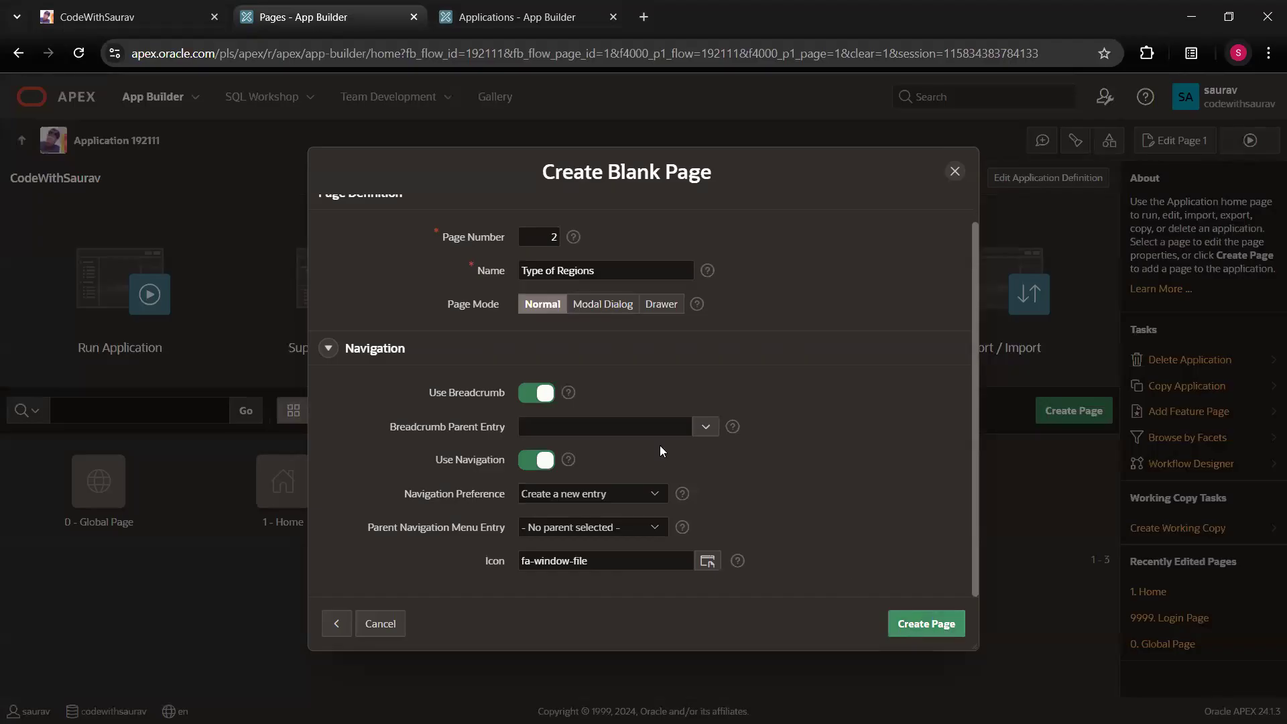
click(925, 623)
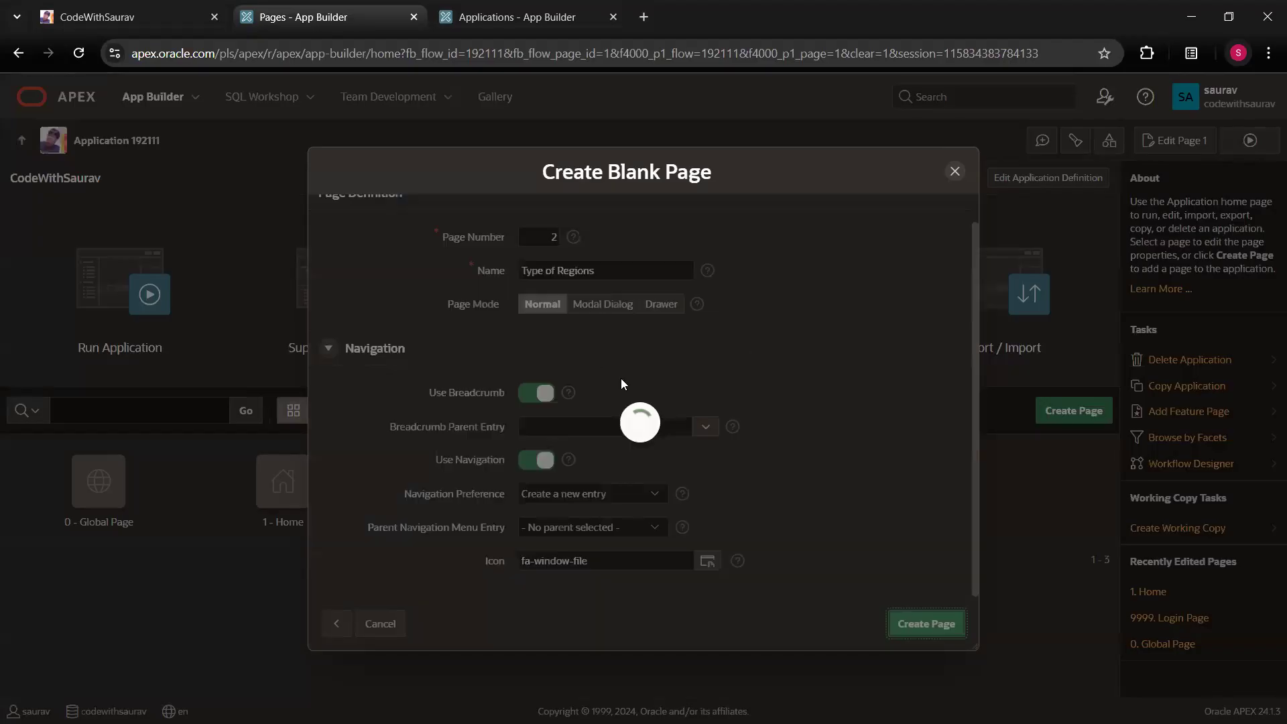
Confirm the Blank Page creation and switch to the running CodeWithSaurav app
click(925, 623)
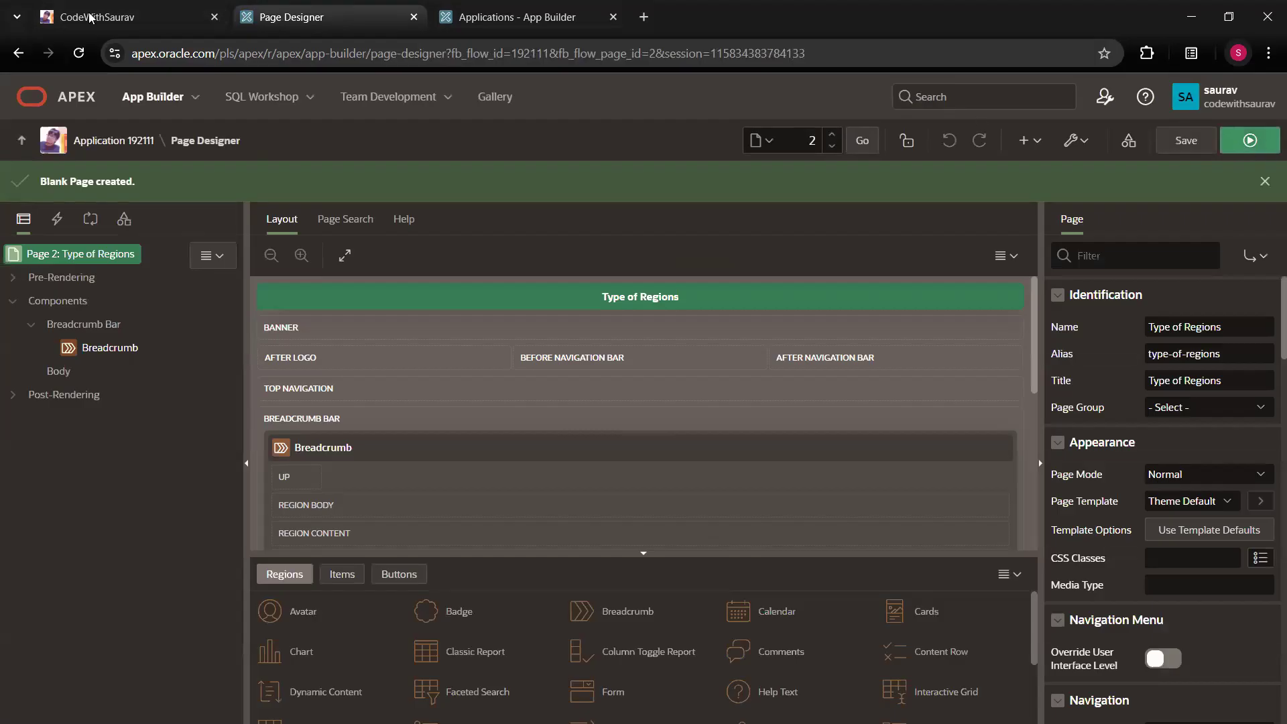
click(111, 16)
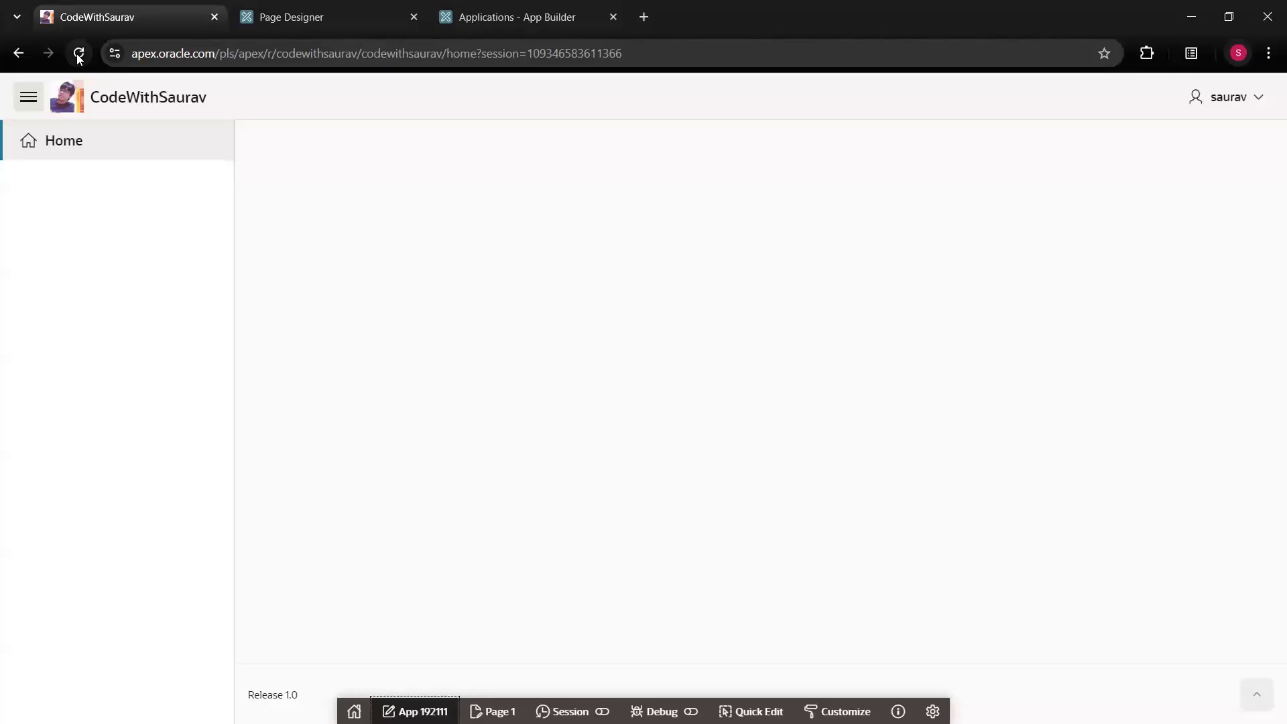
Reload the app, open Type of Regions, and leave the side navigation collapsed
click(78, 53)
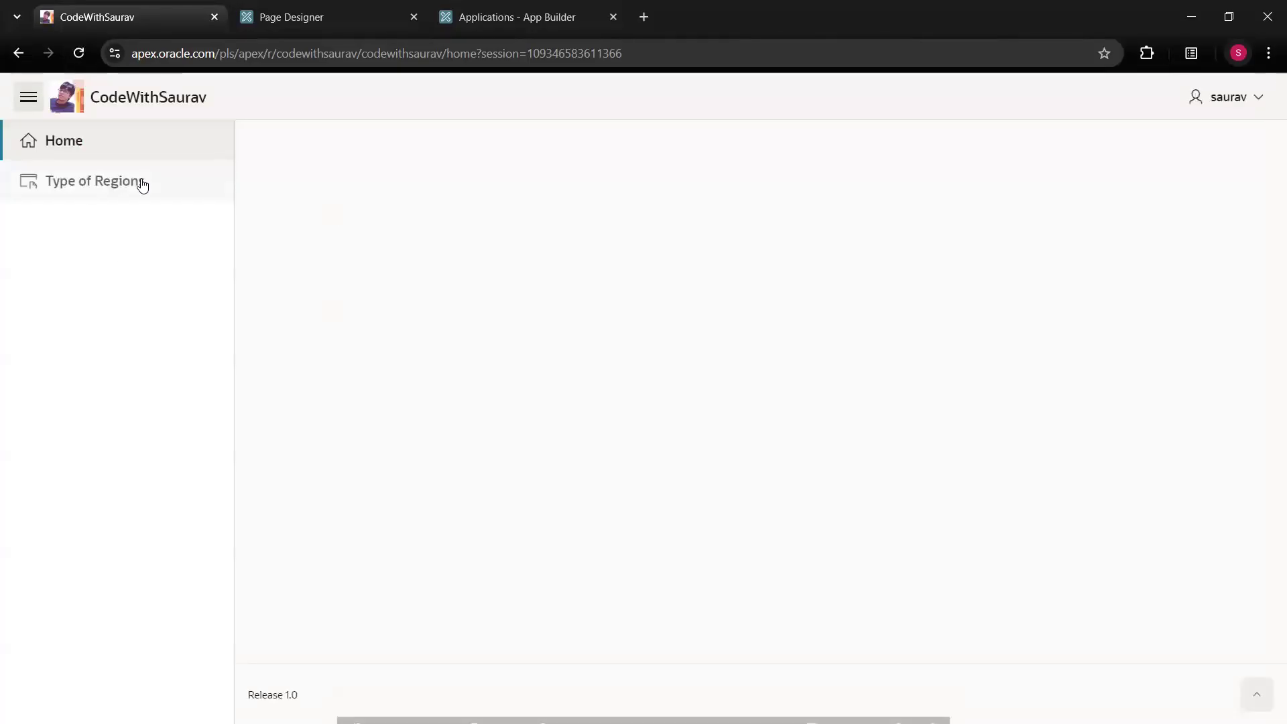
mouse_move(94, 181)
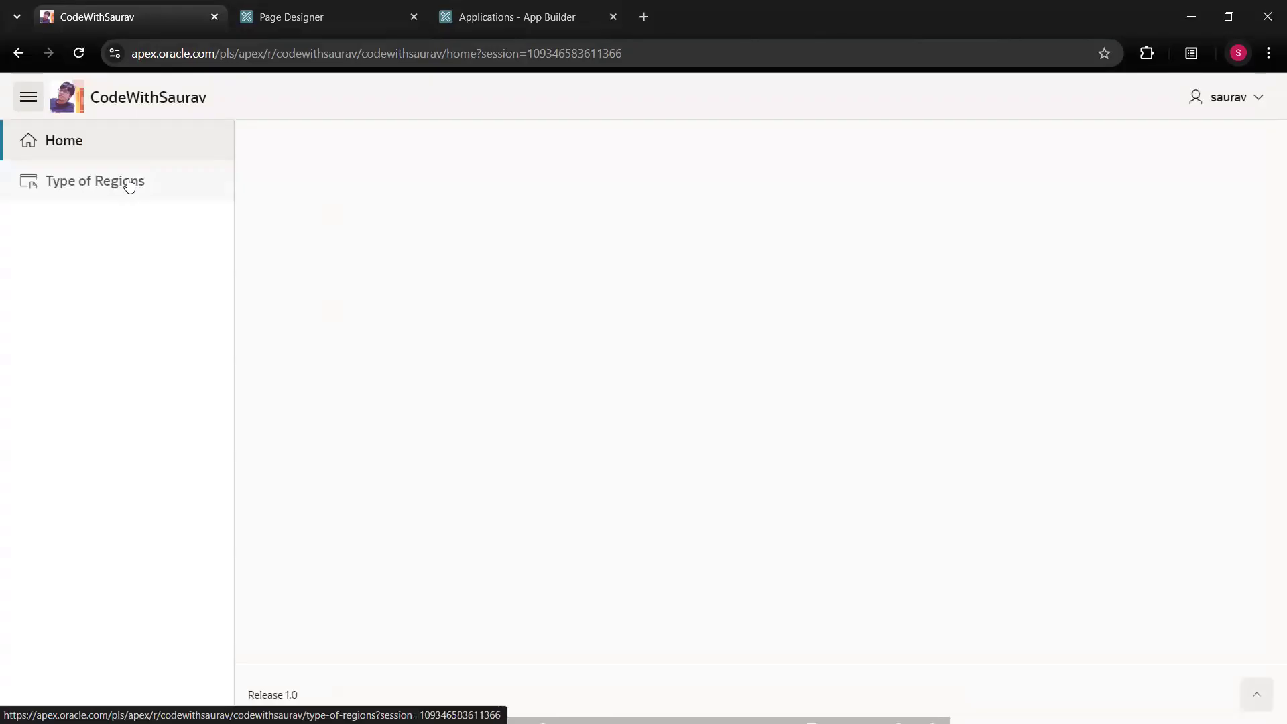
click(94, 180)
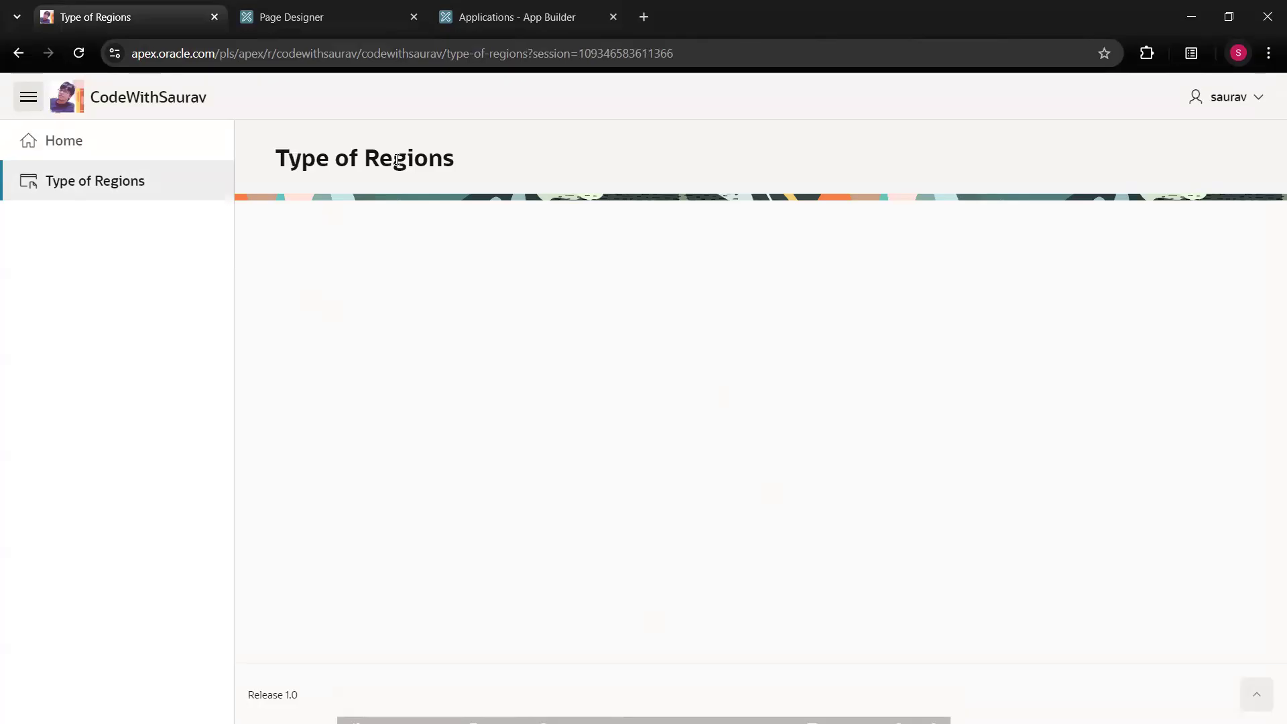
mouse_move(472, 147)
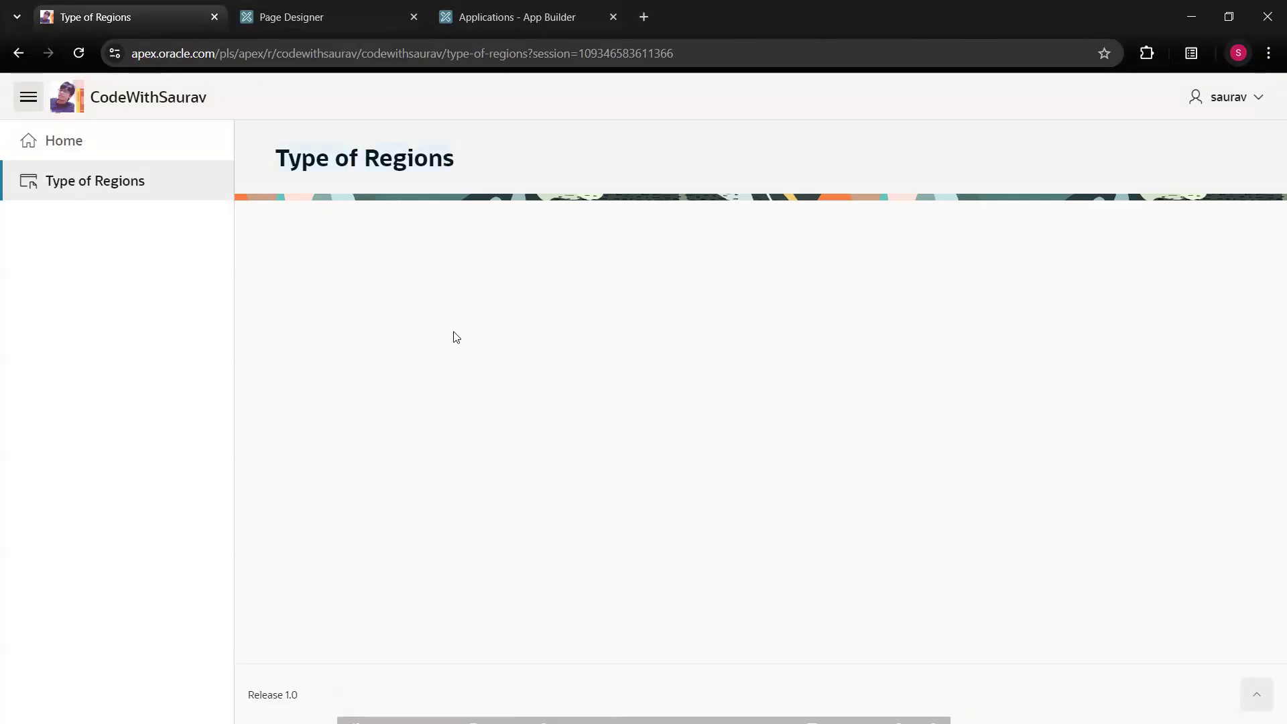
mouse_move(555, 396)
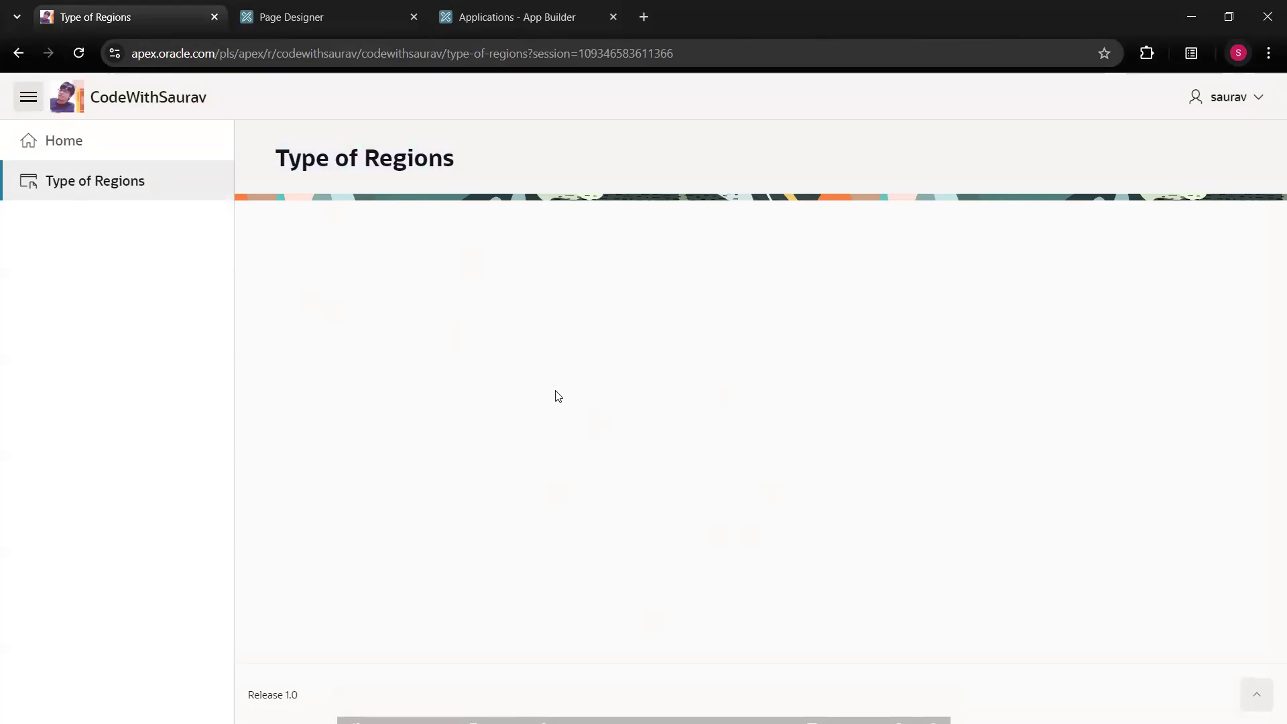
click(28, 97)
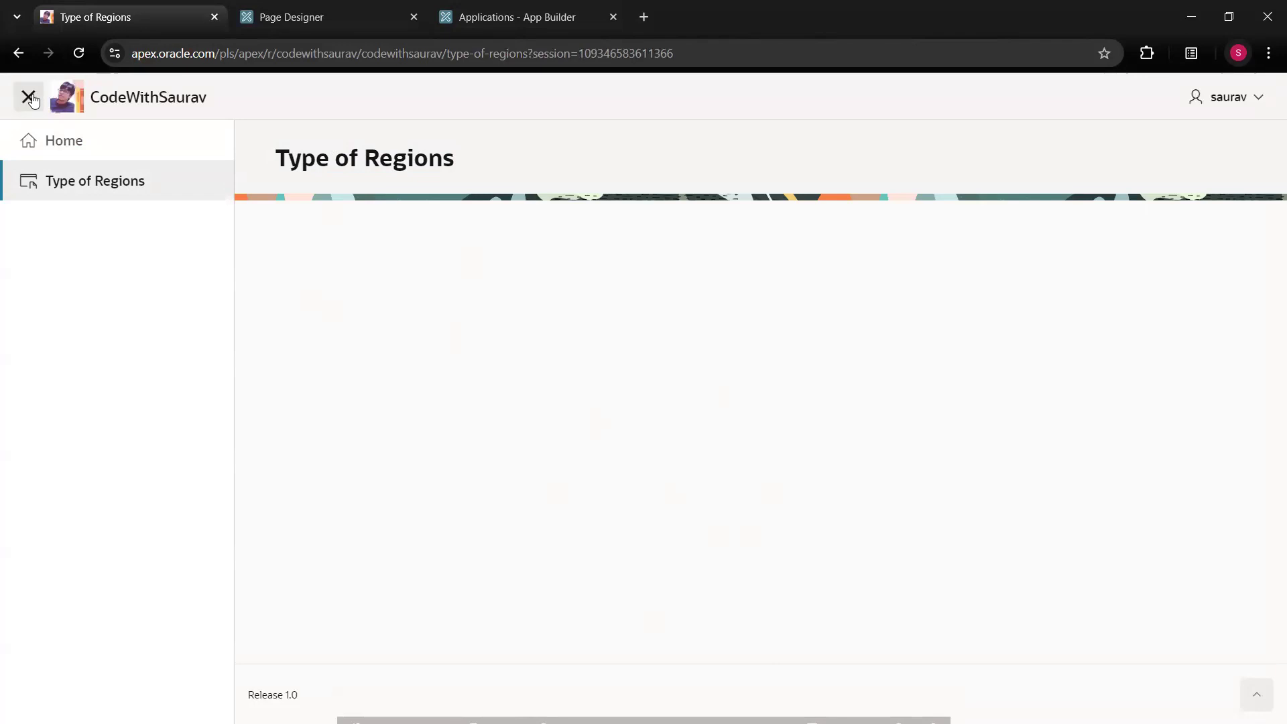
mouse_move(29, 96)
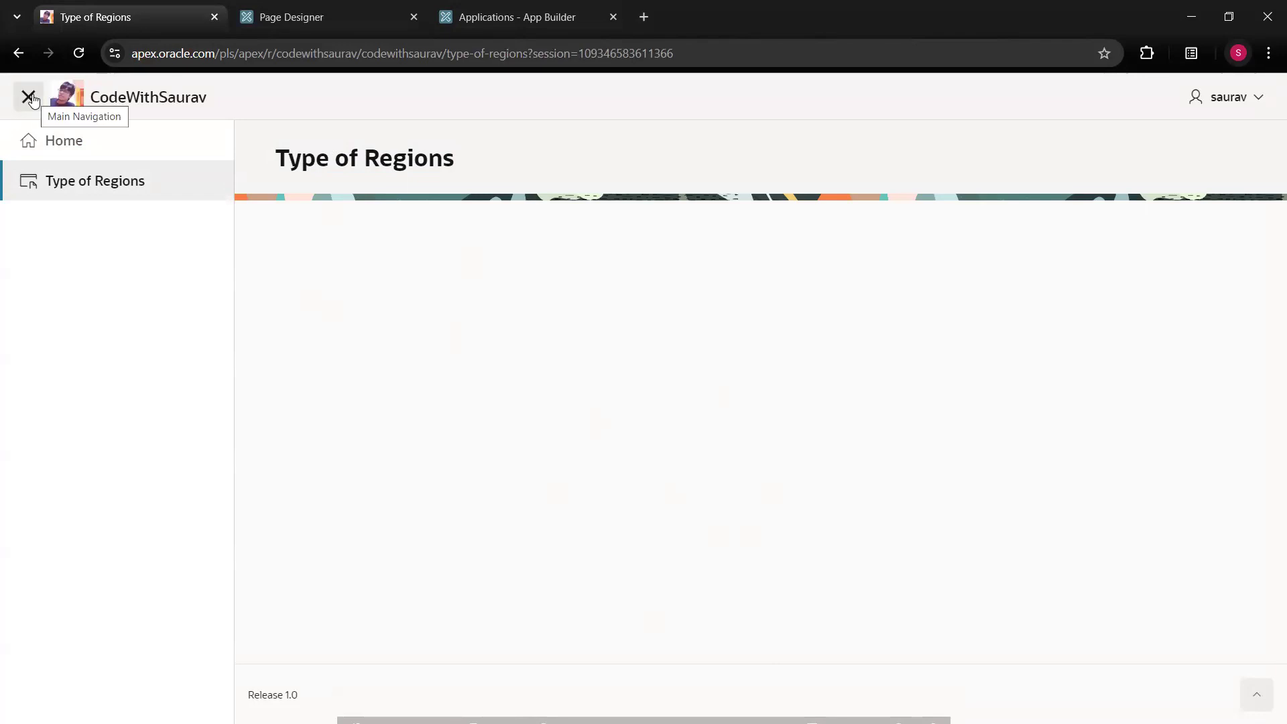
mouse_move(30, 97)
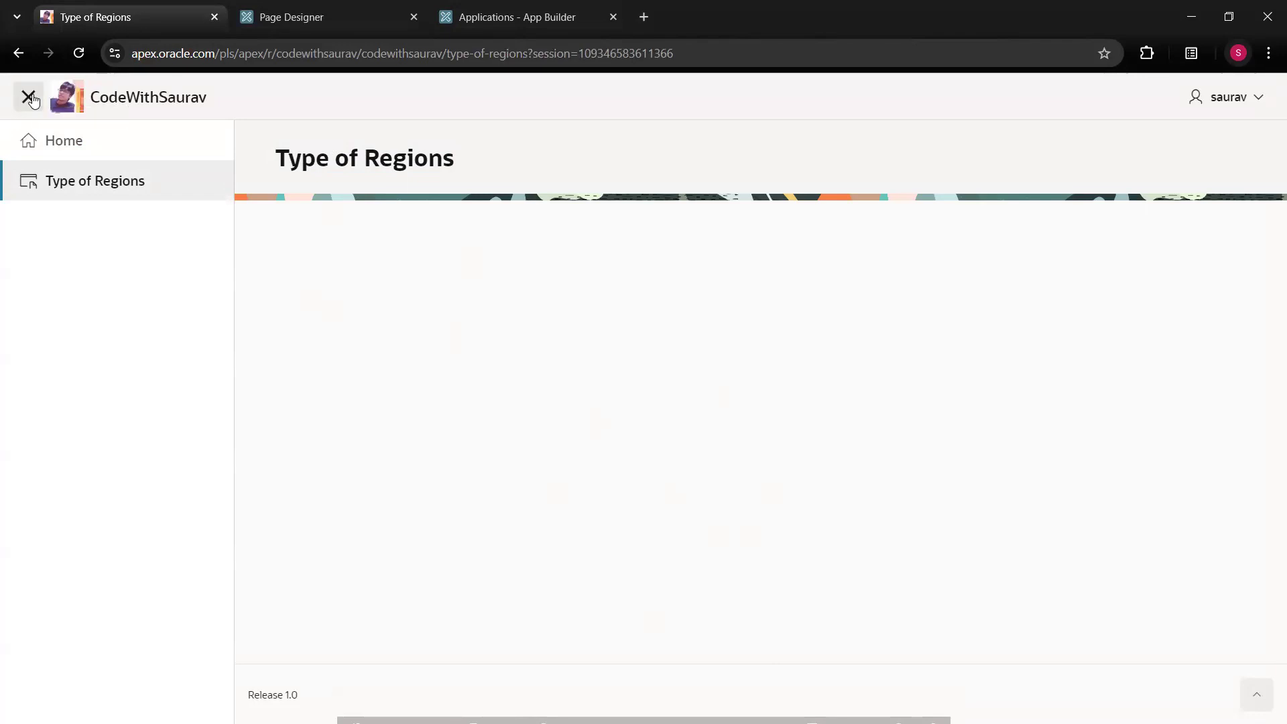
click(29, 97)
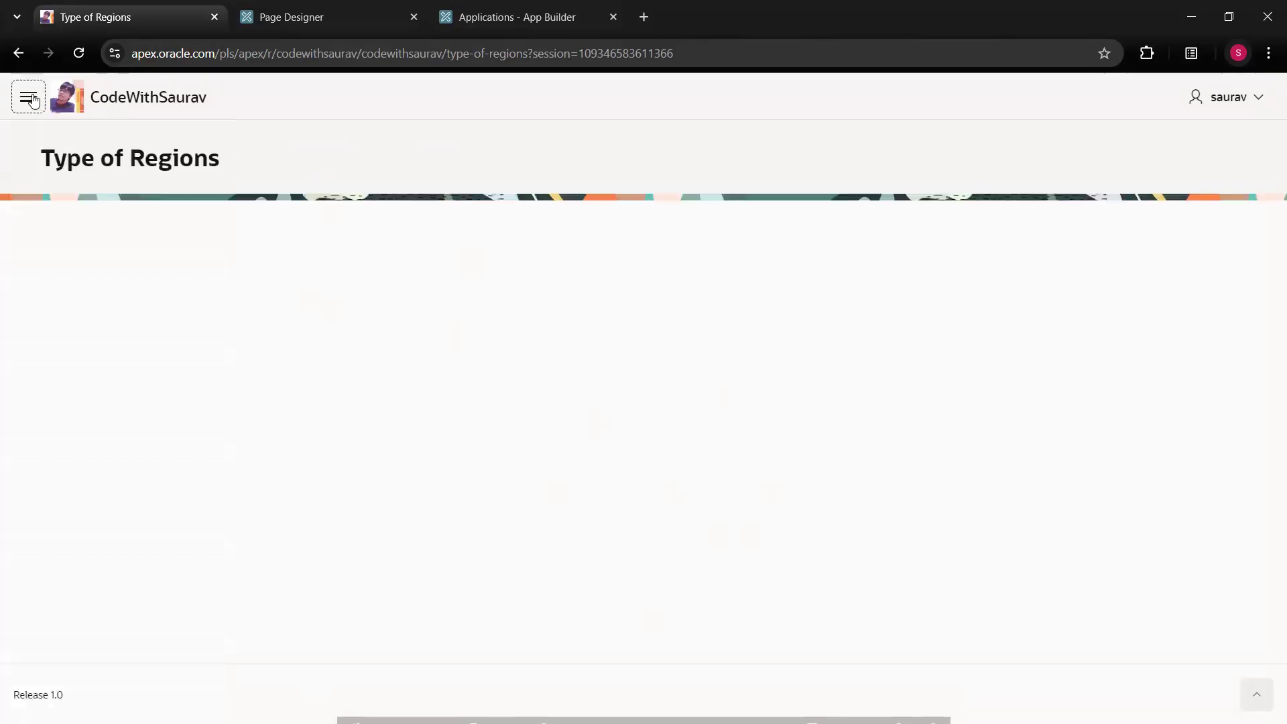
click(28, 96)
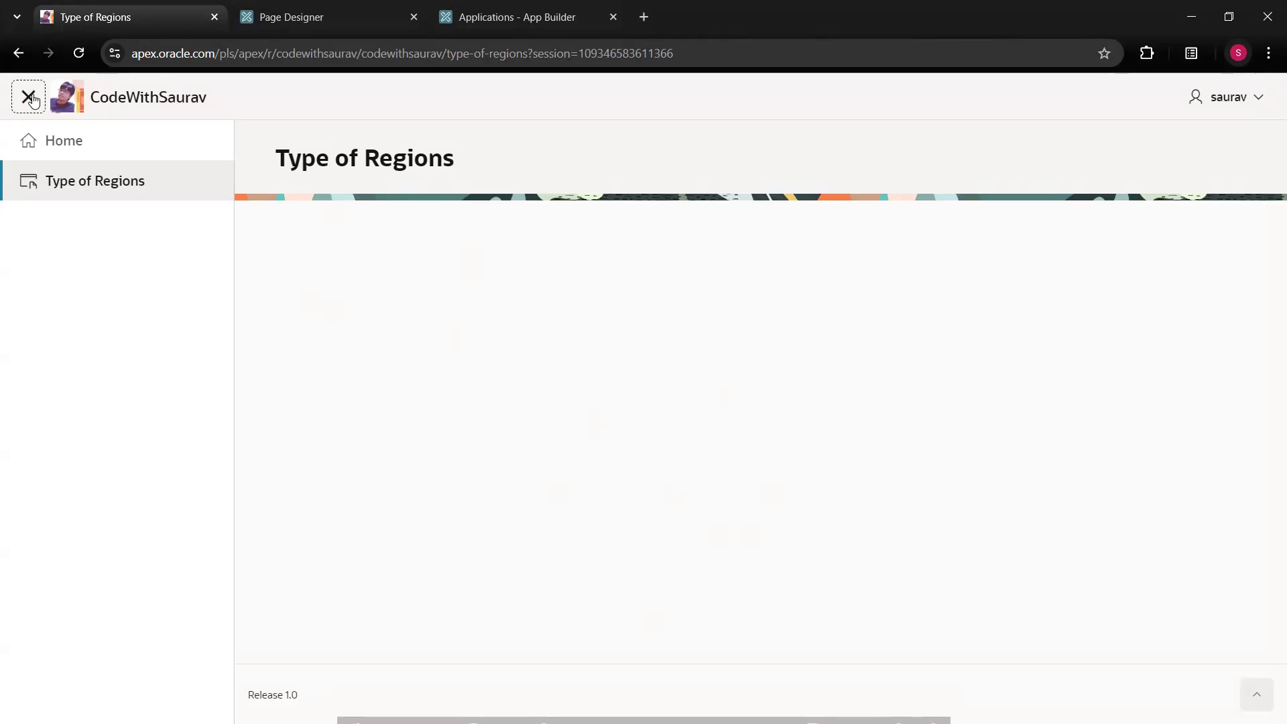
click(27, 97)
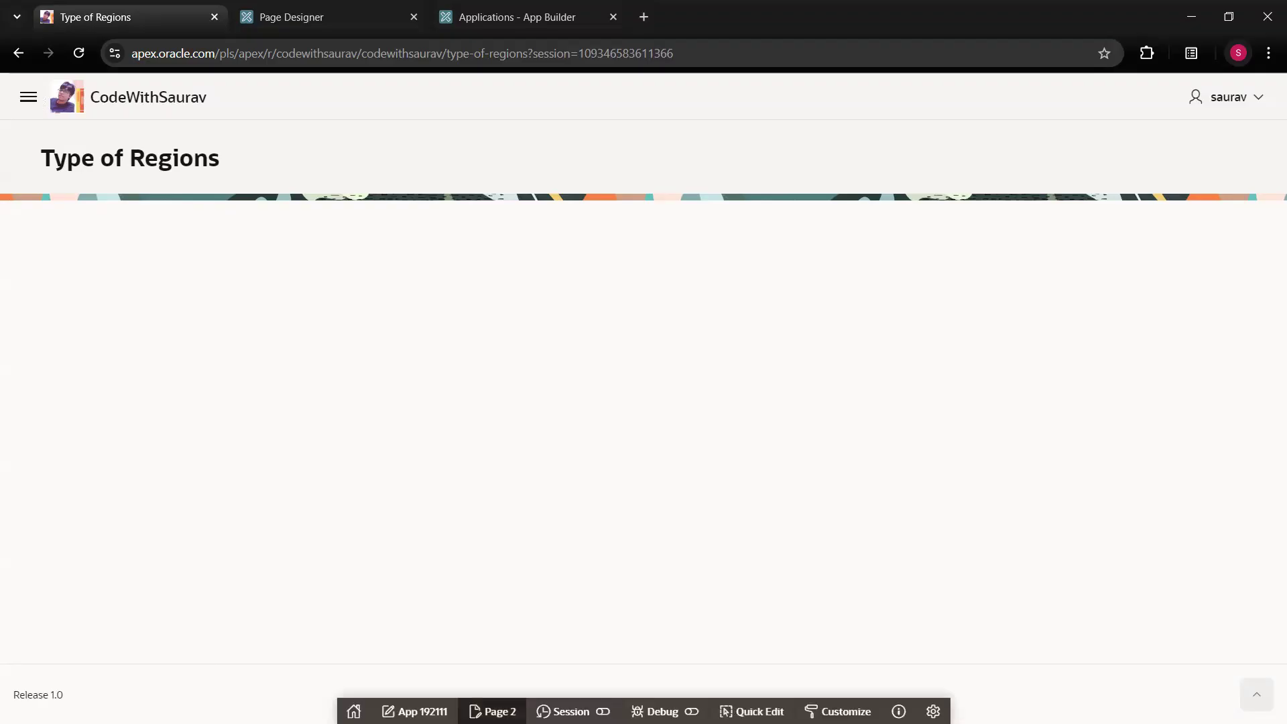
Return to Page Designer for Page 2 and select Body in the Rendering tree
click(311, 17)
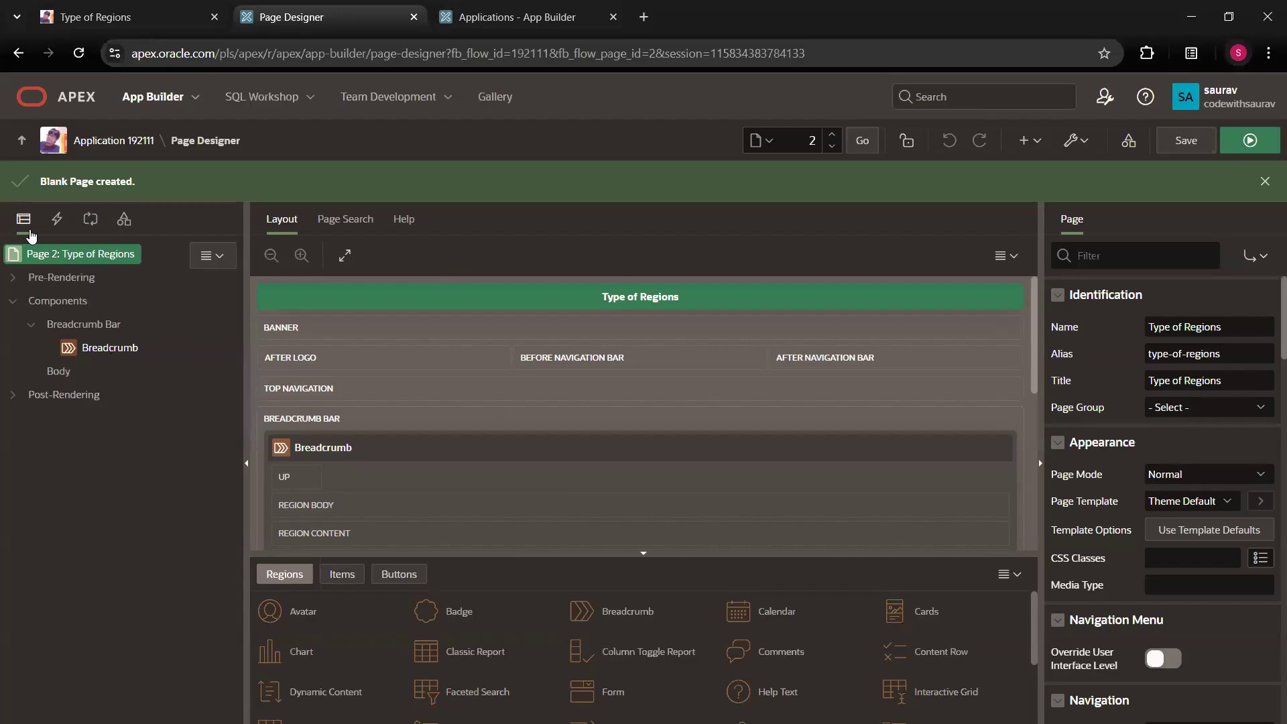
mouse_move(11, 283)
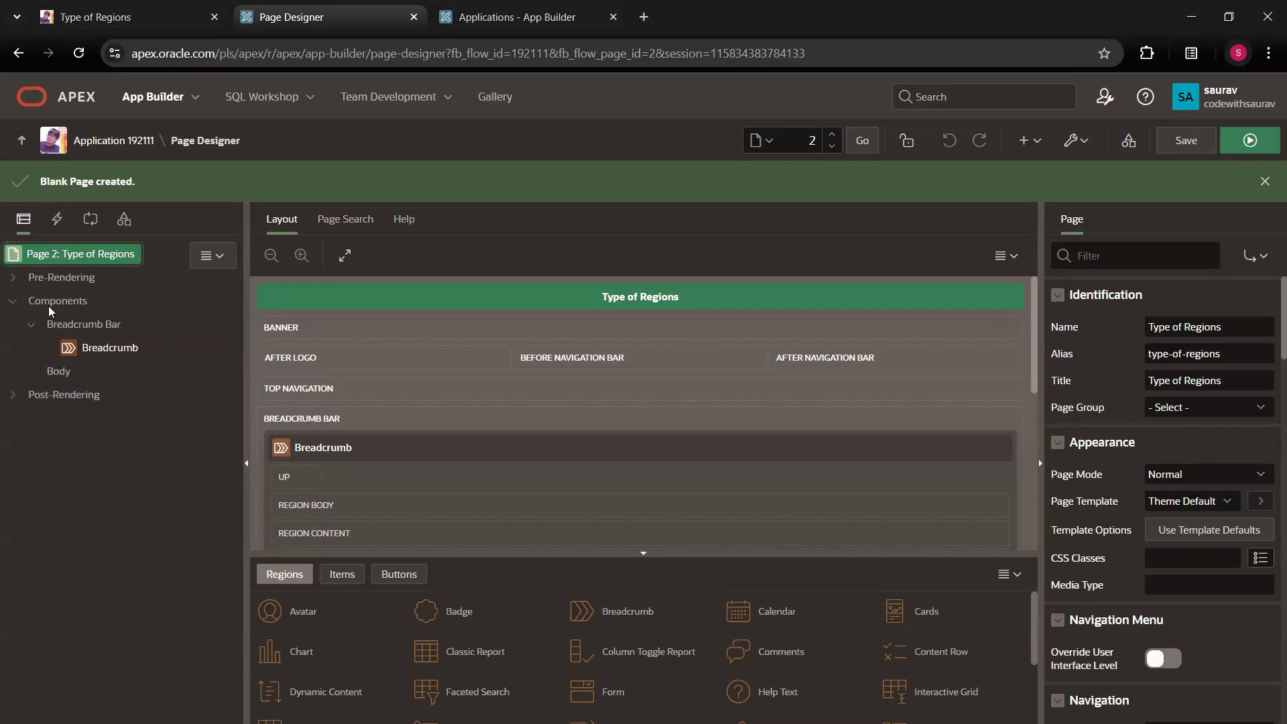
mouse_move(62, 378)
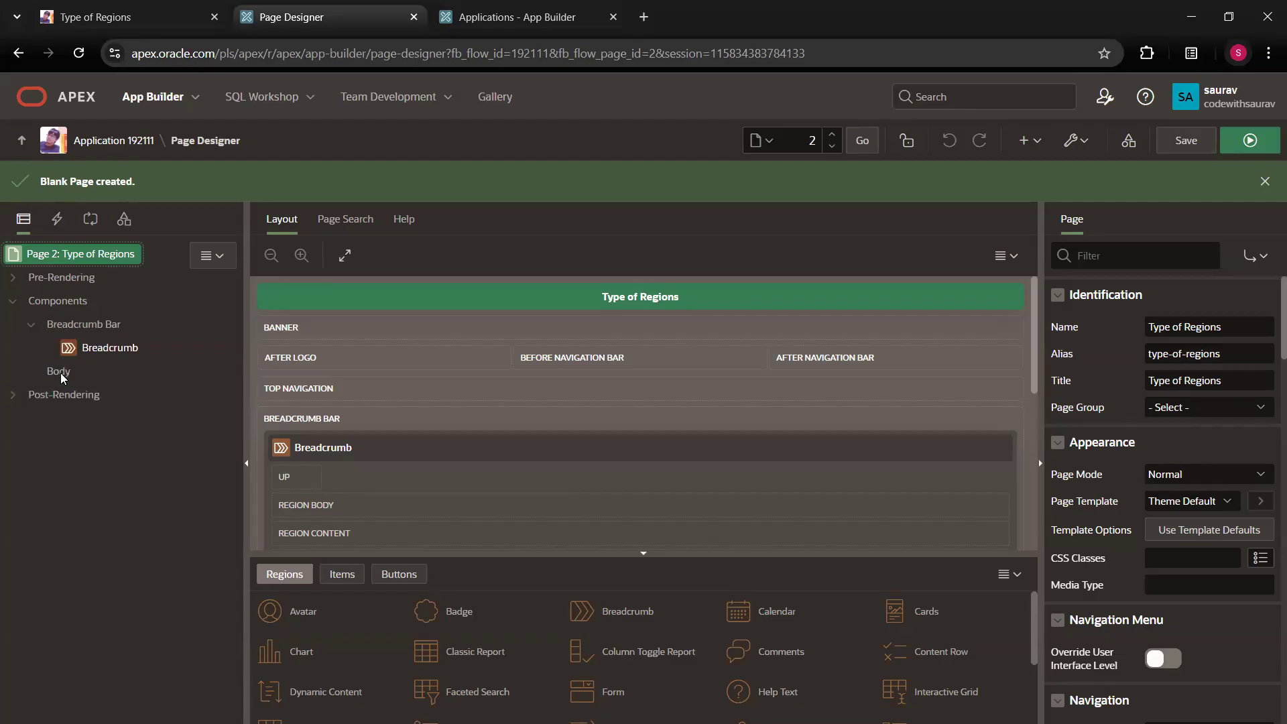
click(58, 371)
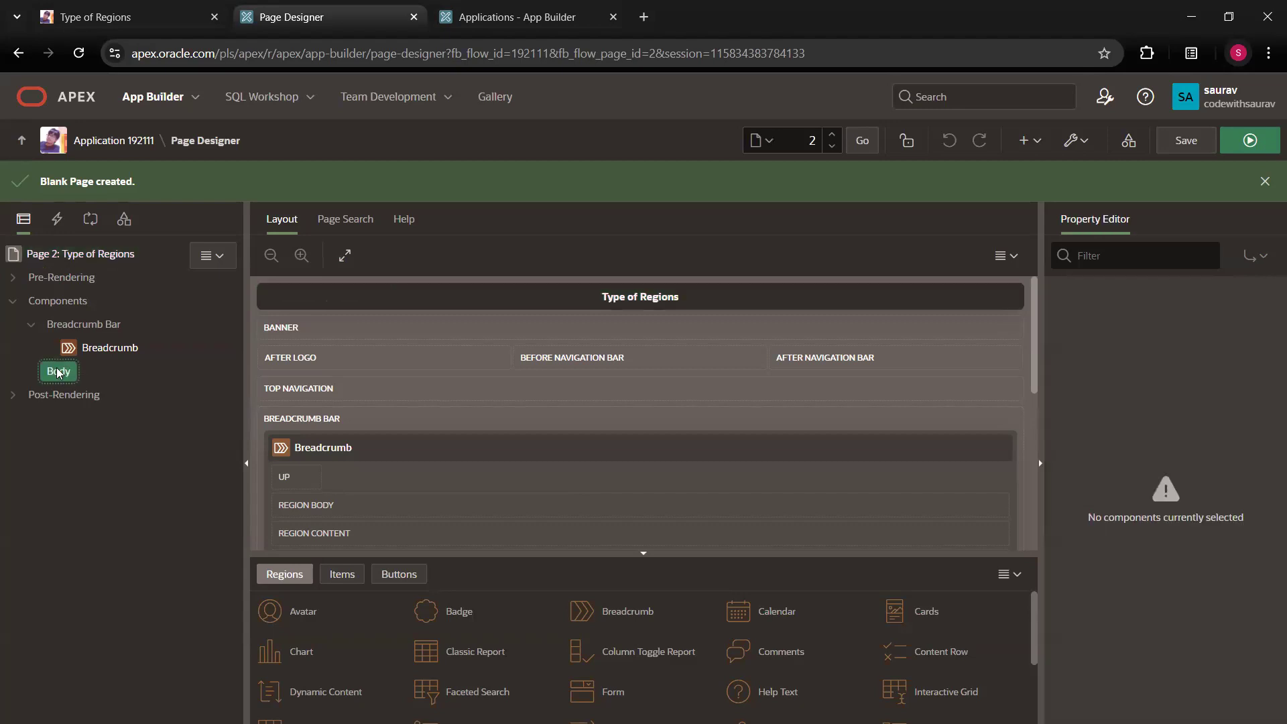
right_click(58, 371)
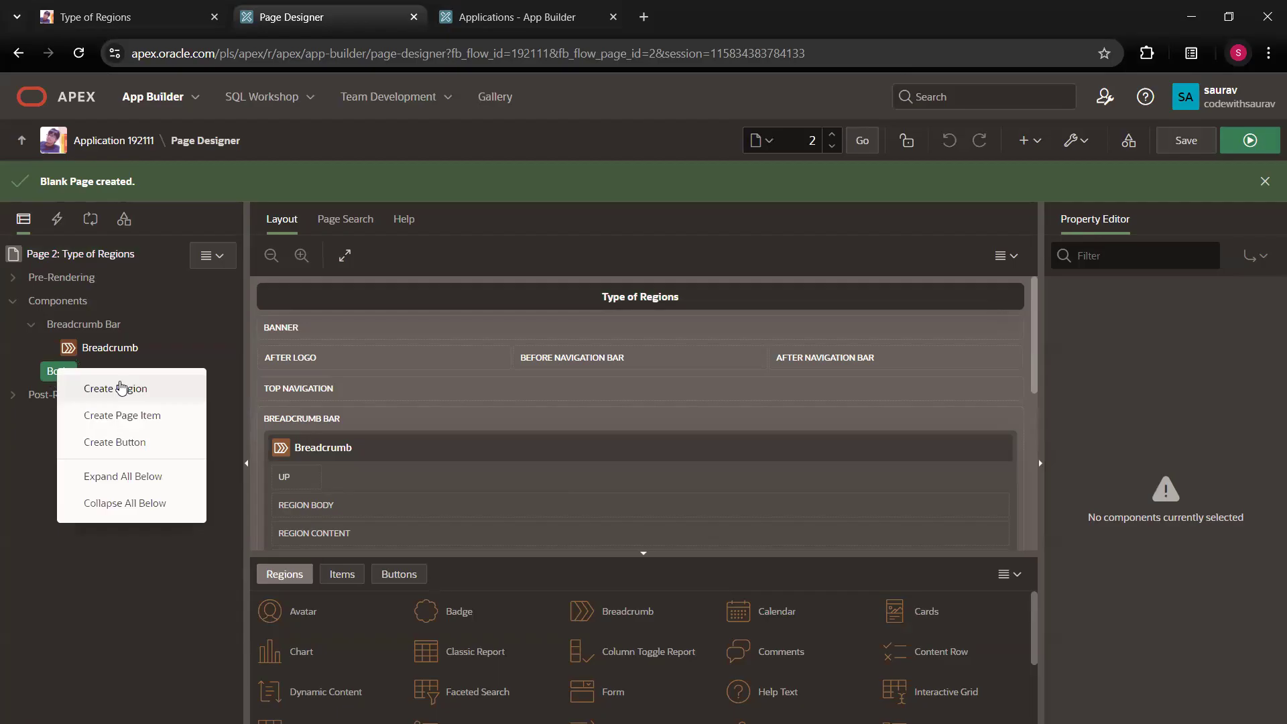
mouse_move(140, 388)
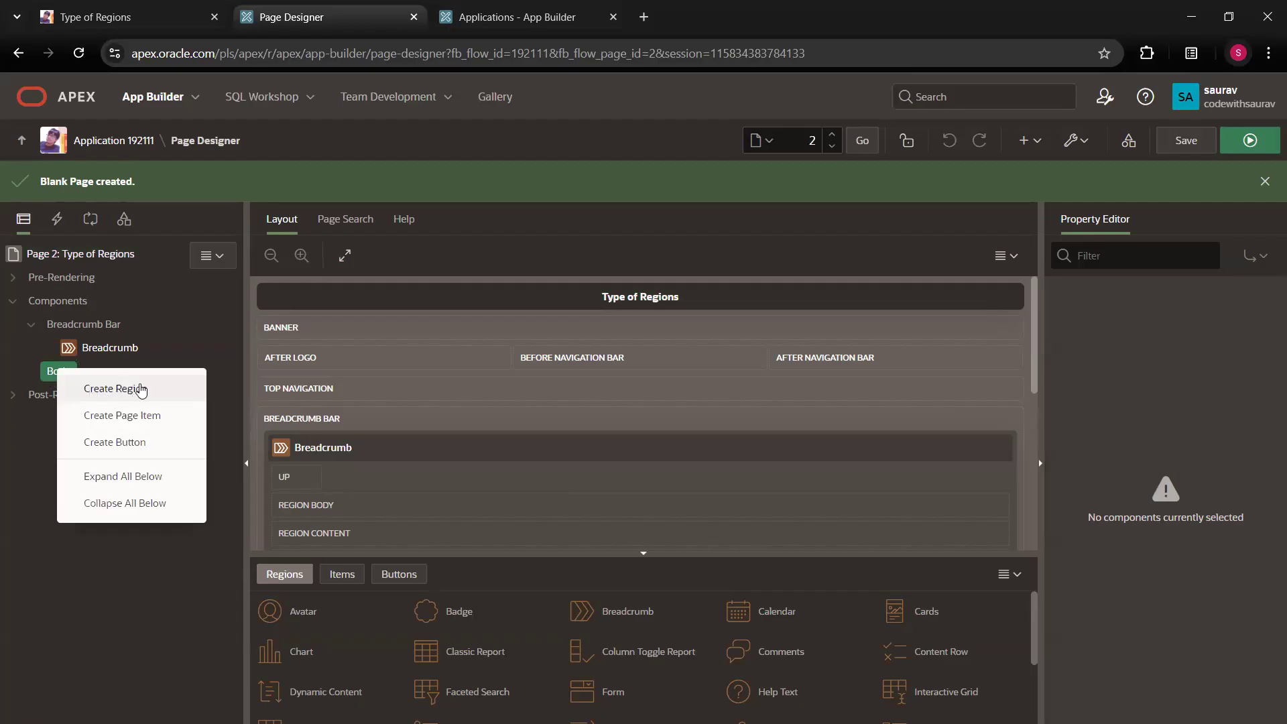
mouse_move(83, 449)
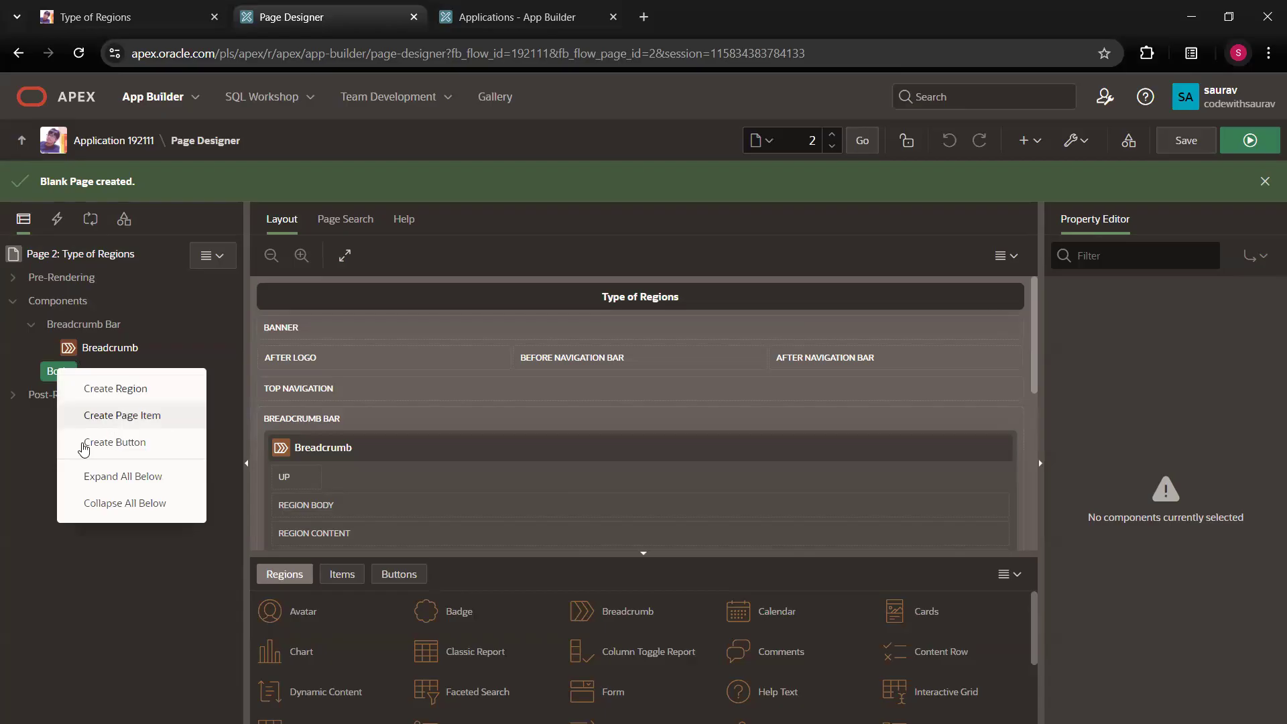
mouse_move(115, 442)
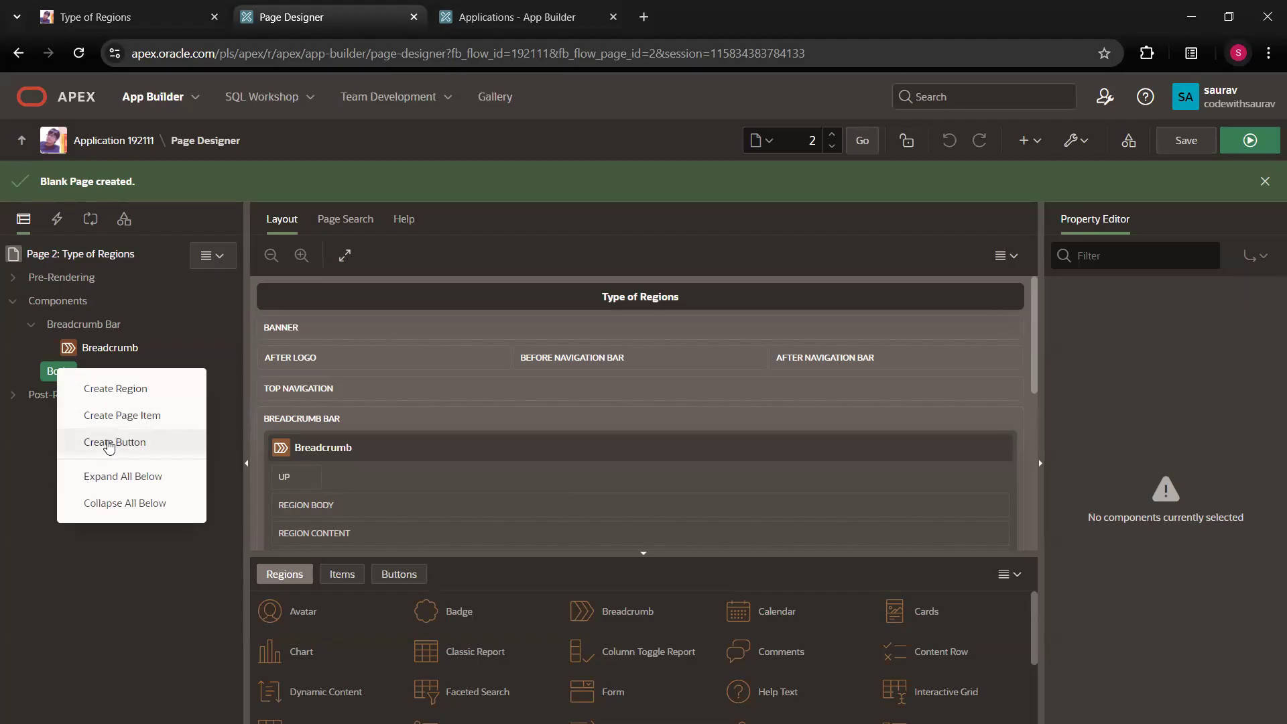
mouse_move(97, 428)
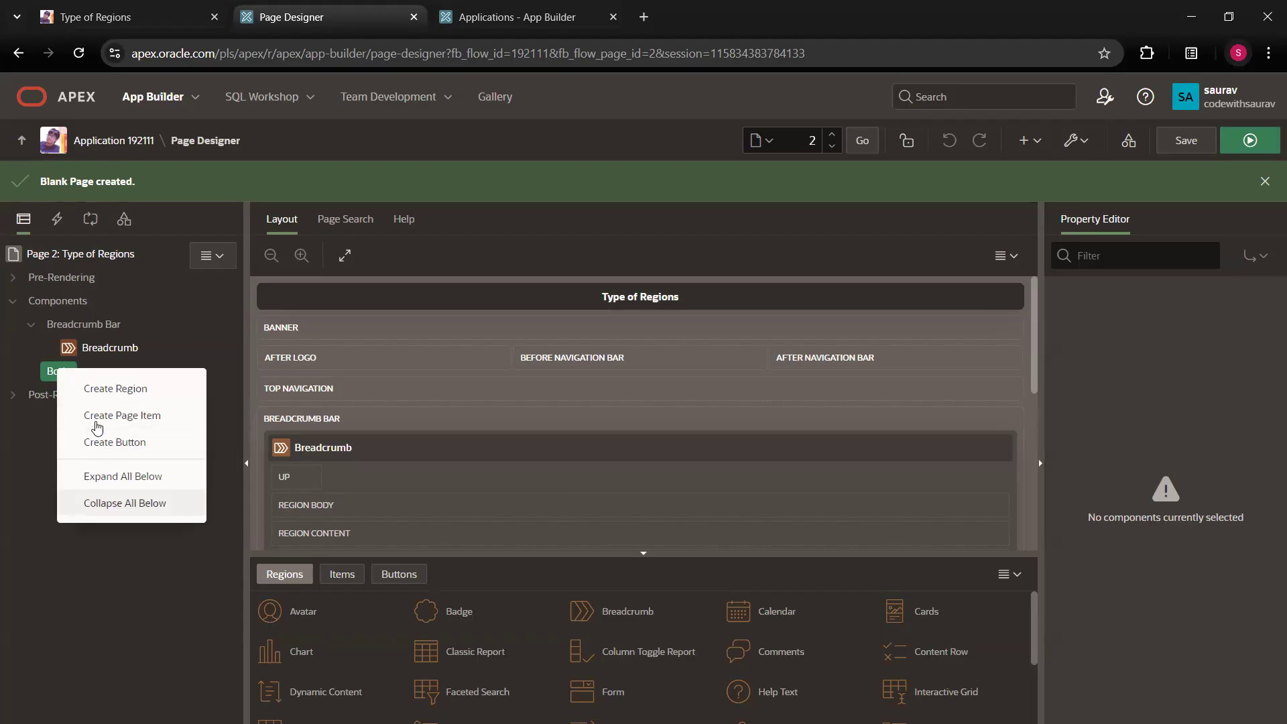
mouse_move(116, 388)
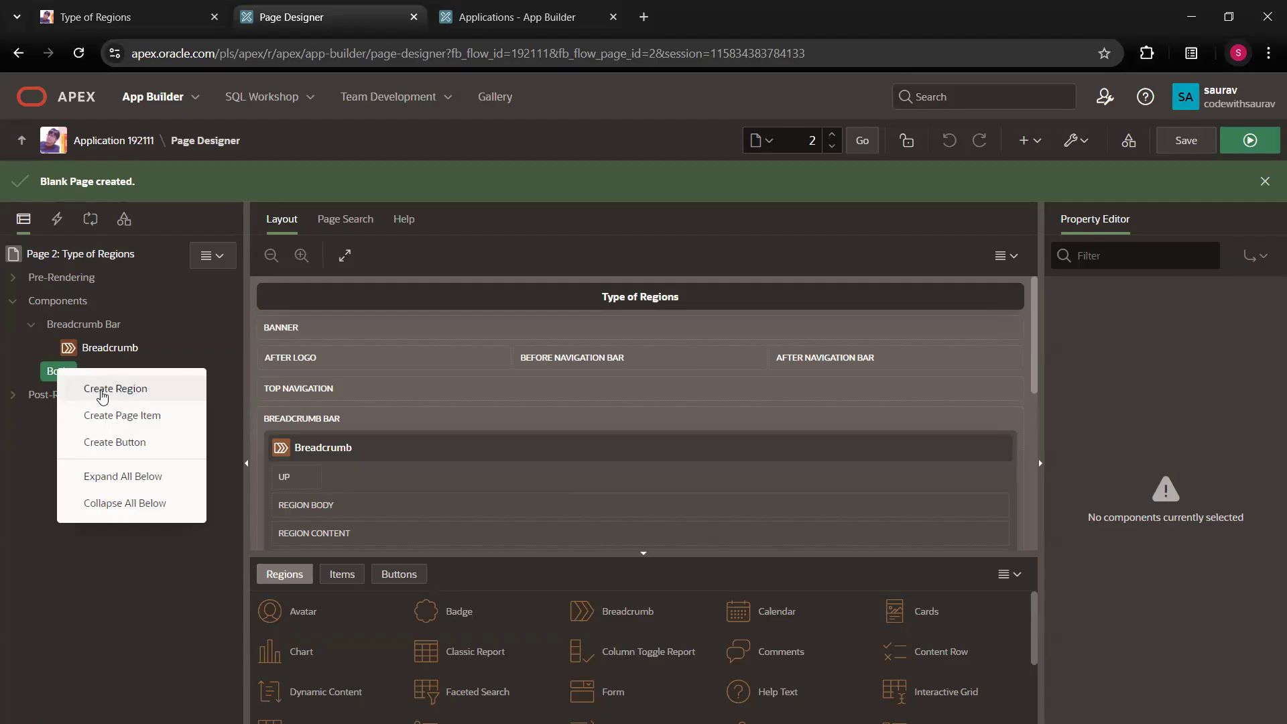
mouse_move(380, 577)
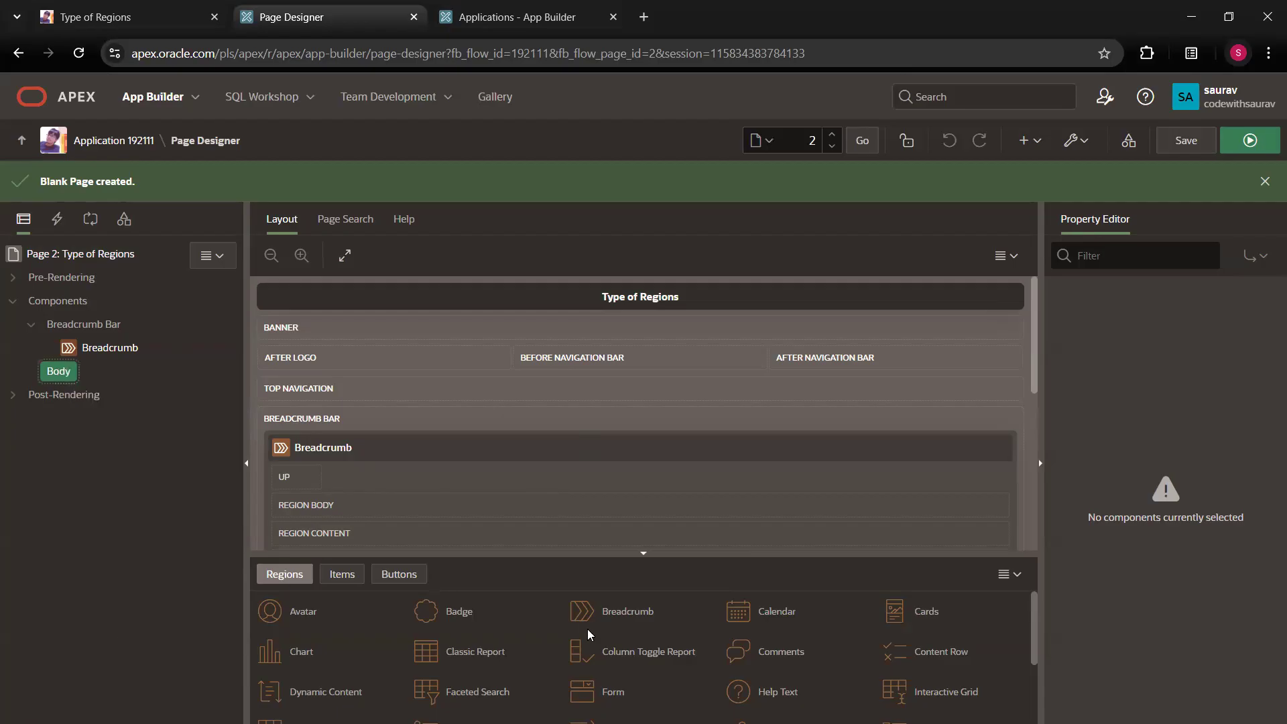
mouse_move(683, 553)
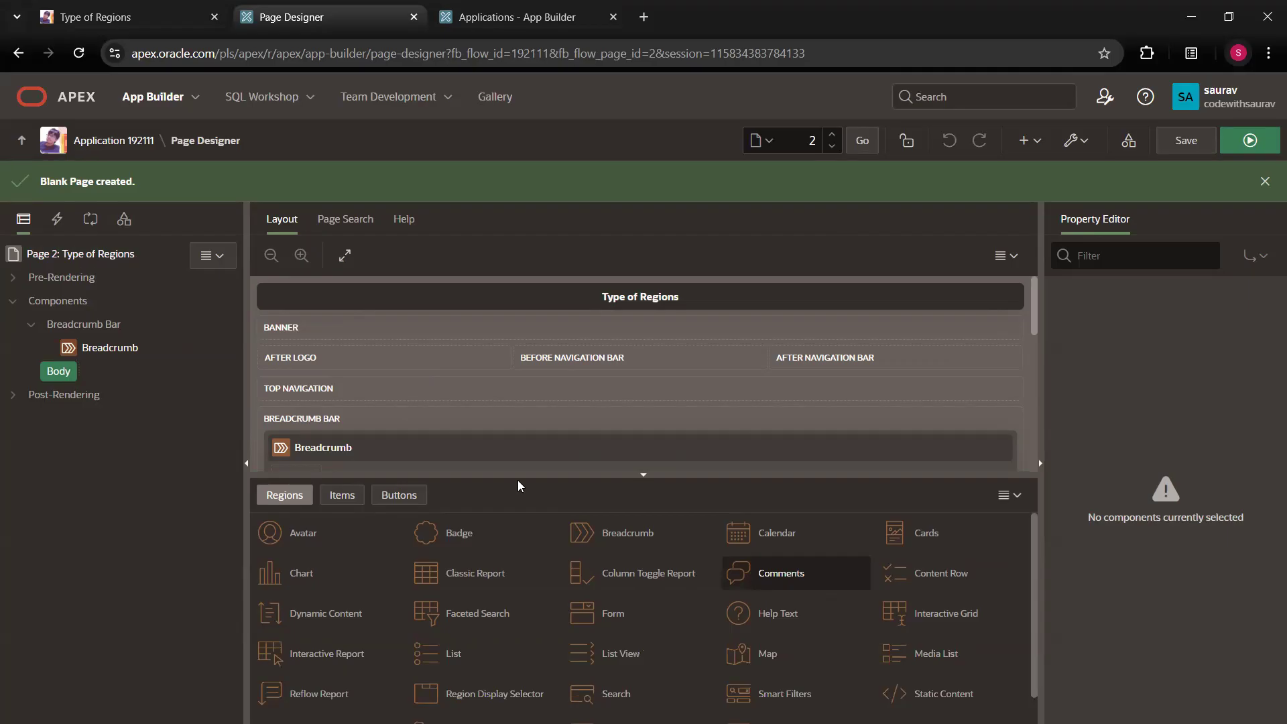
mouse_move(151, 202)
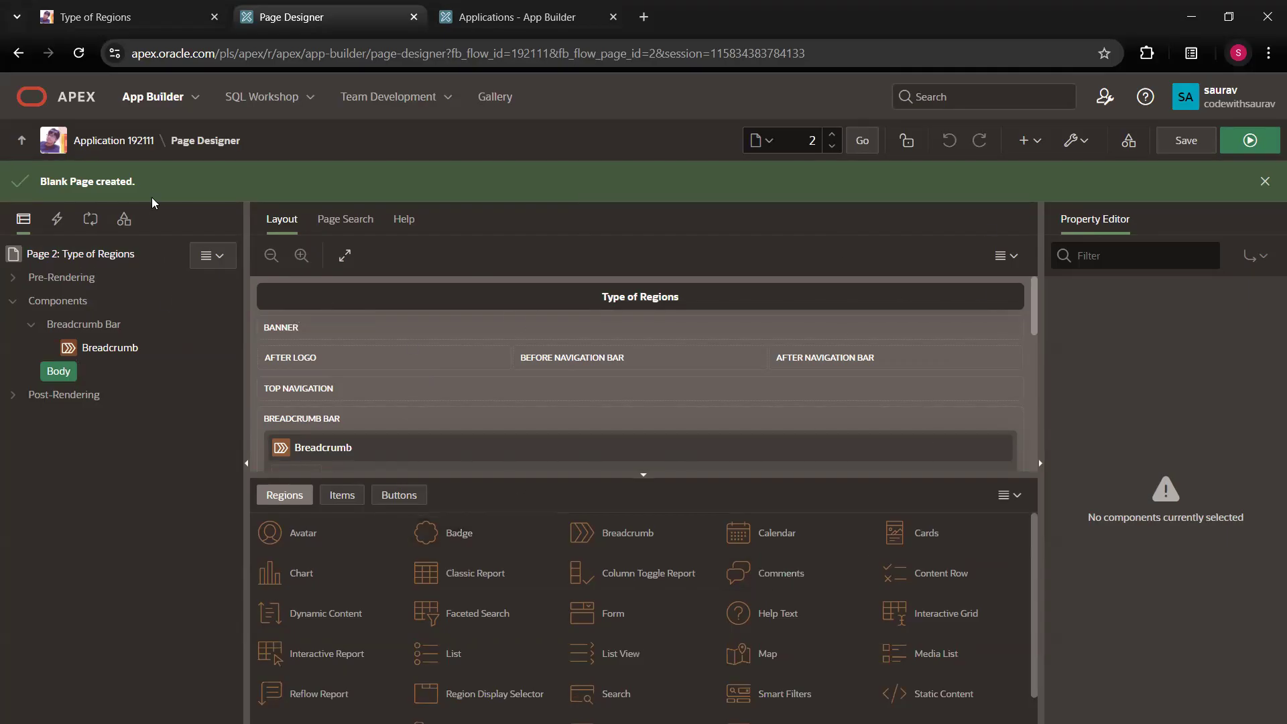
mouse_move(1228, 260)
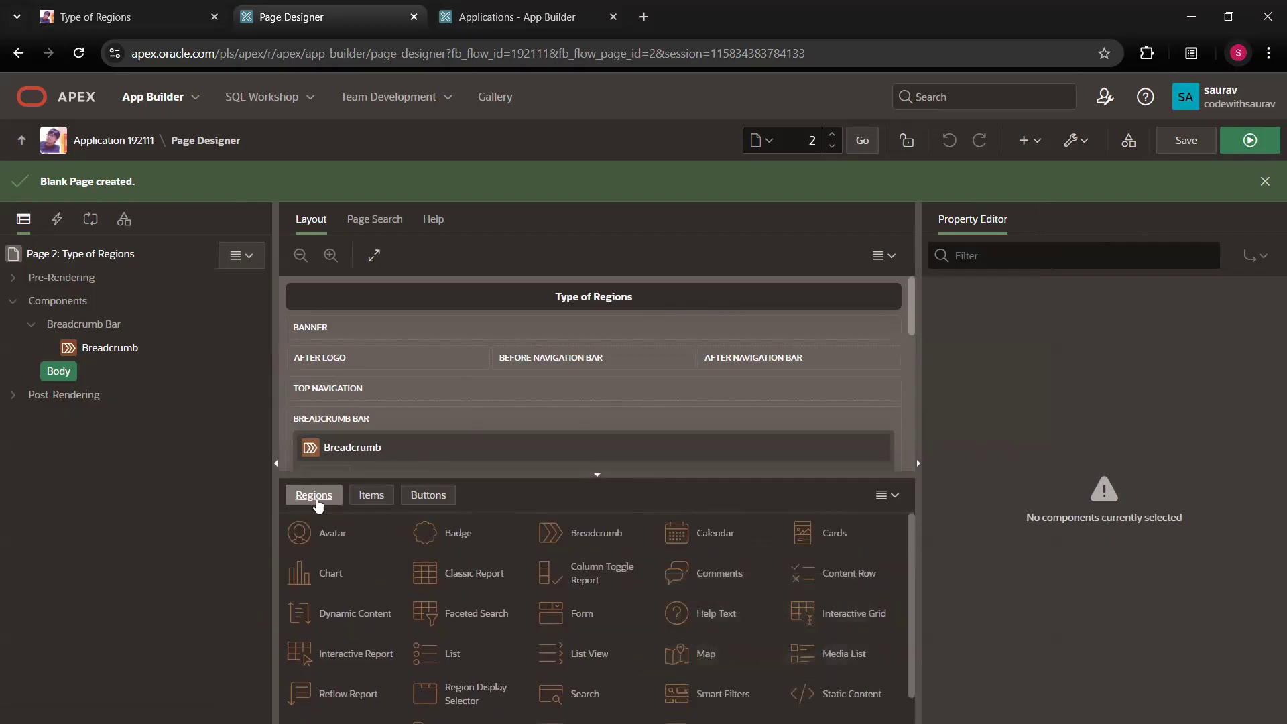
mouse_move(332, 533)
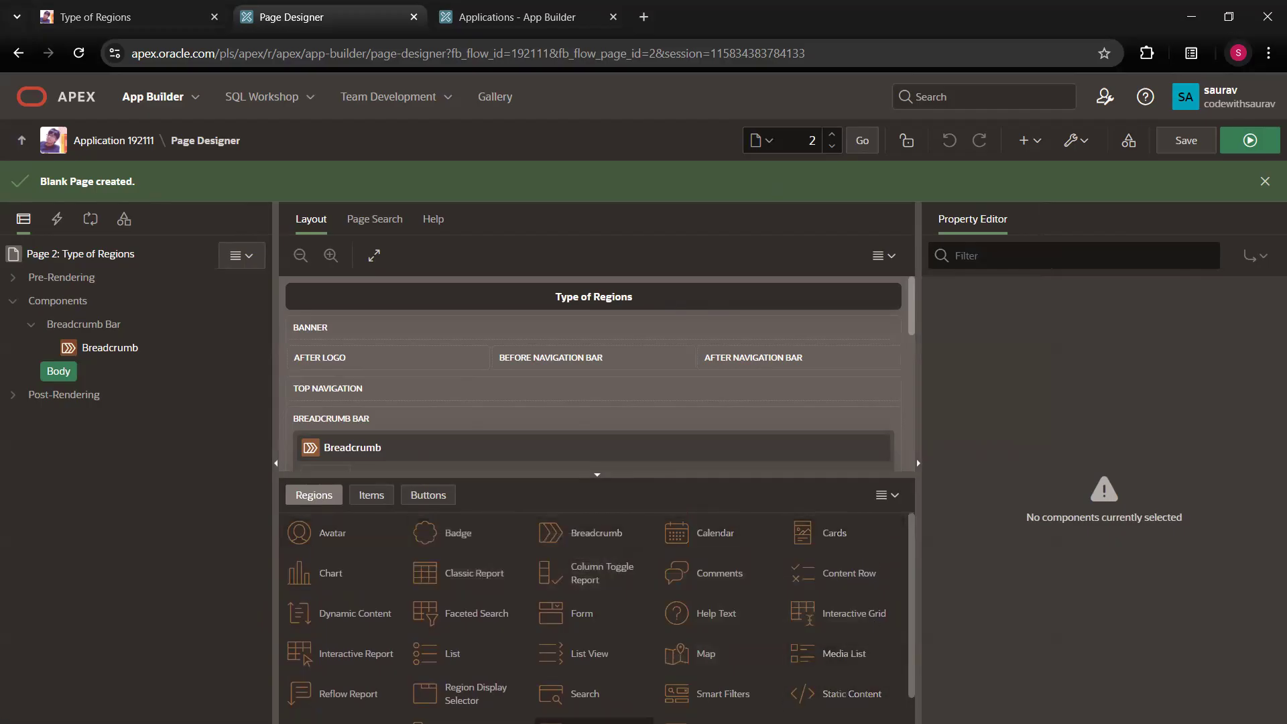
mouse_move(722, 694)
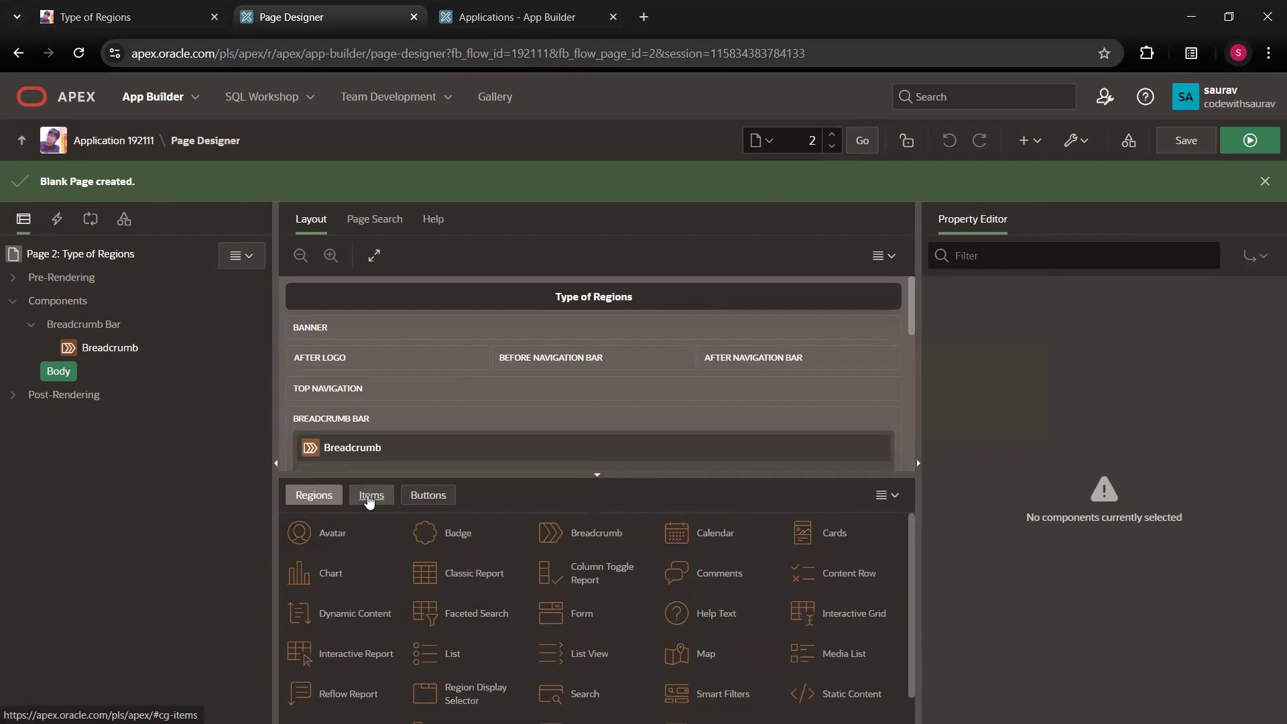
Browse the Items and Buttons gallery tabs, ending on the Regions list
click(370, 495)
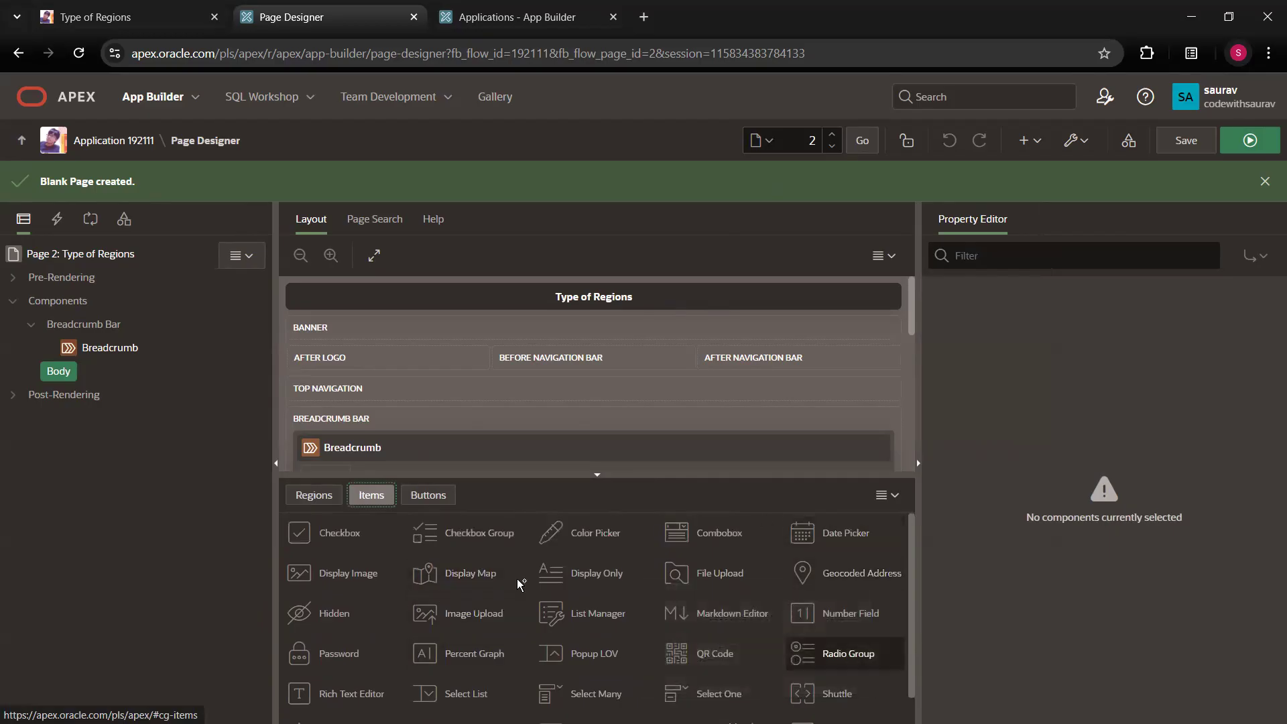
click(428, 494)
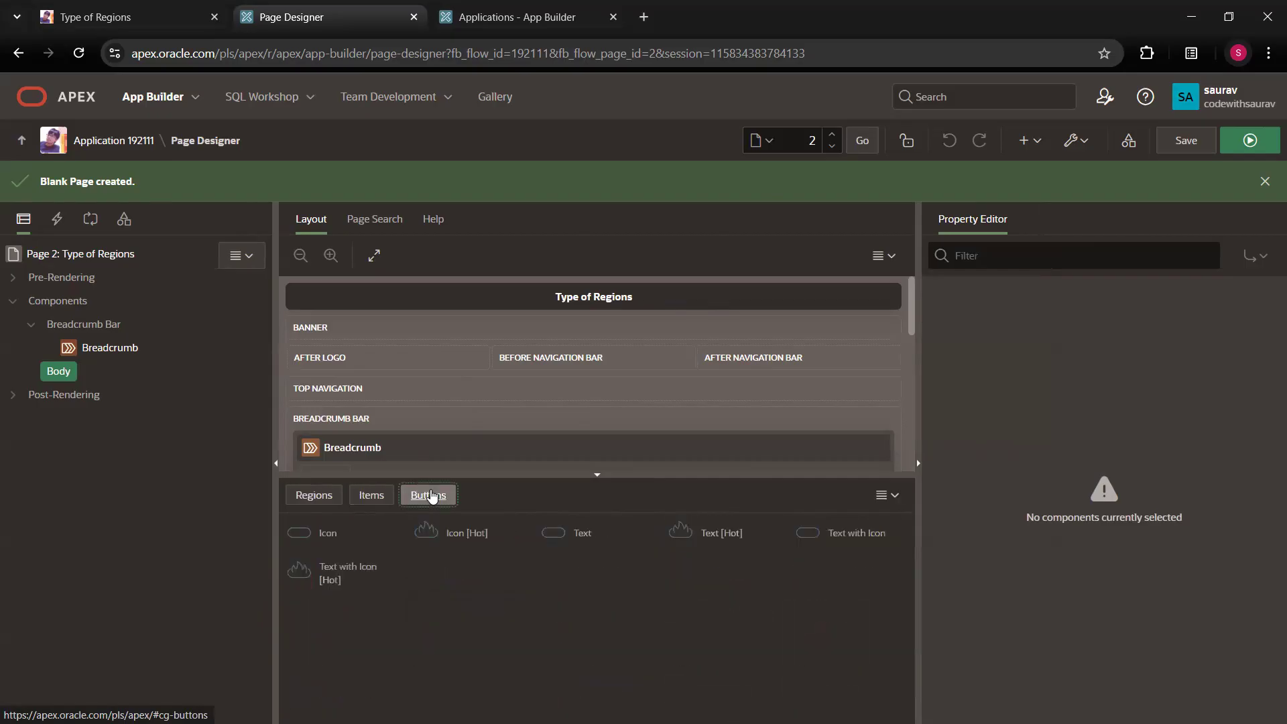
mouse_move(723, 533)
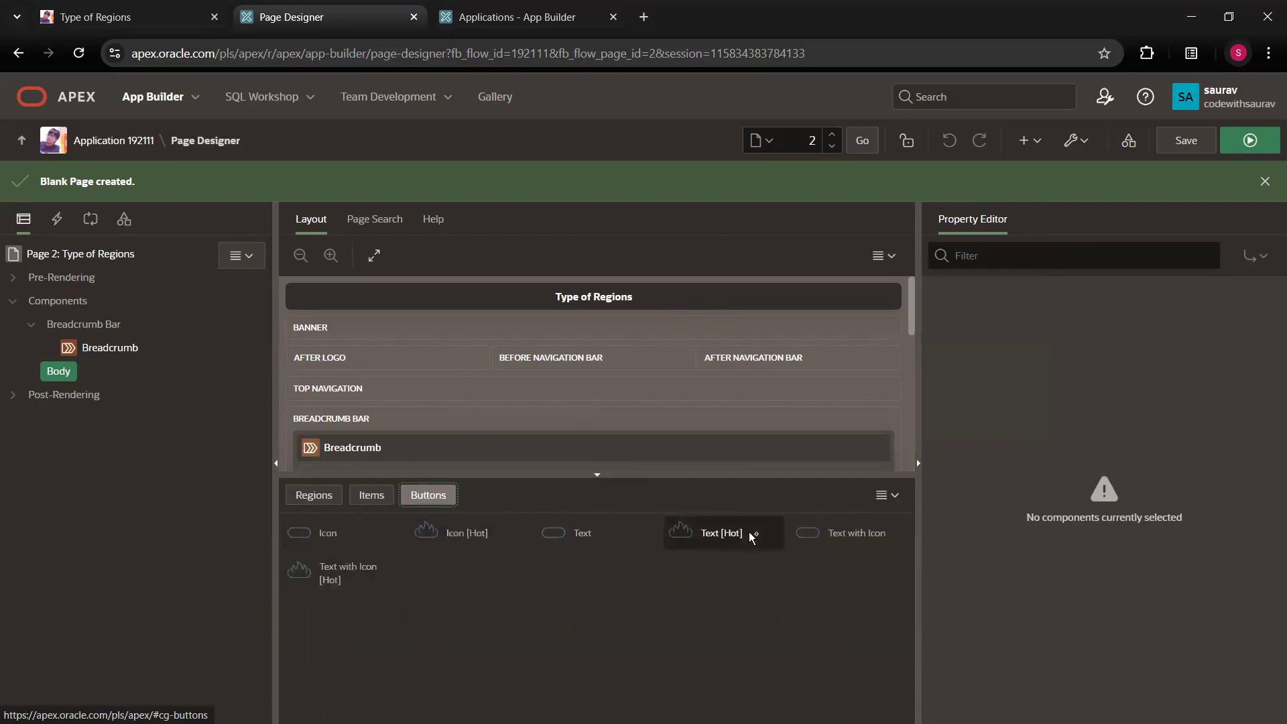
mouse_move(403, 551)
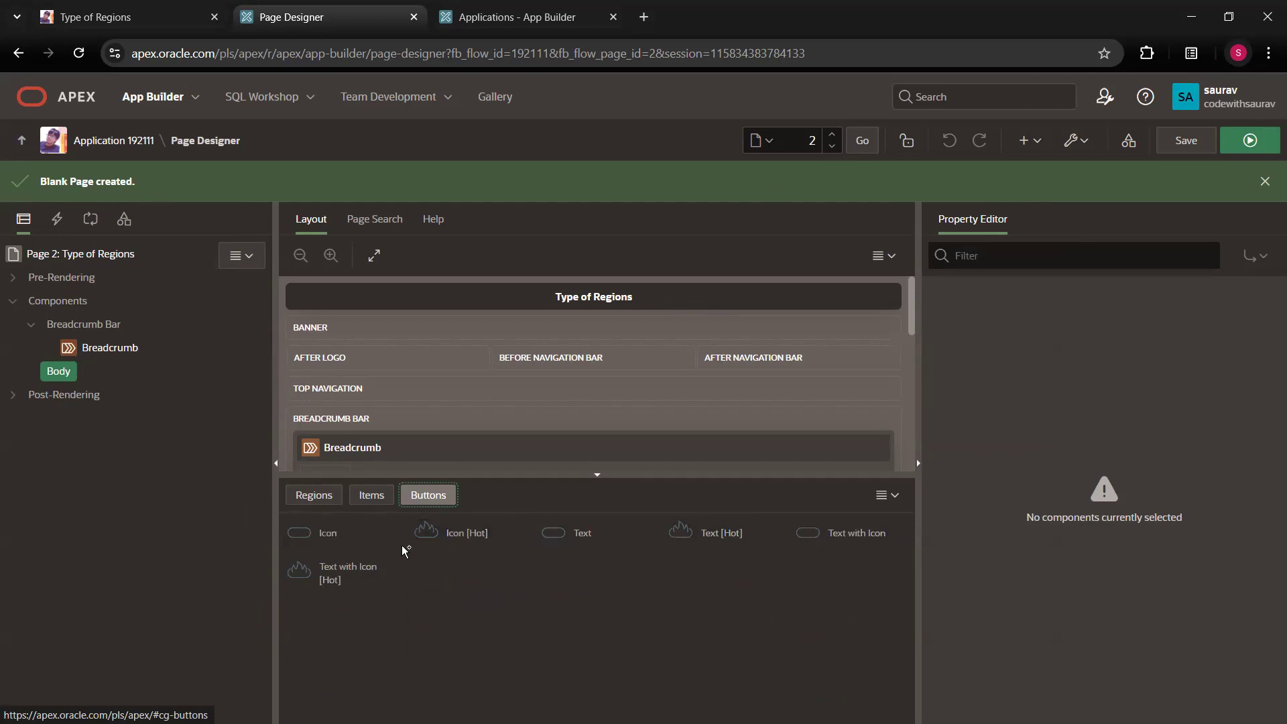
mouse_move(342, 545)
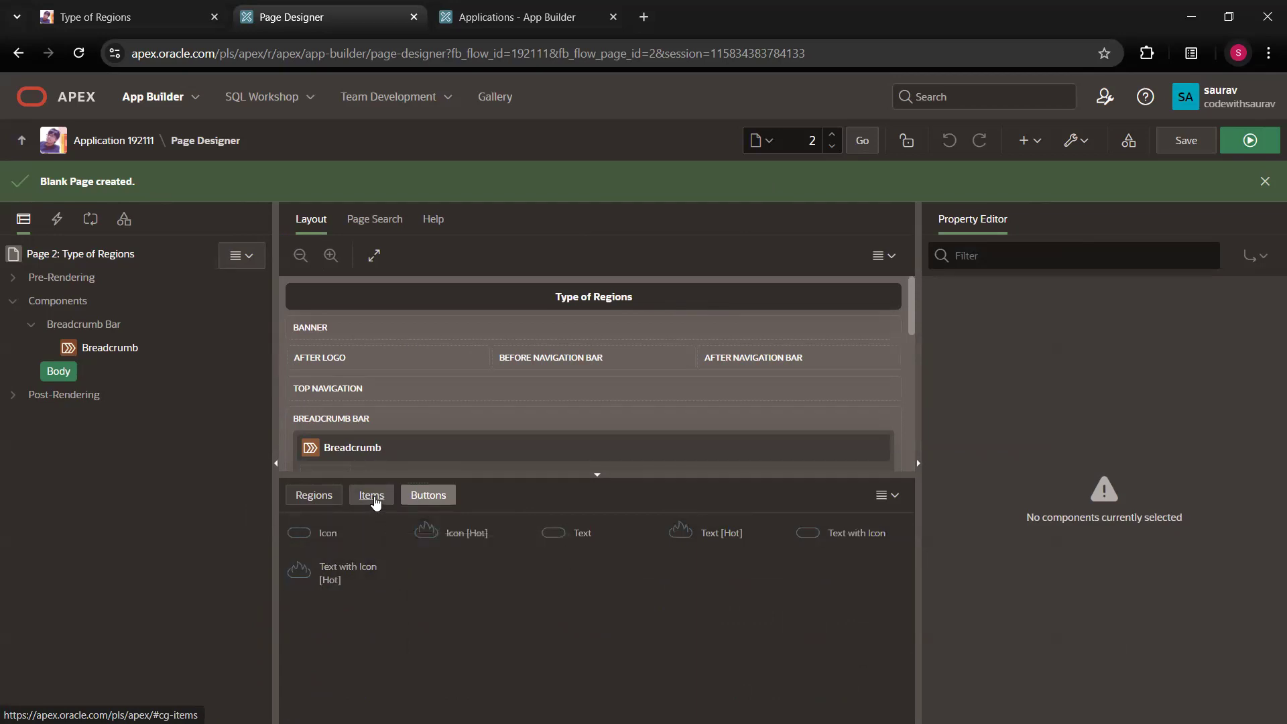
click(314, 495)
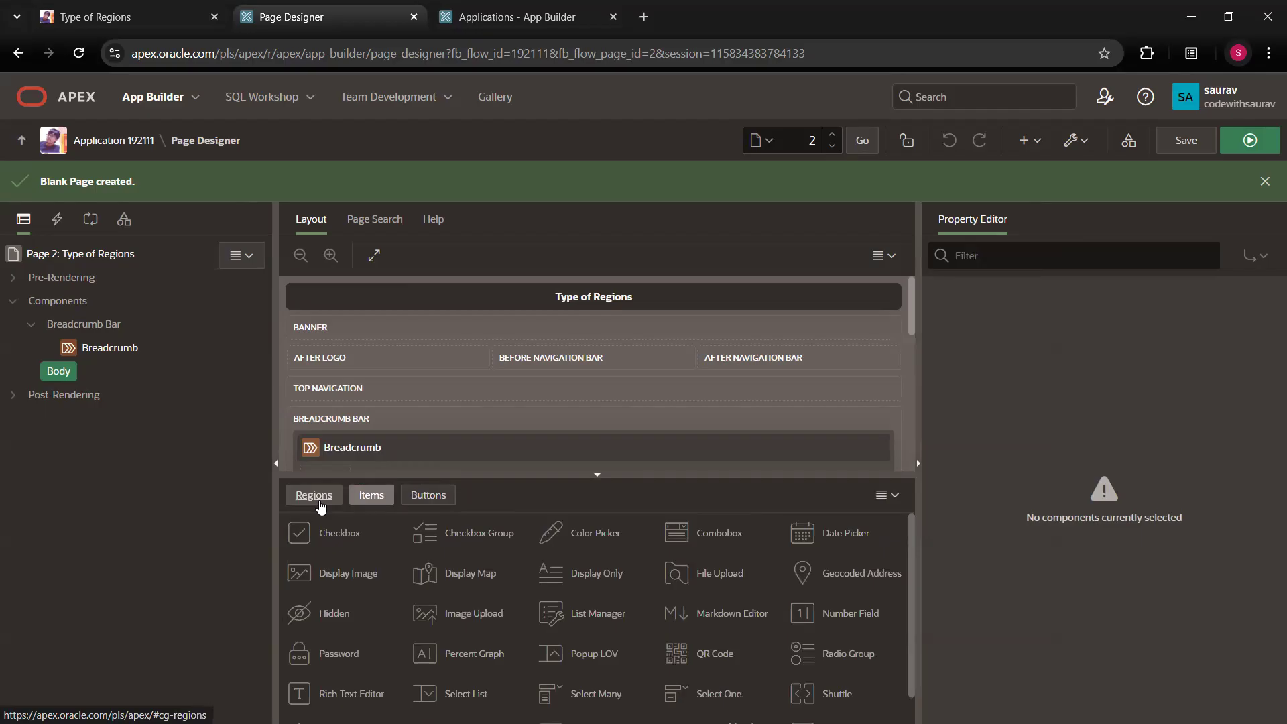
click(313, 494)
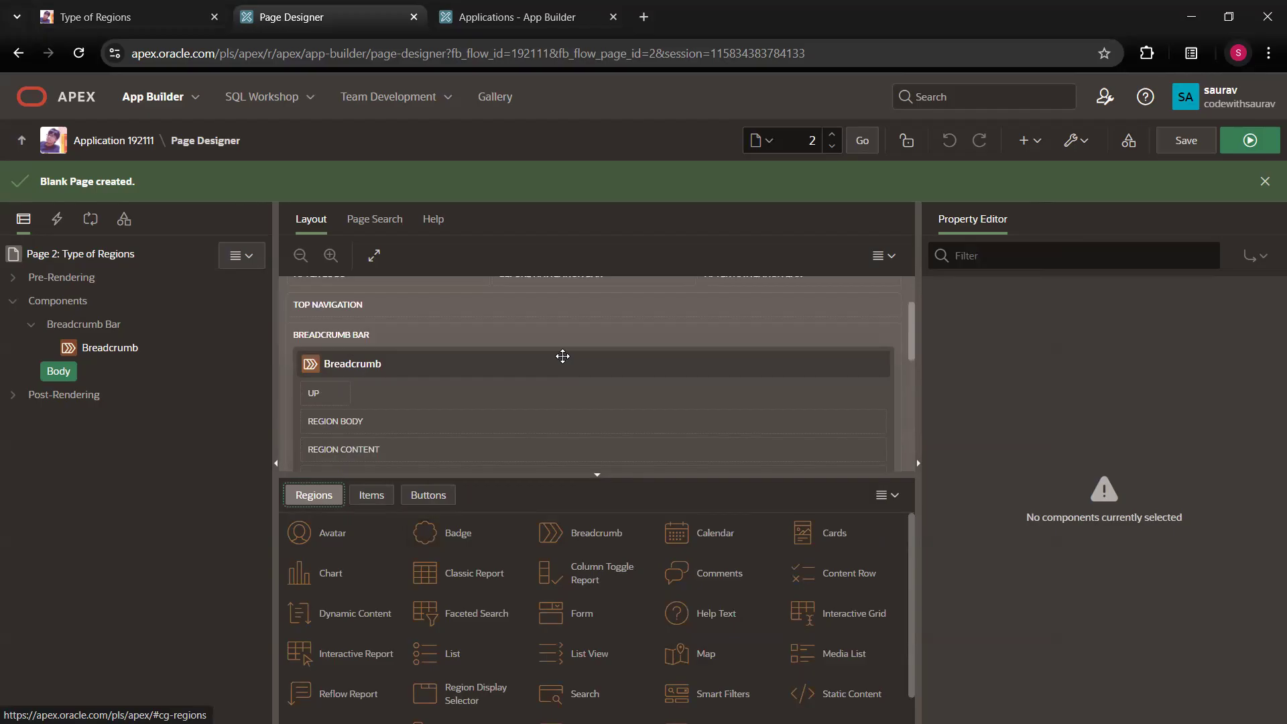
scroll(down, 3)
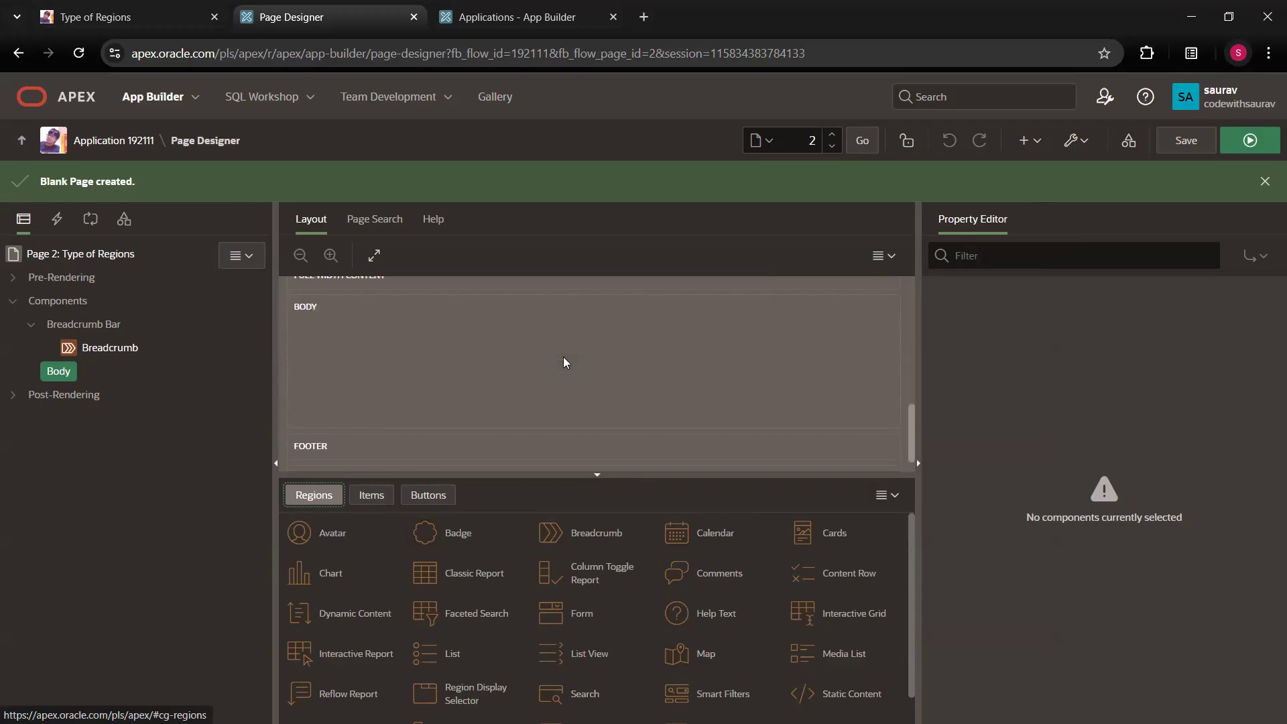
mouse_move(557, 492)
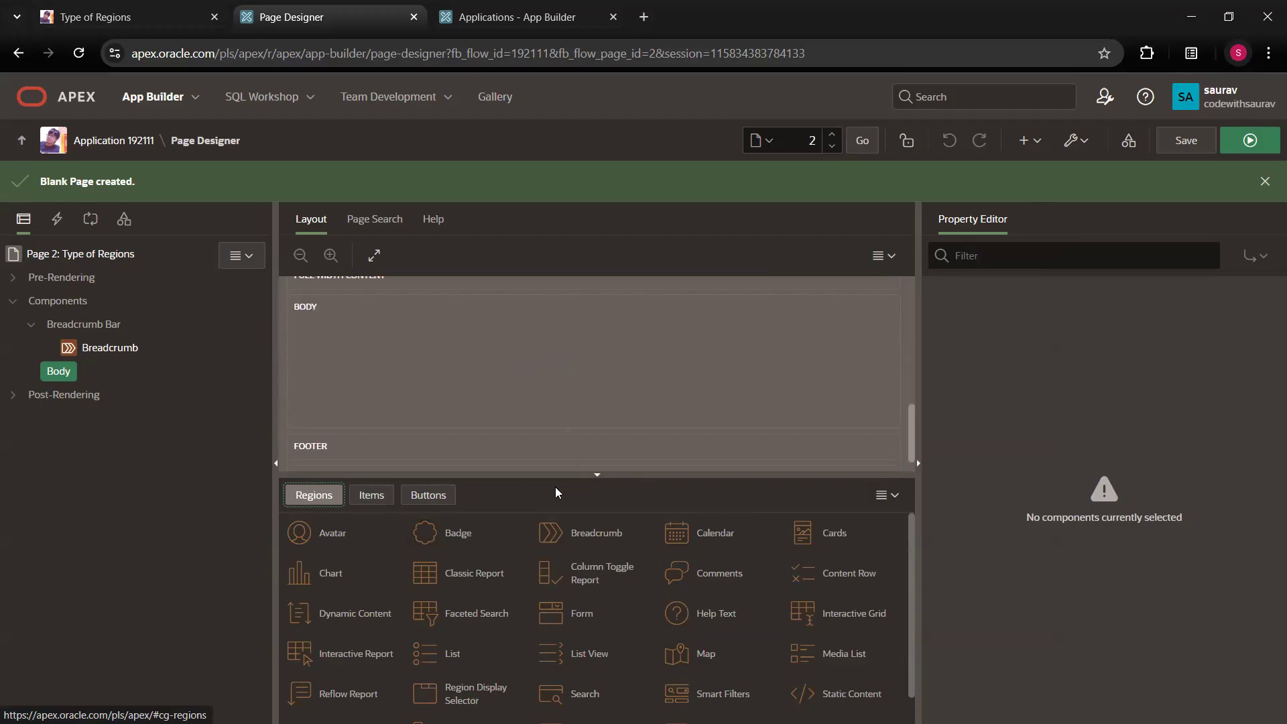
mouse_move(601, 329)
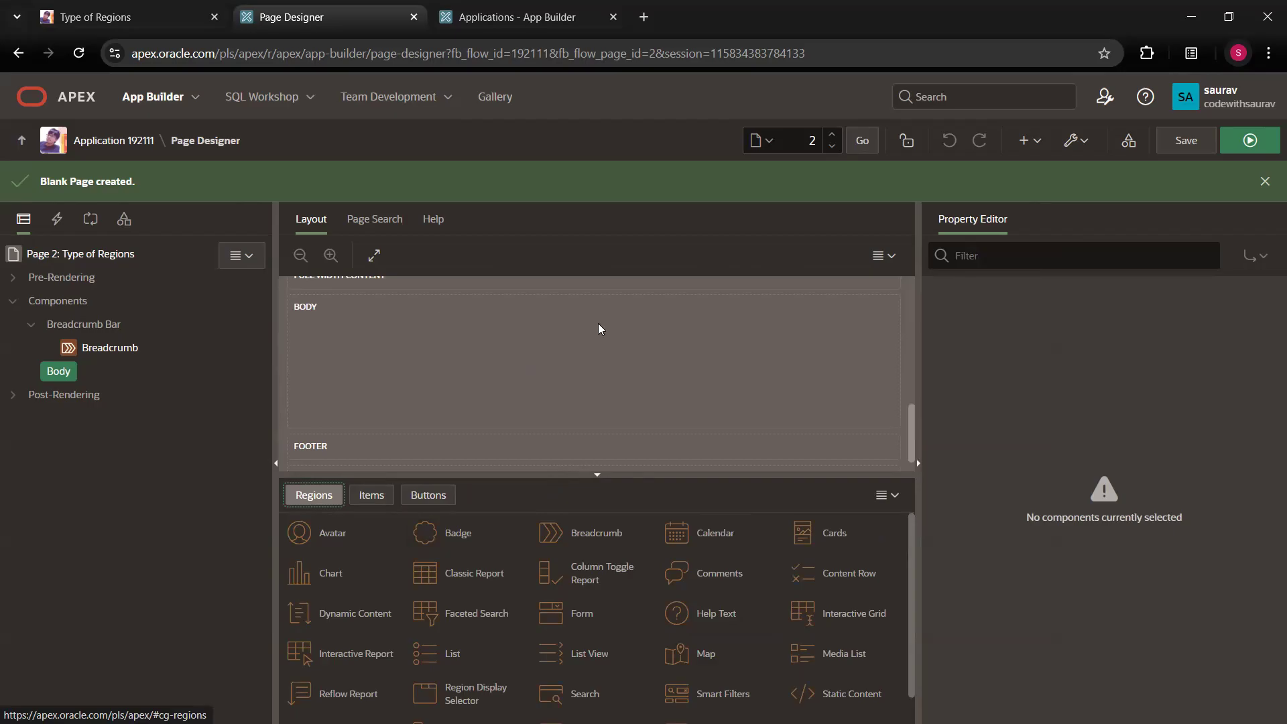
scroll(up, 3)
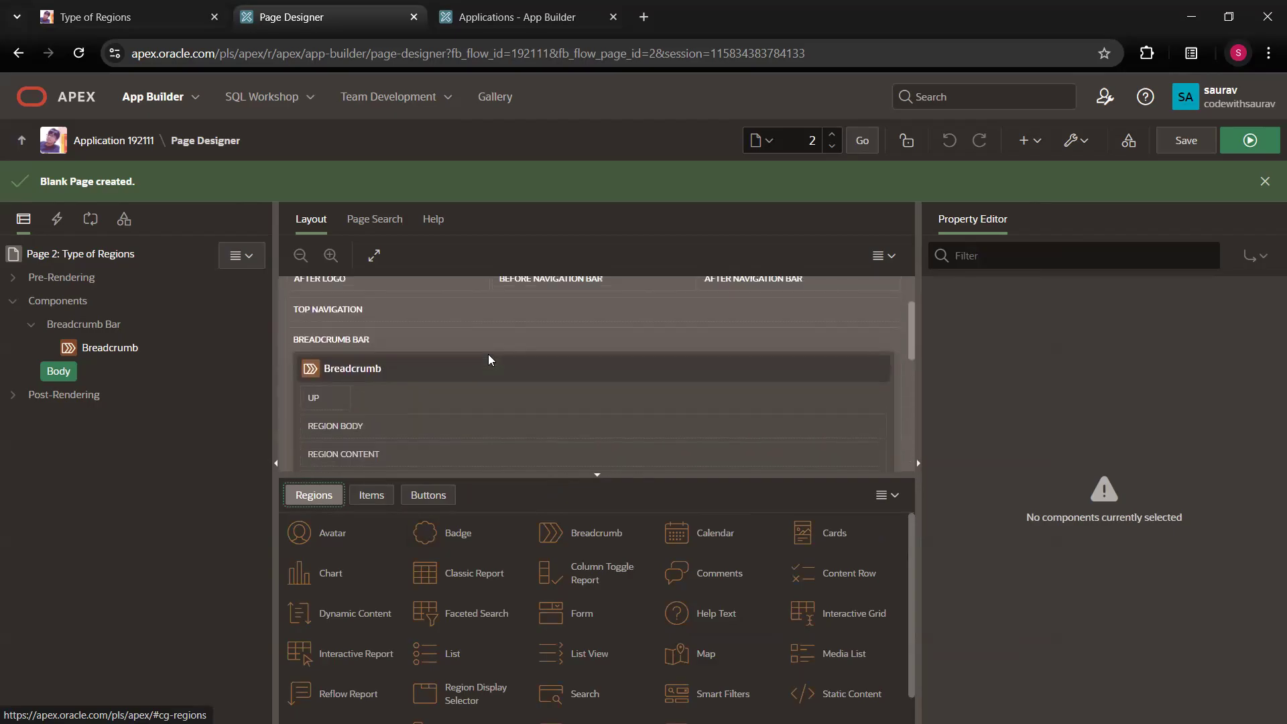
scroll(up, 3)
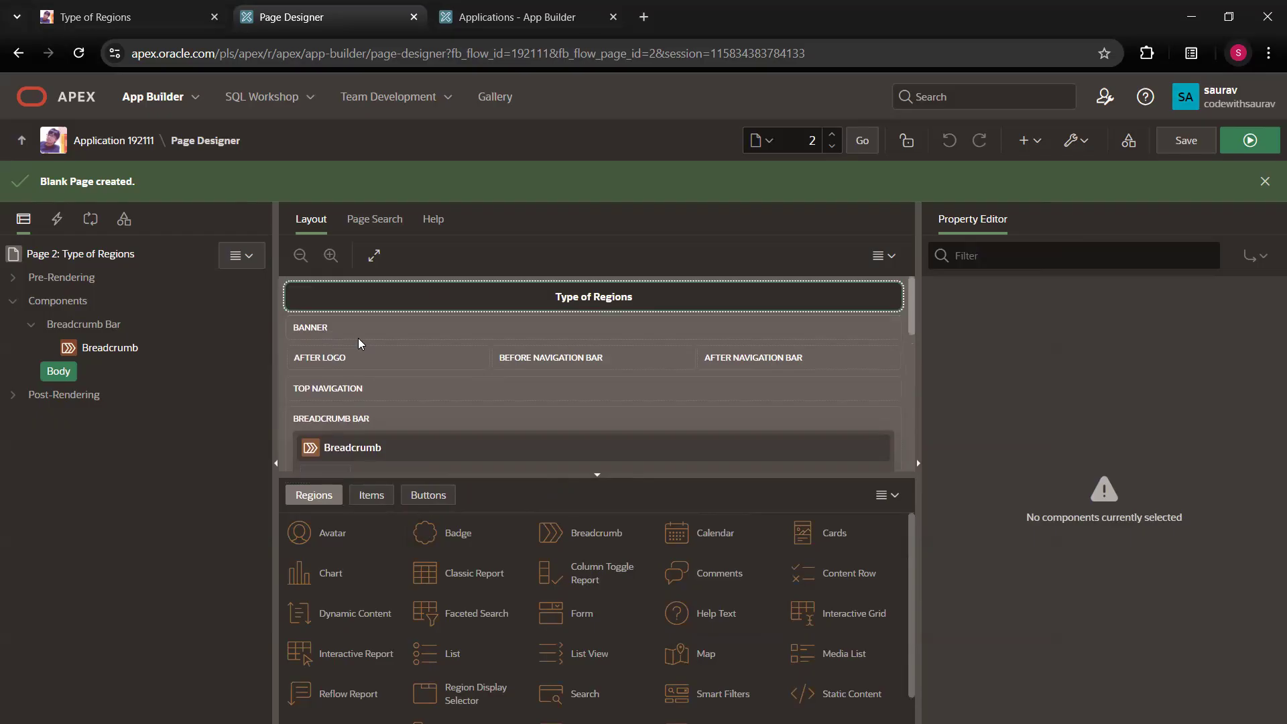
scroll(down, 3)
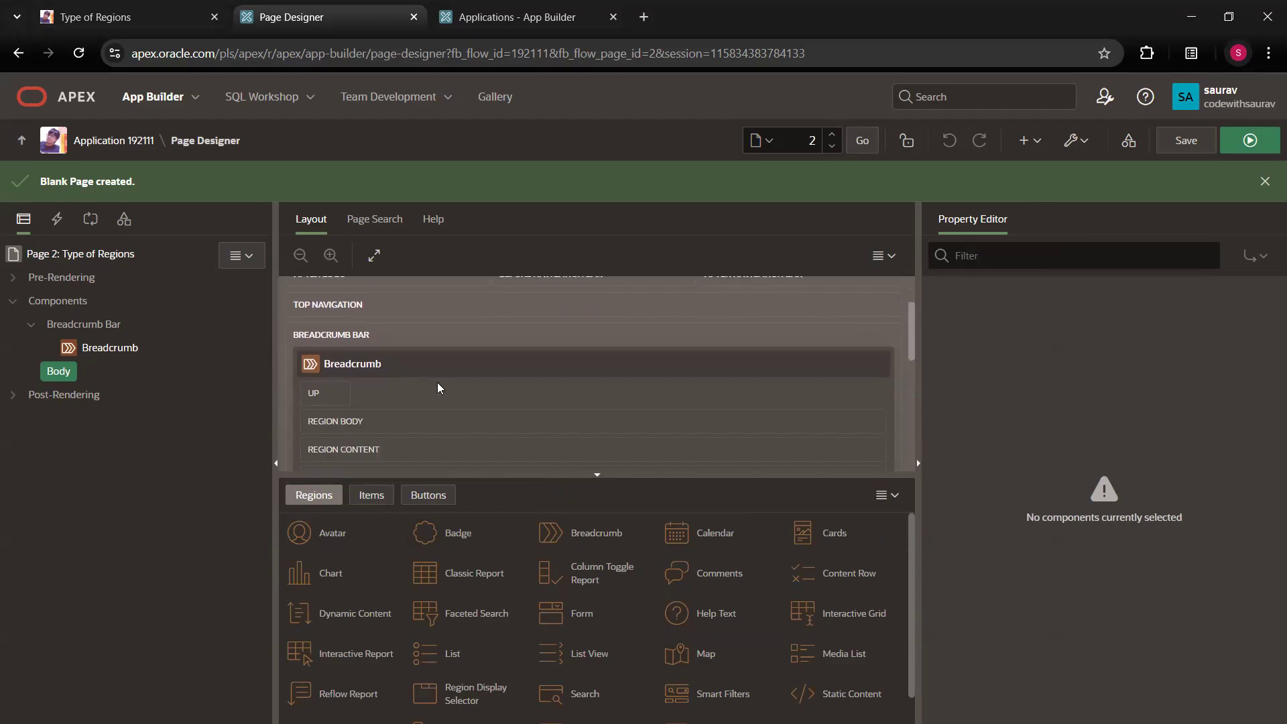
scroll(down, 3)
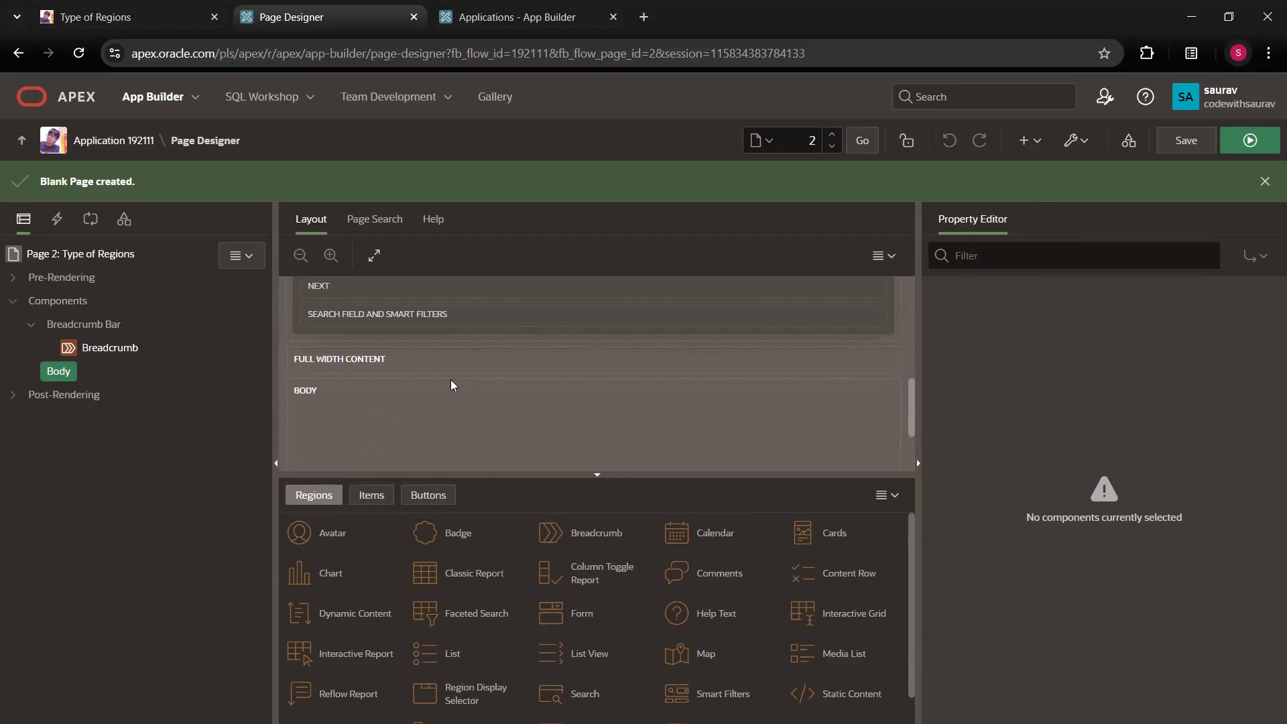
mouse_move(512, 366)
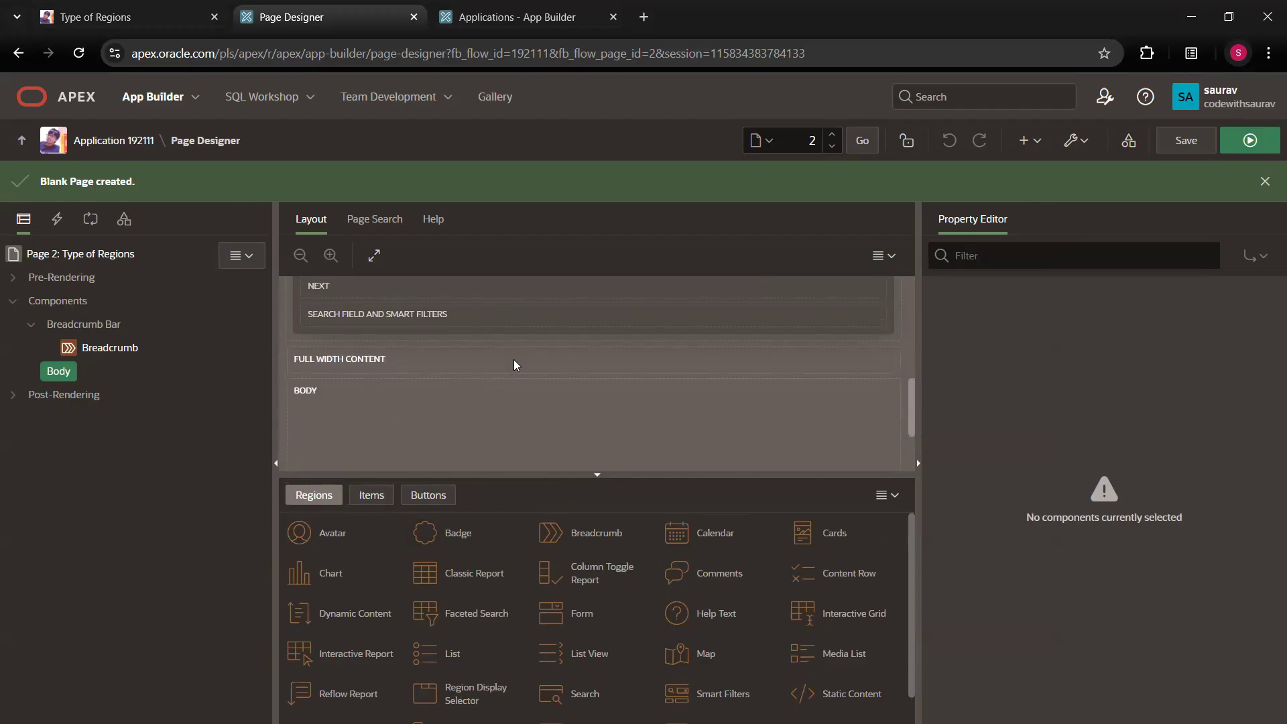
mouse_move(464, 403)
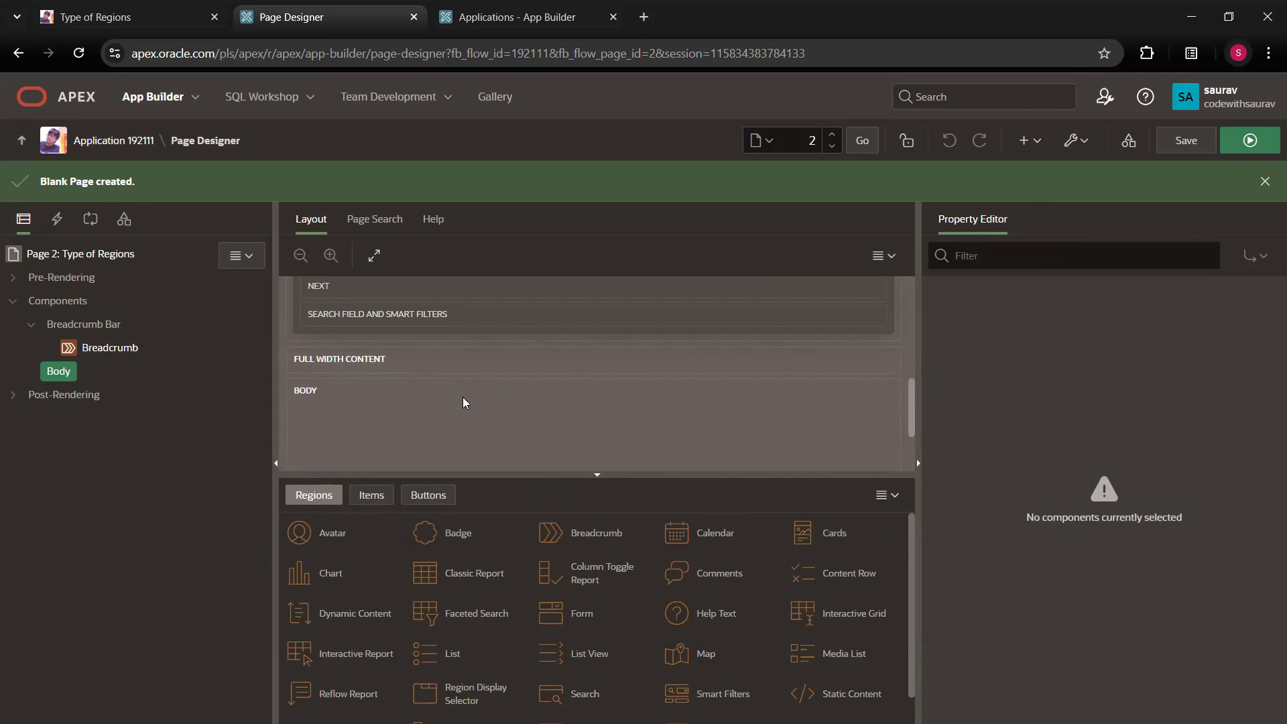
mouse_move(851, 694)
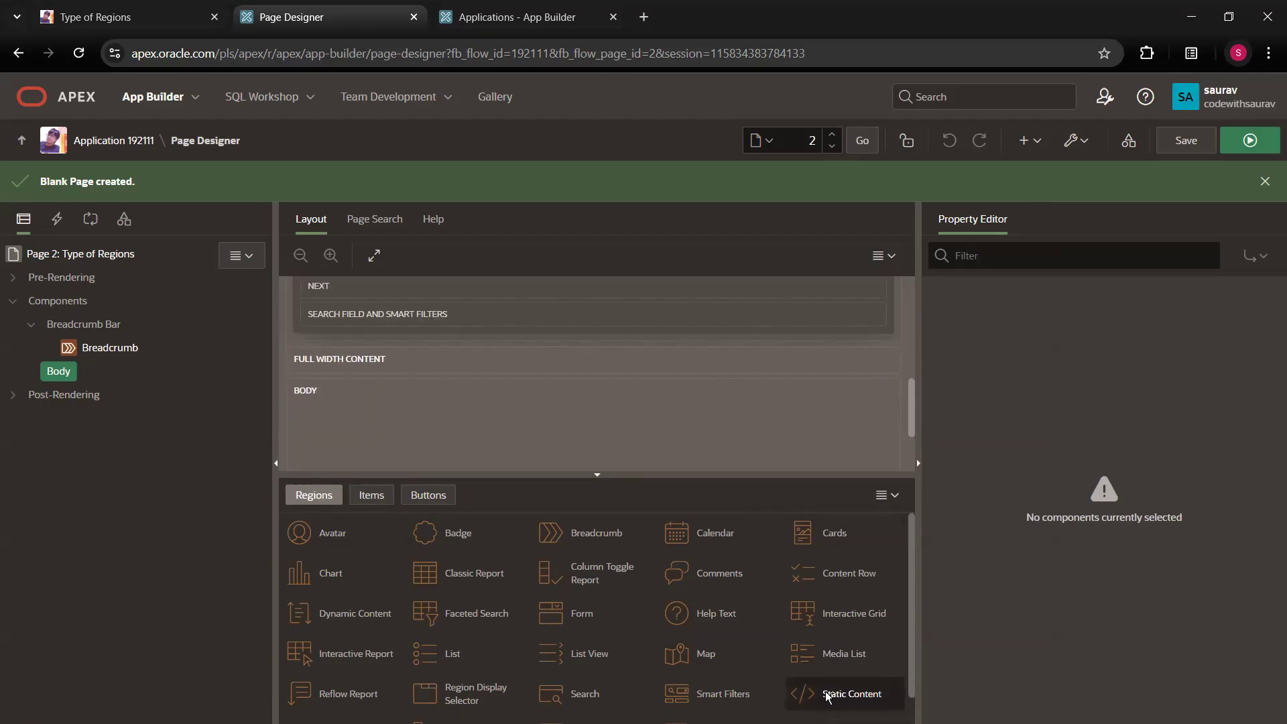
scroll(up, 3)
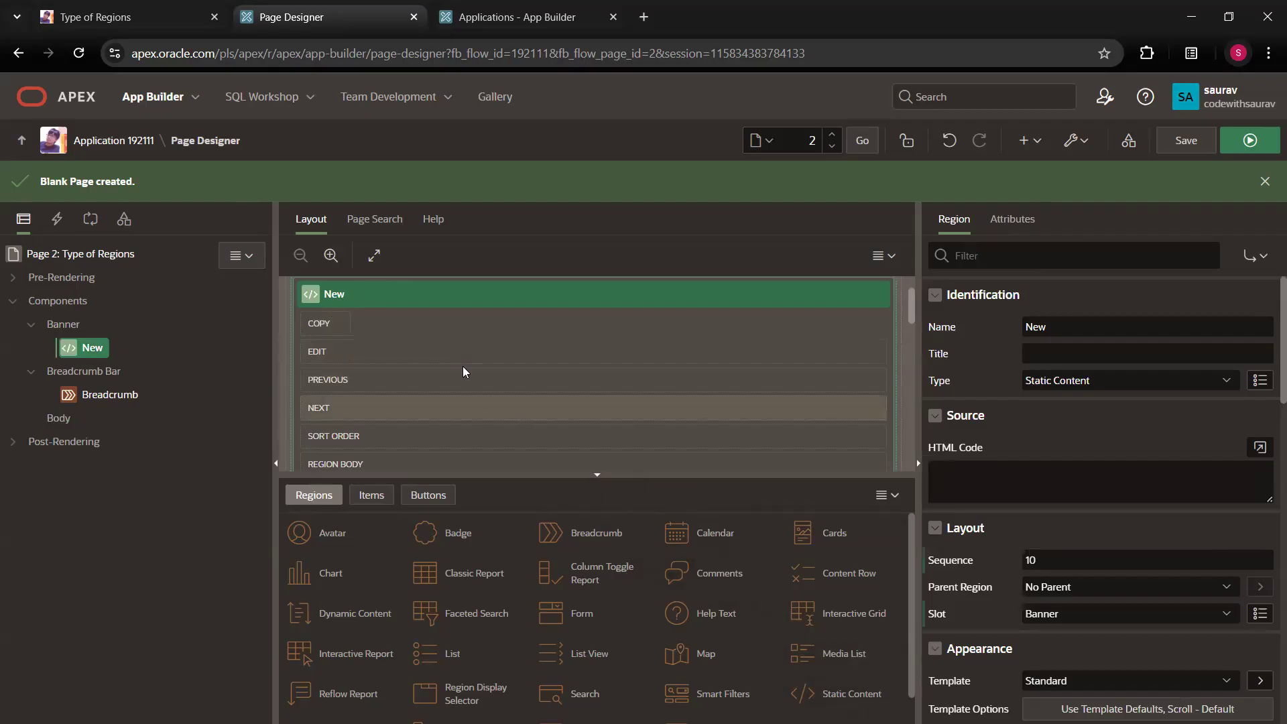
mouse_move(69, 340)
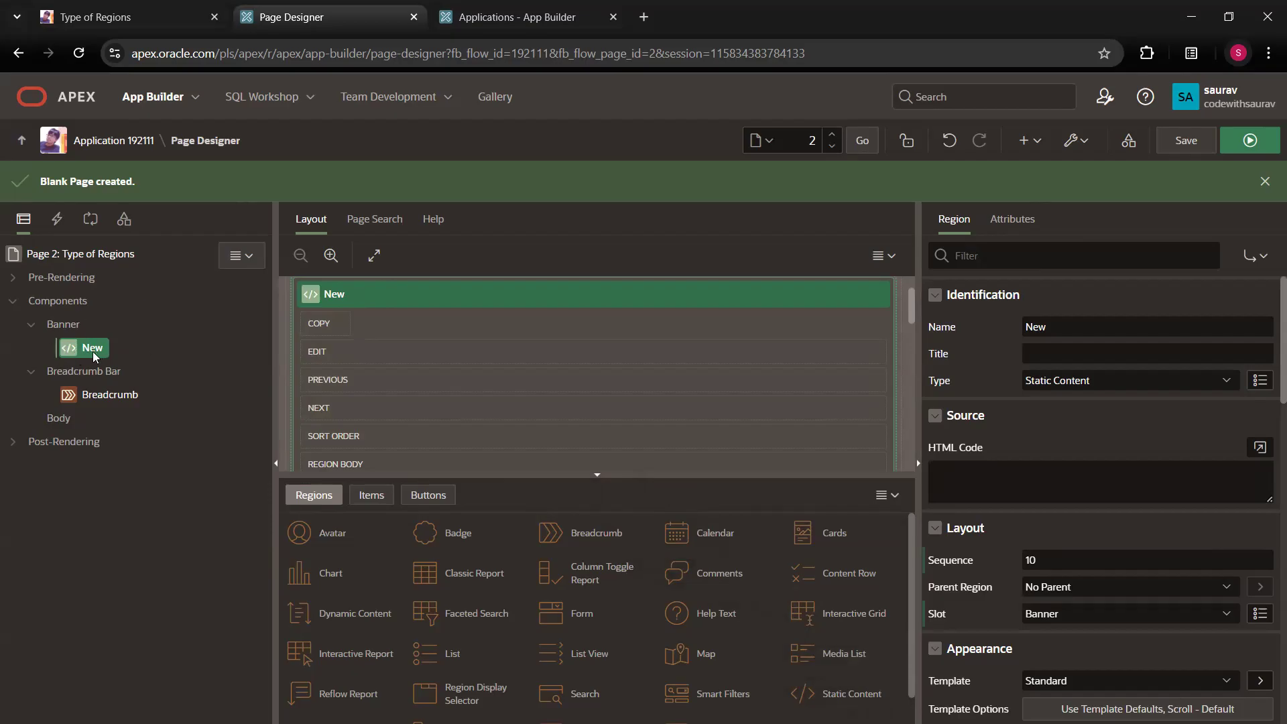
mouse_move(59, 326)
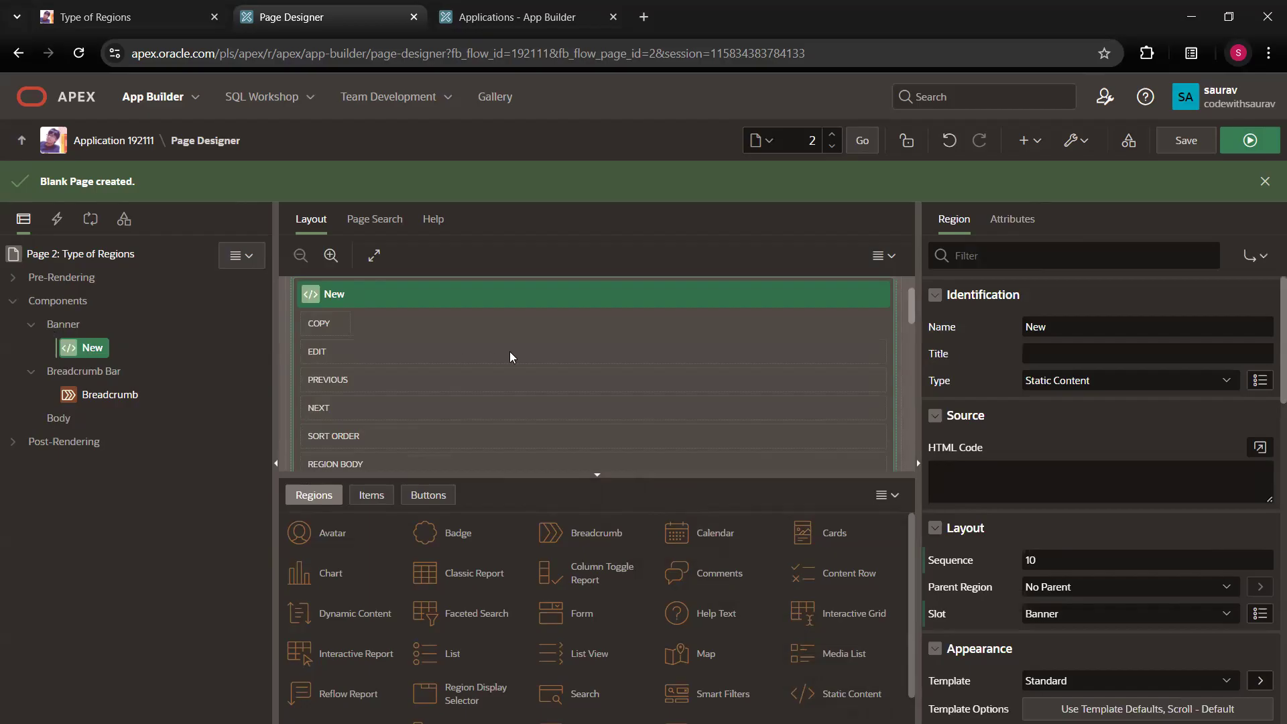
mouse_move(90, 360)
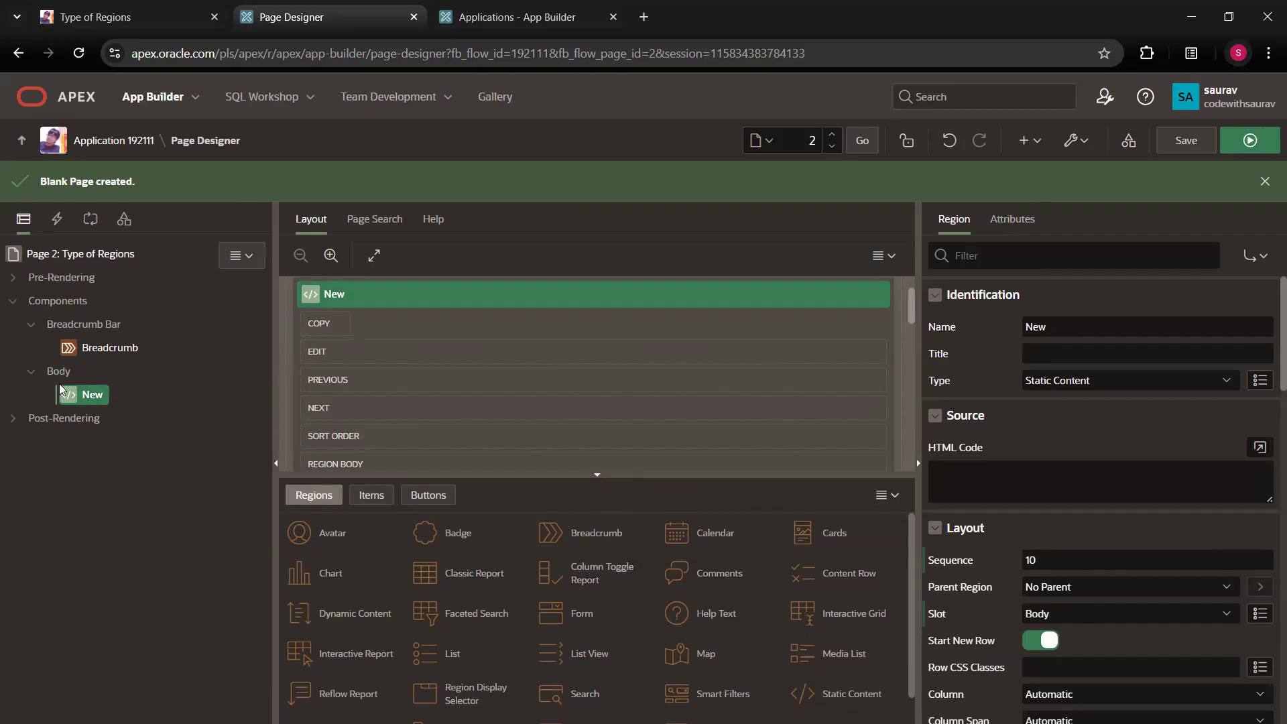
mouse_move(286, 368)
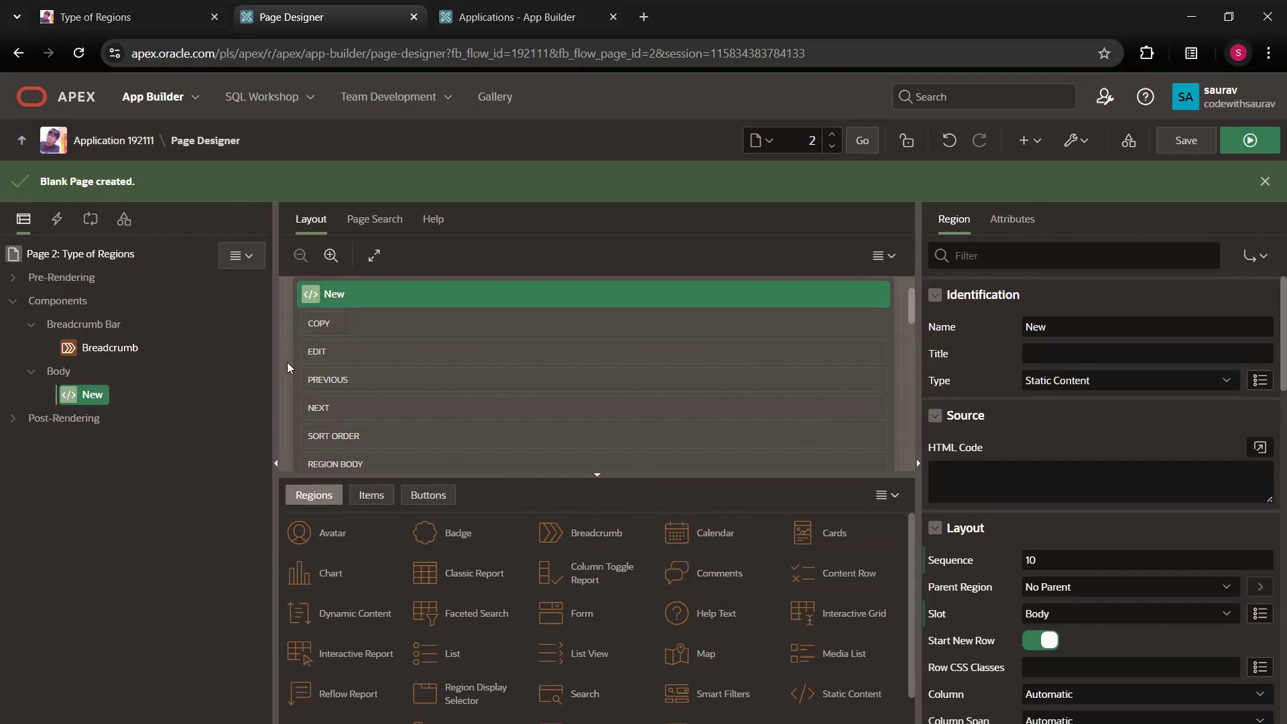
mouse_move(900, 361)
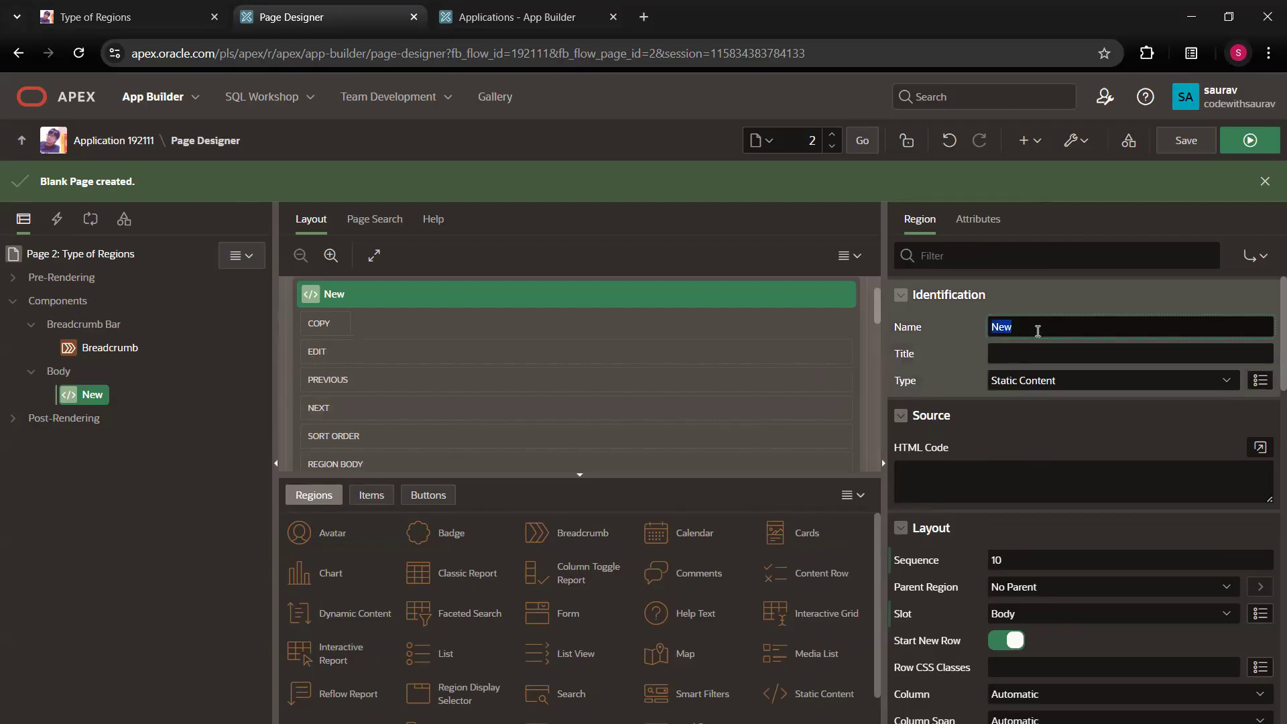
text(Region)
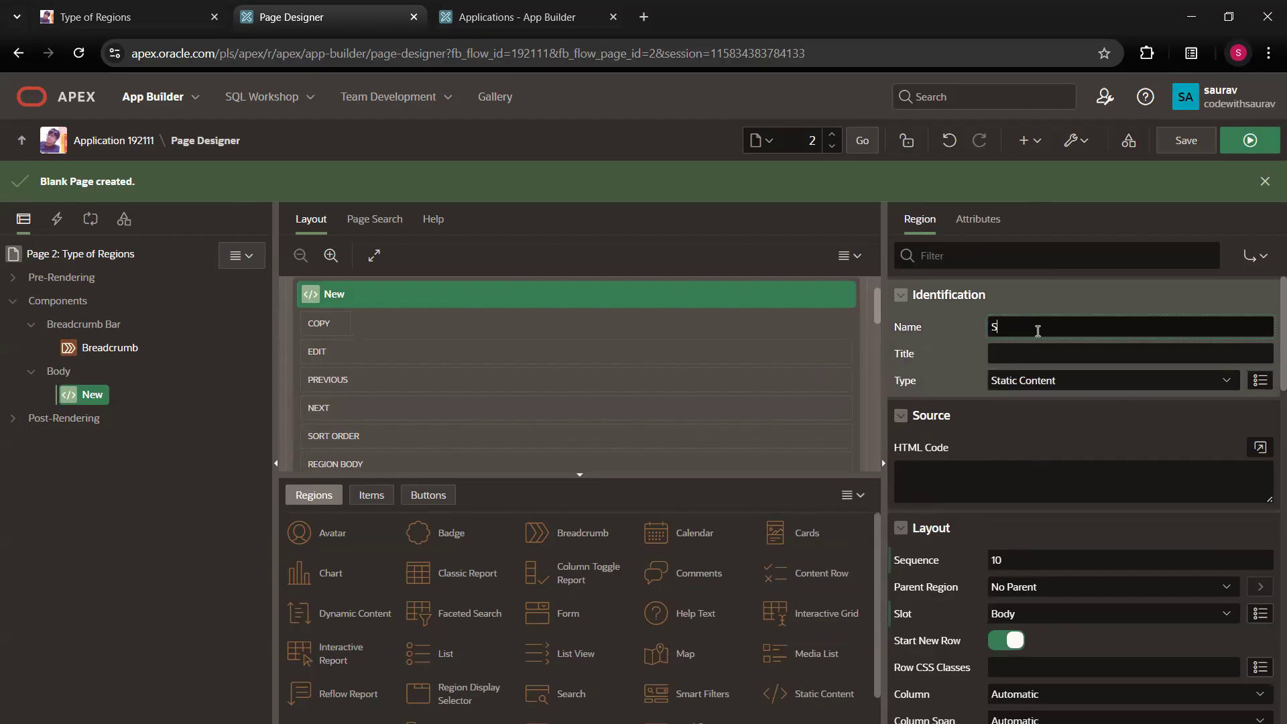
text(tatic Region)
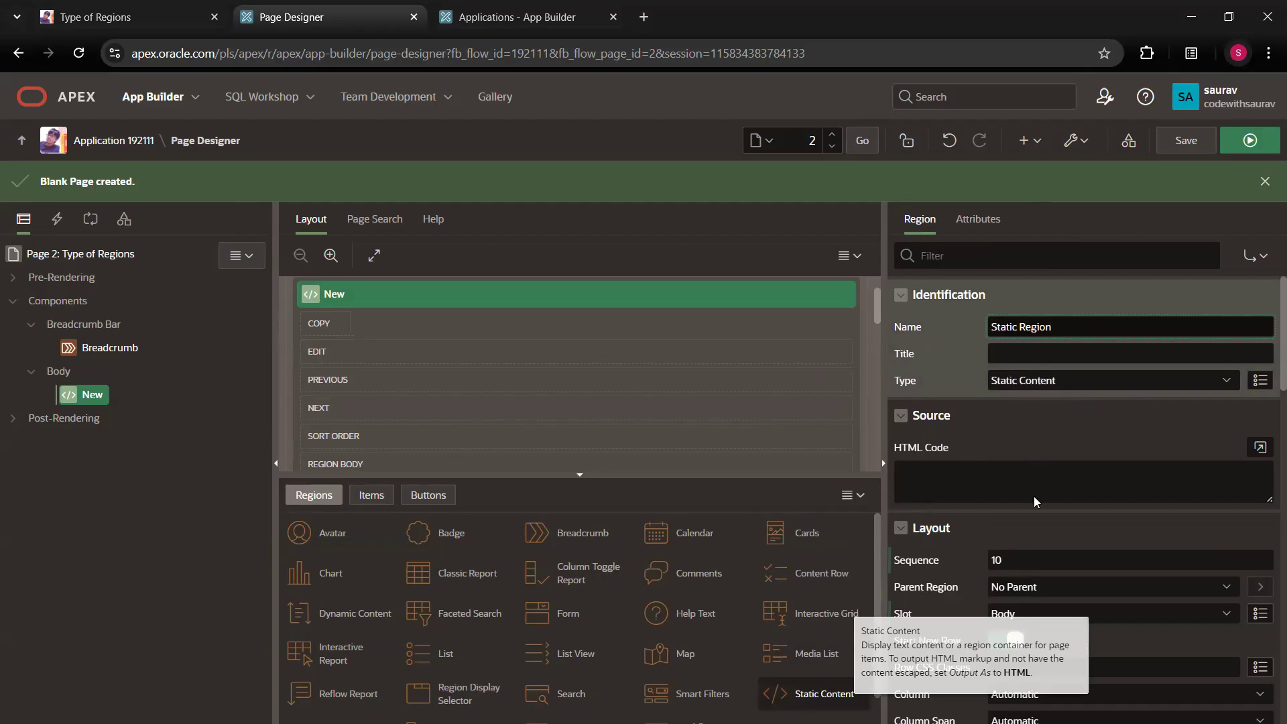
click(1226, 380)
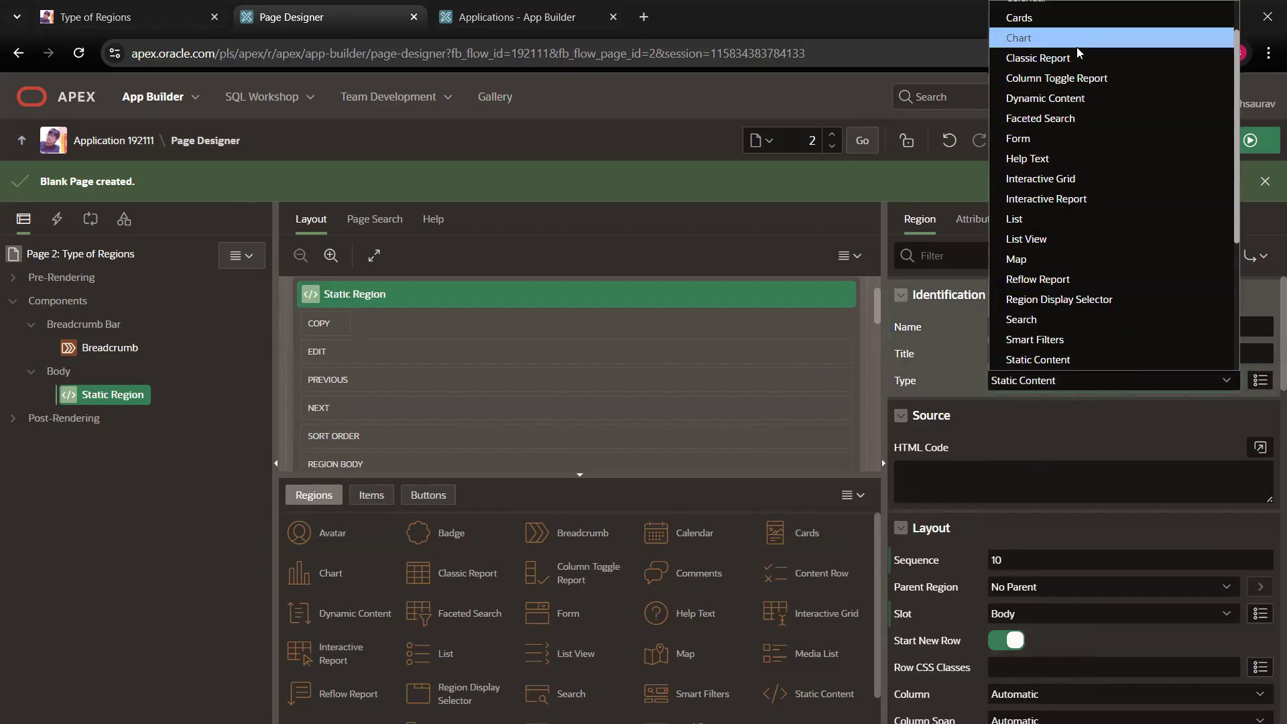
scroll(down, 3)
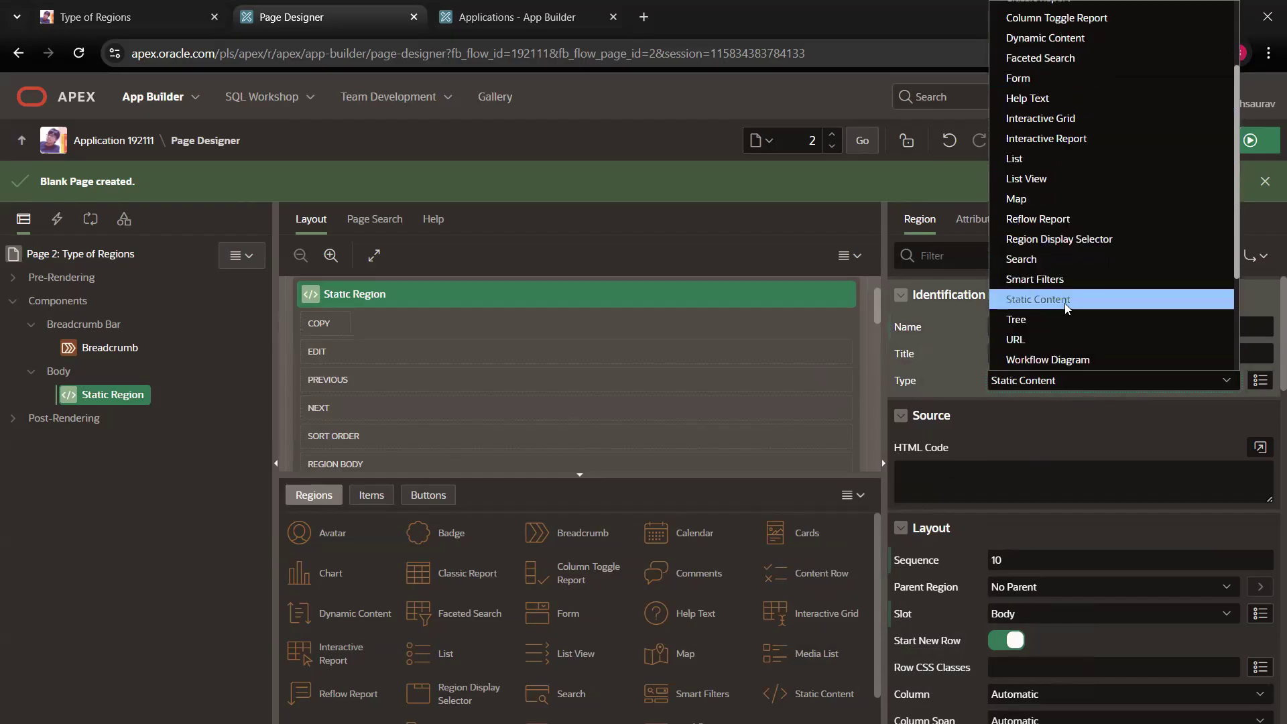
mouse_move(1034, 278)
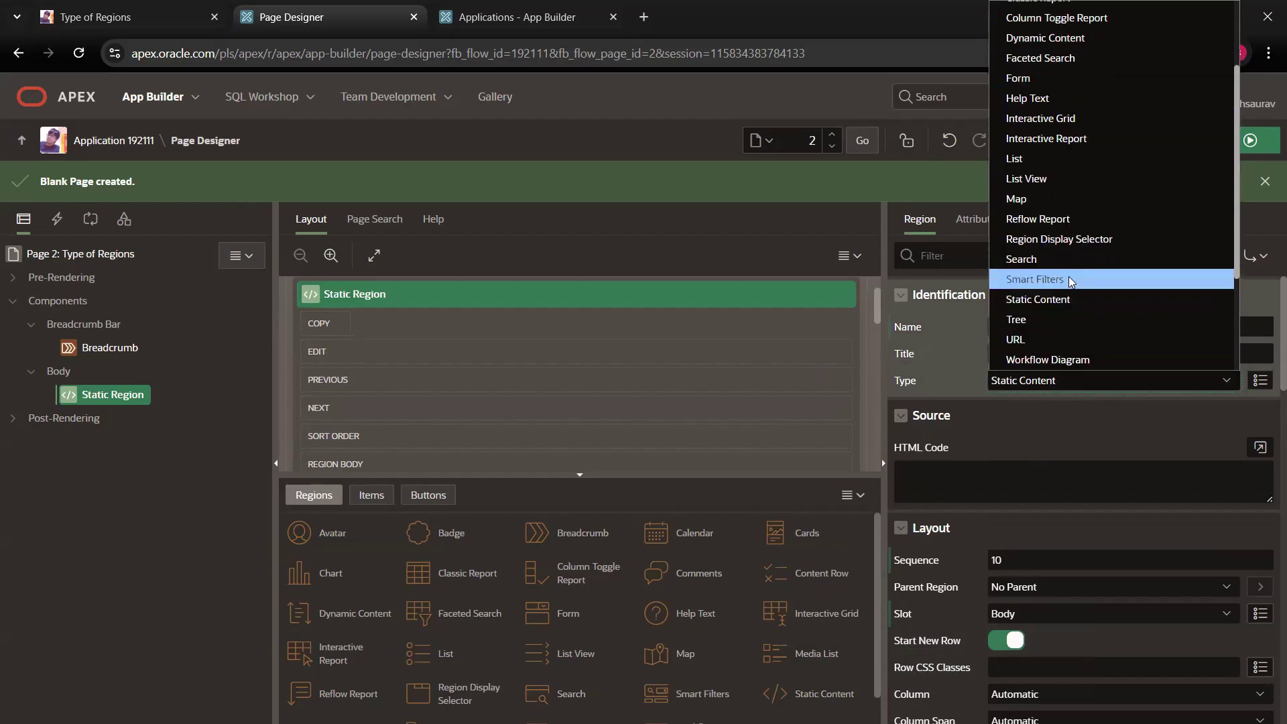
mouse_move(1038, 218)
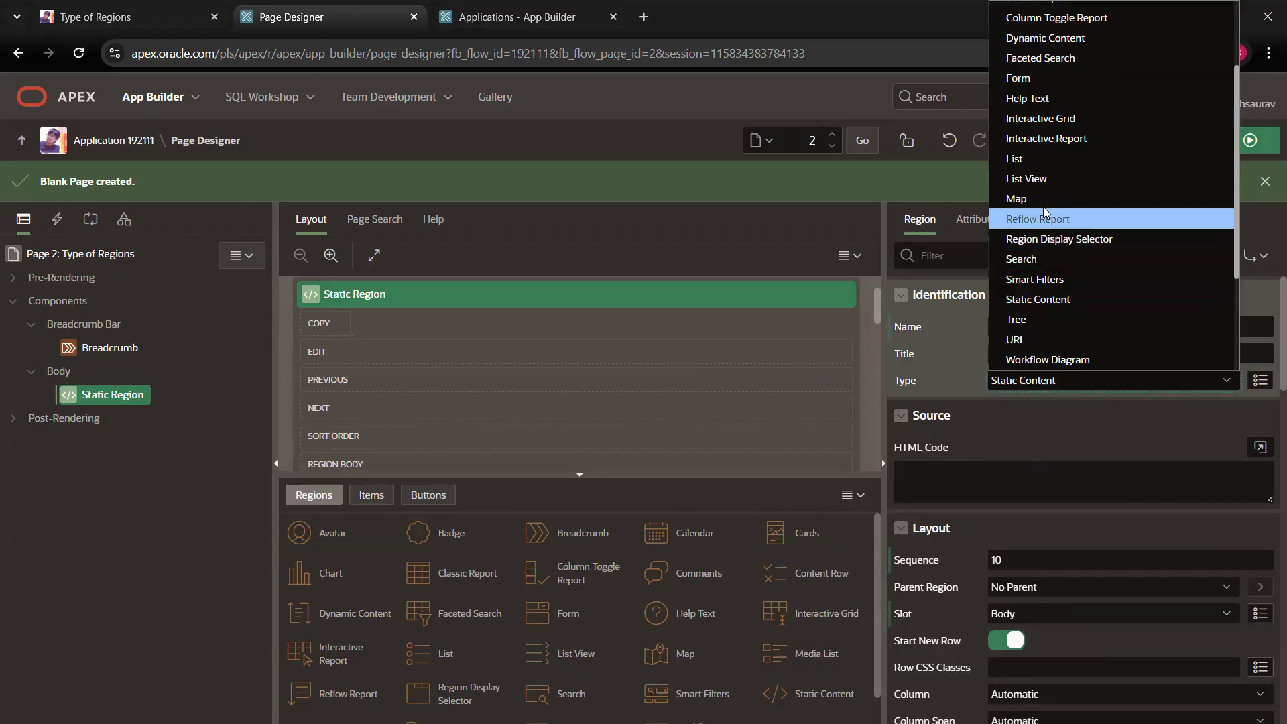
mouse_move(1048, 359)
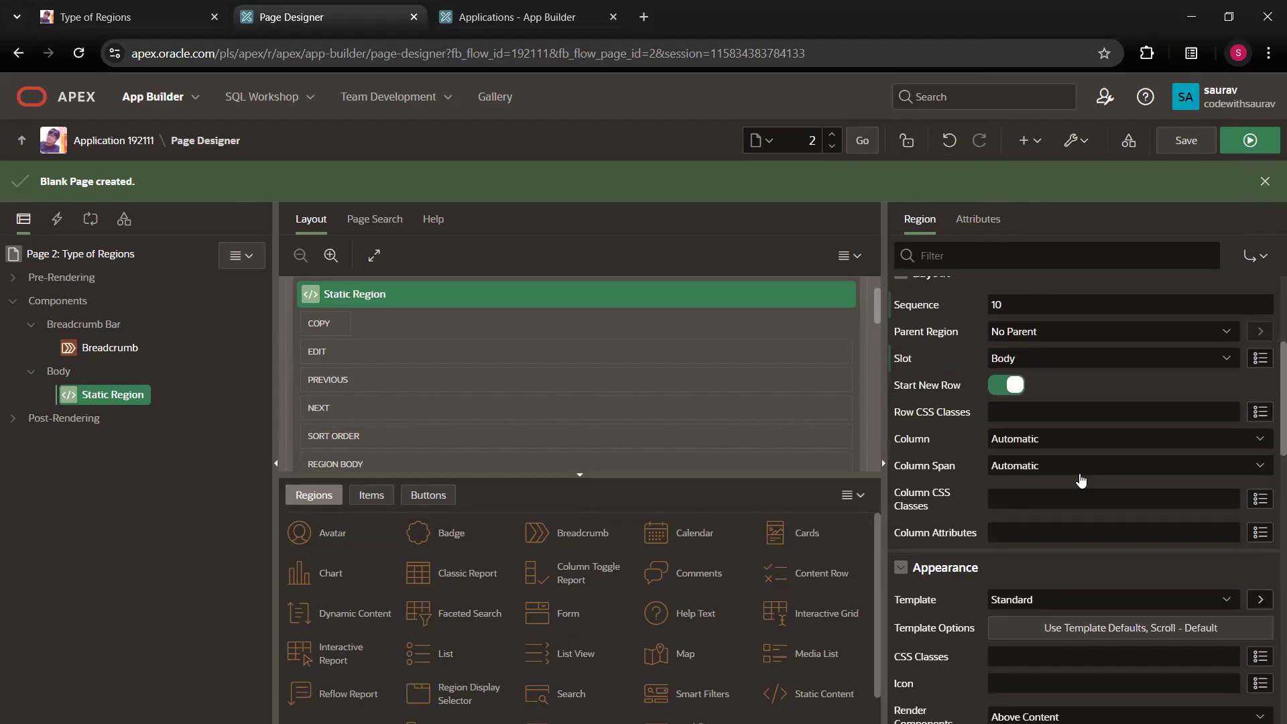
scroll(down, 3)
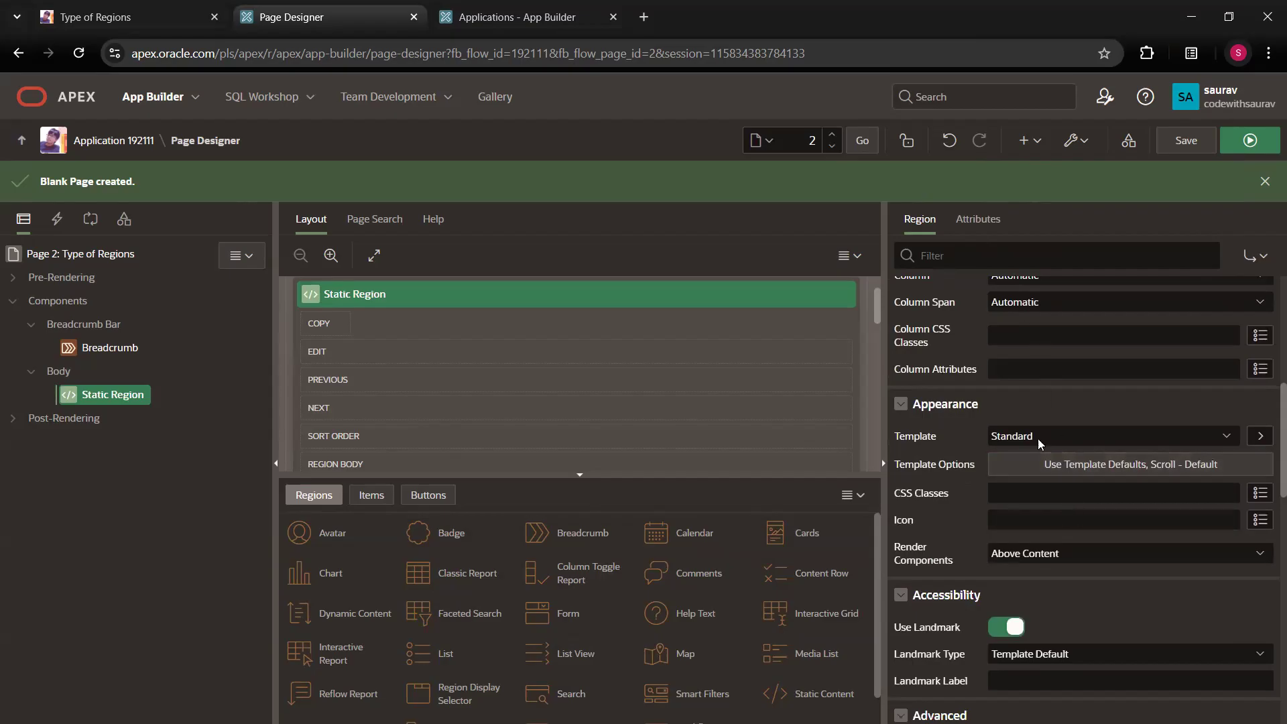
scroll(down, 3)
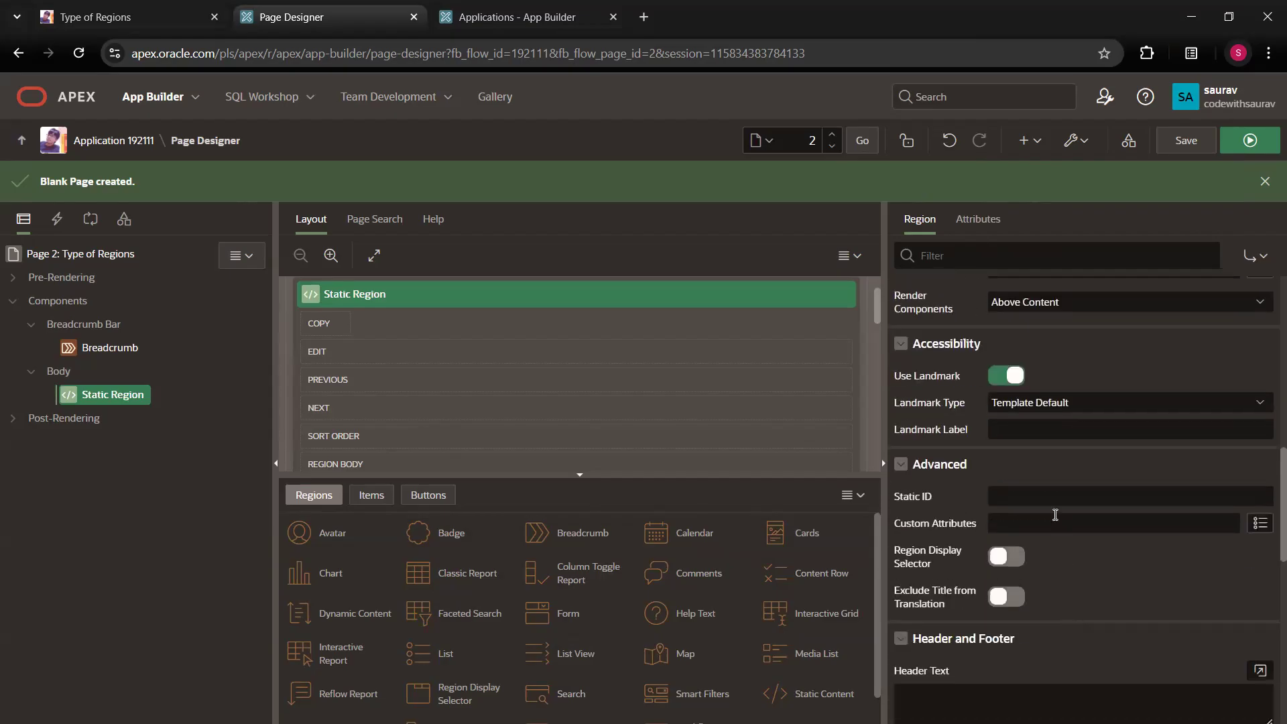
scroll(up, 3)
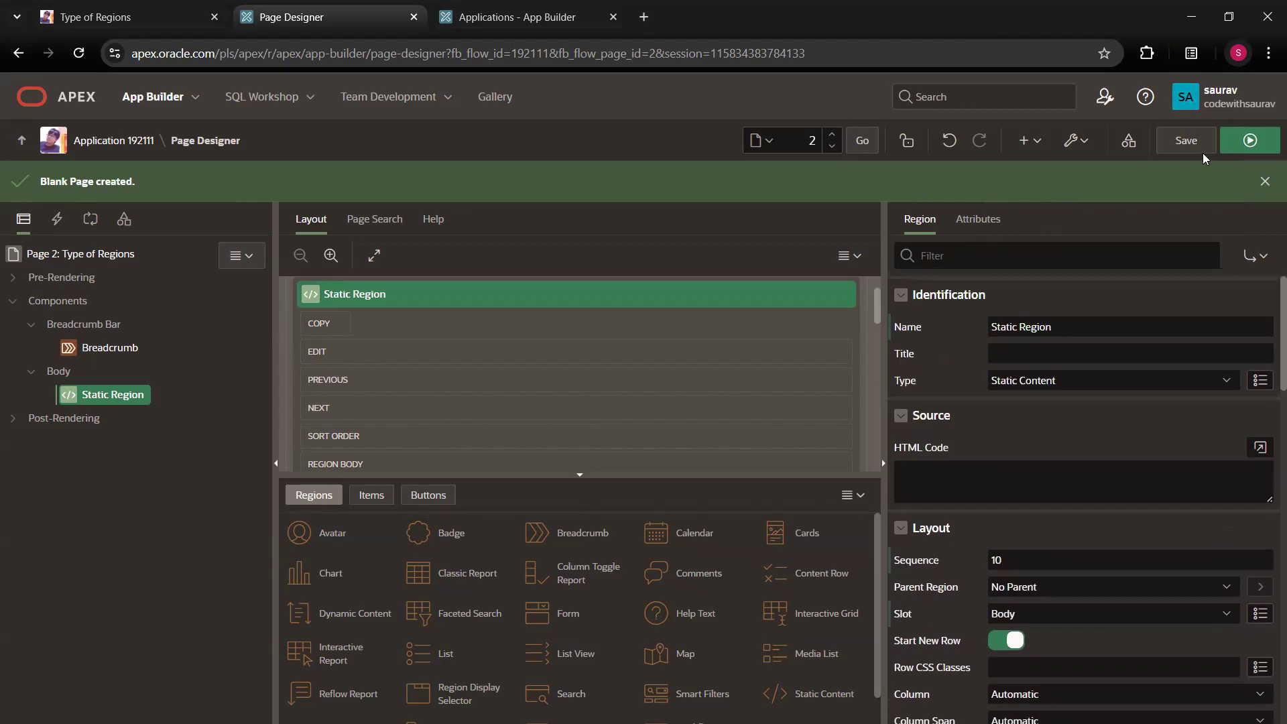
Save Page 2 and run it to preview Type of Regions
click(1248, 140)
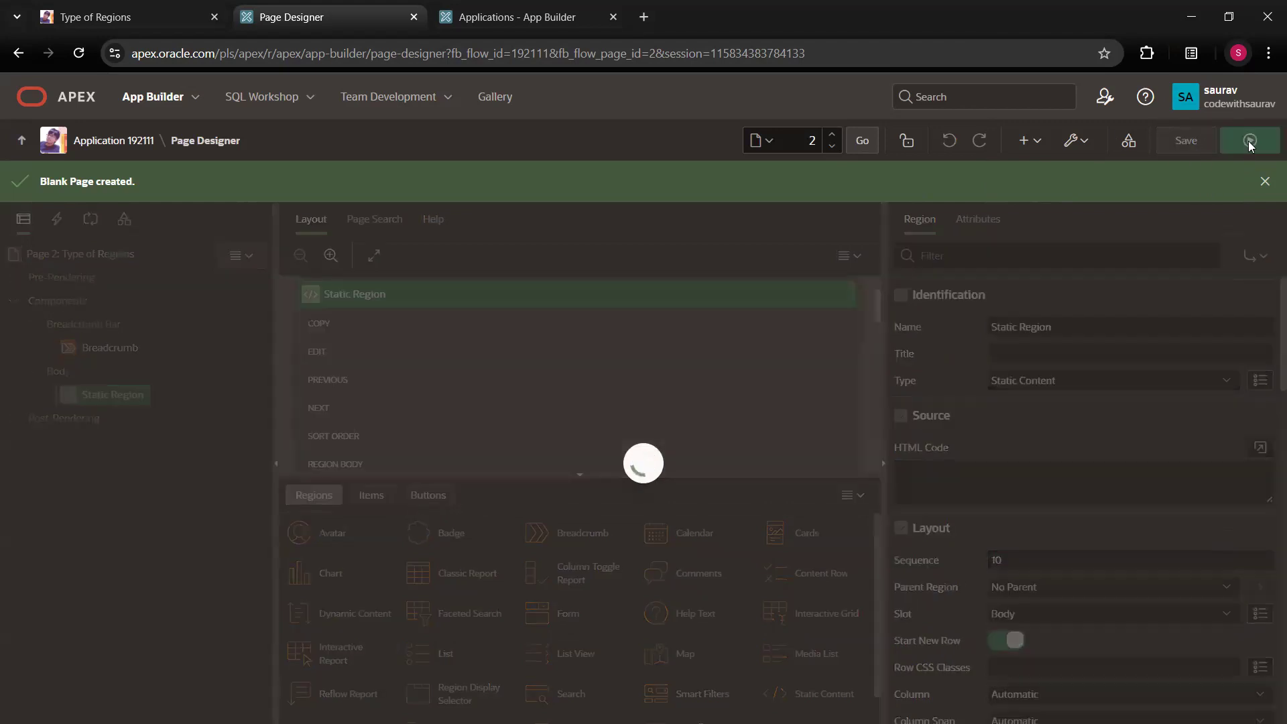
click(1248, 140)
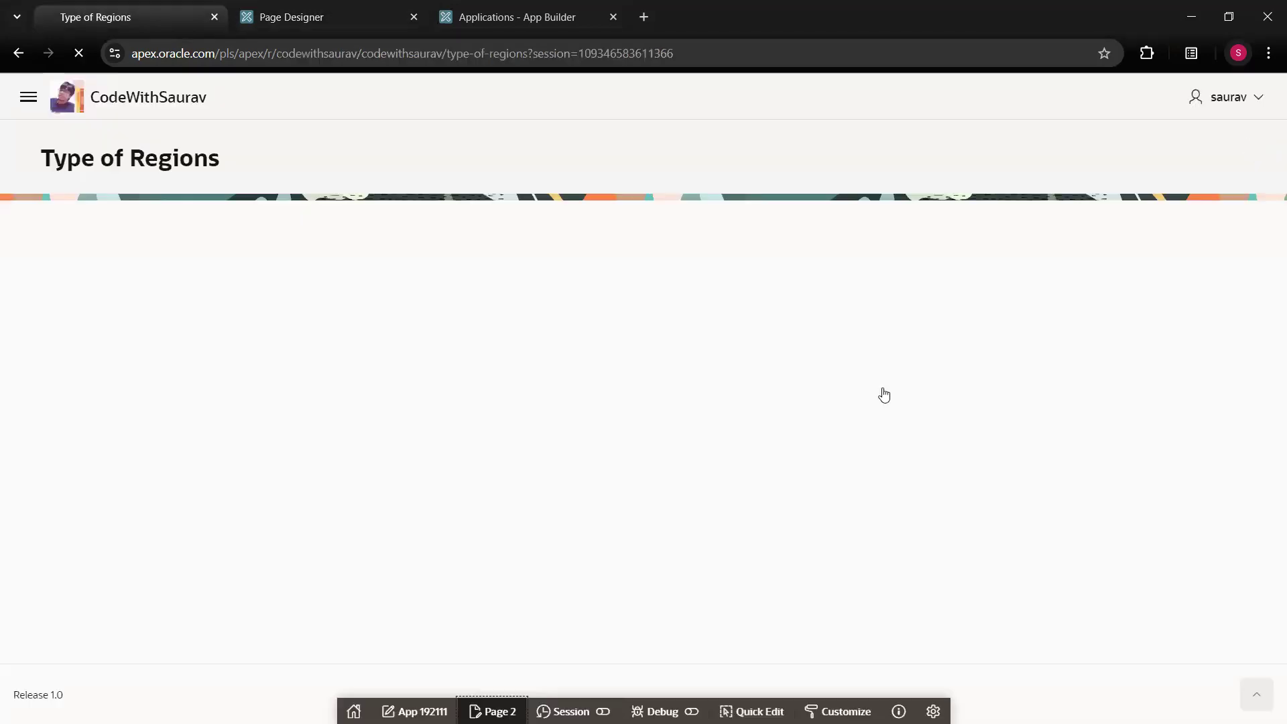
mouse_move(246, 515)
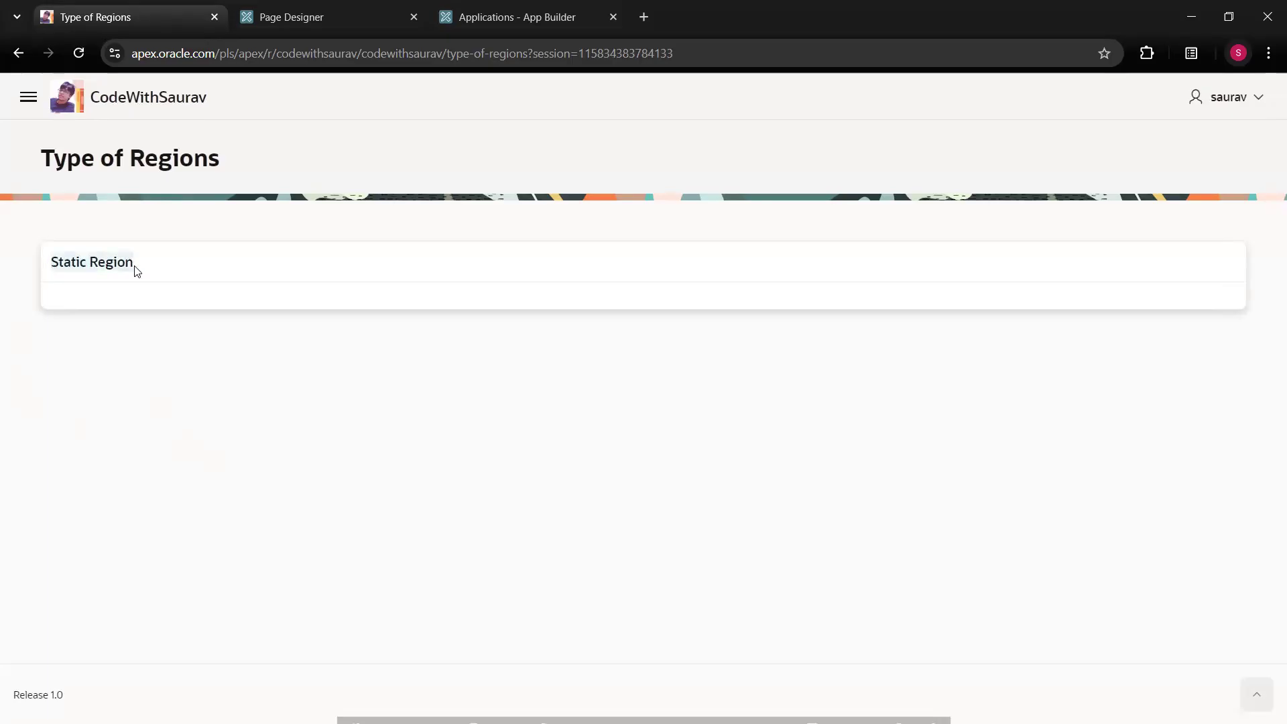
mouse_move(399, 296)
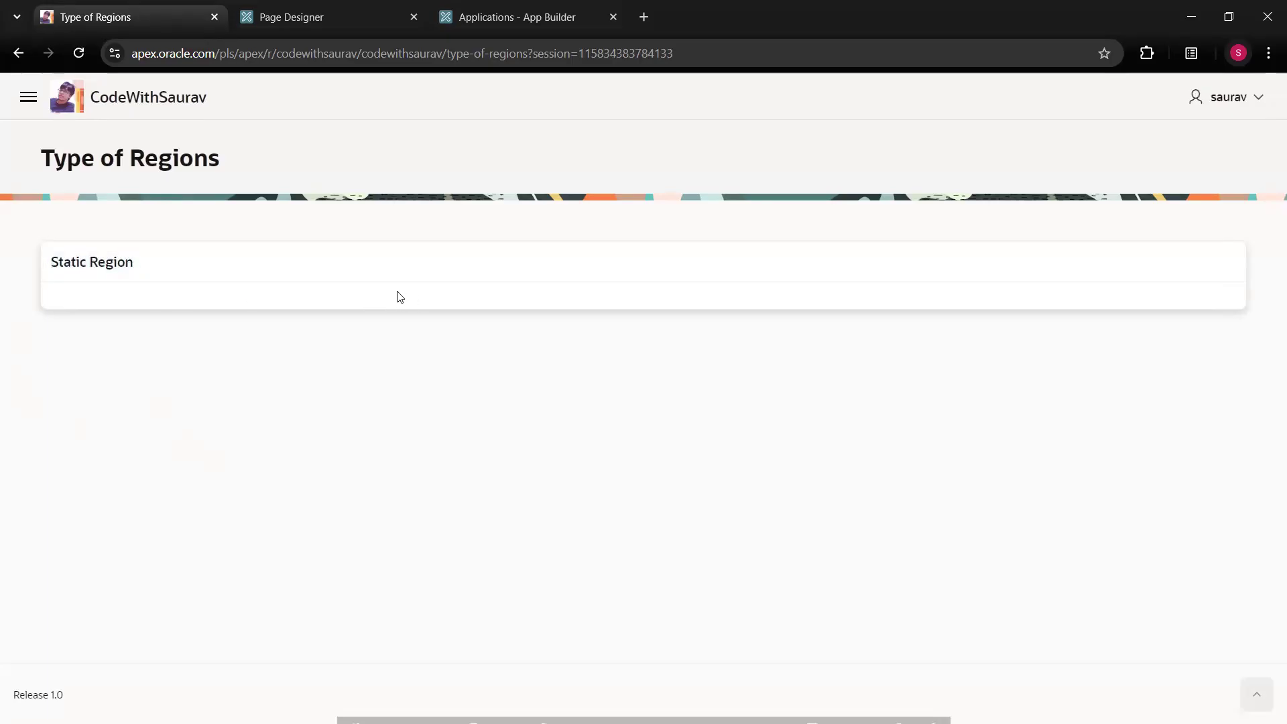
Back in Page Designer, expand the Static Region's HTML Code field into the Code Editor
click(290, 16)
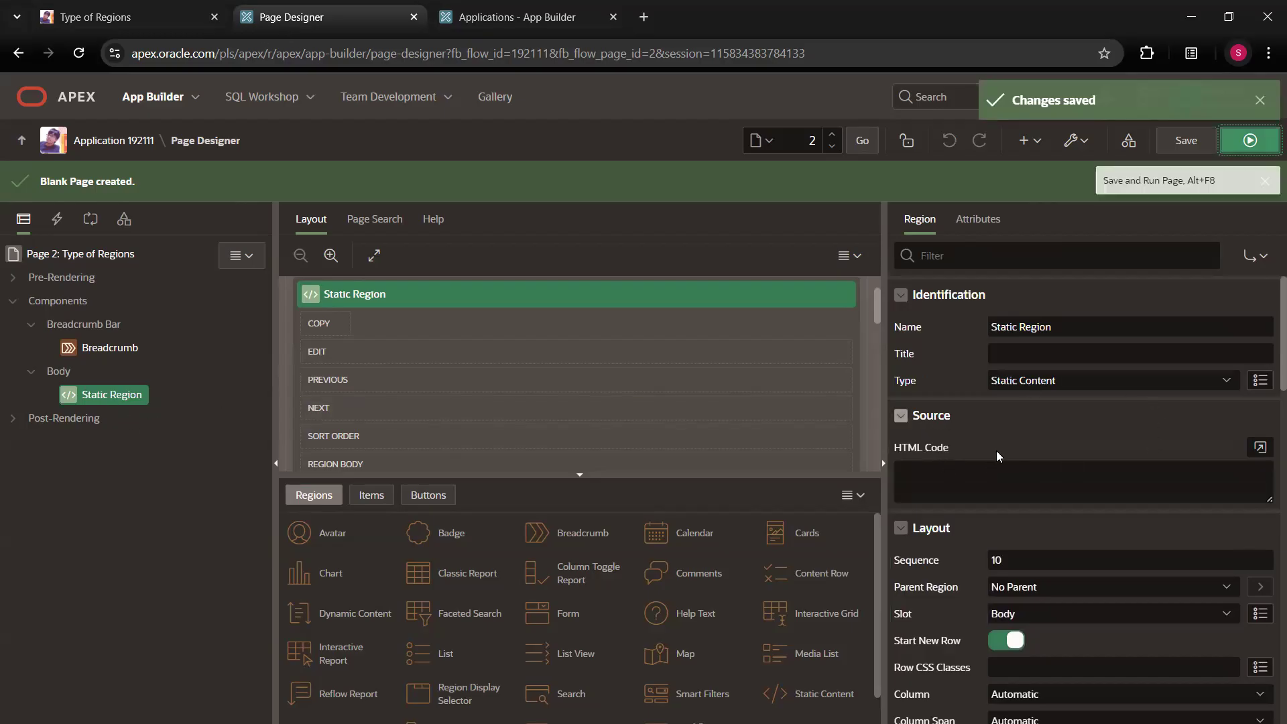
click(1075, 479)
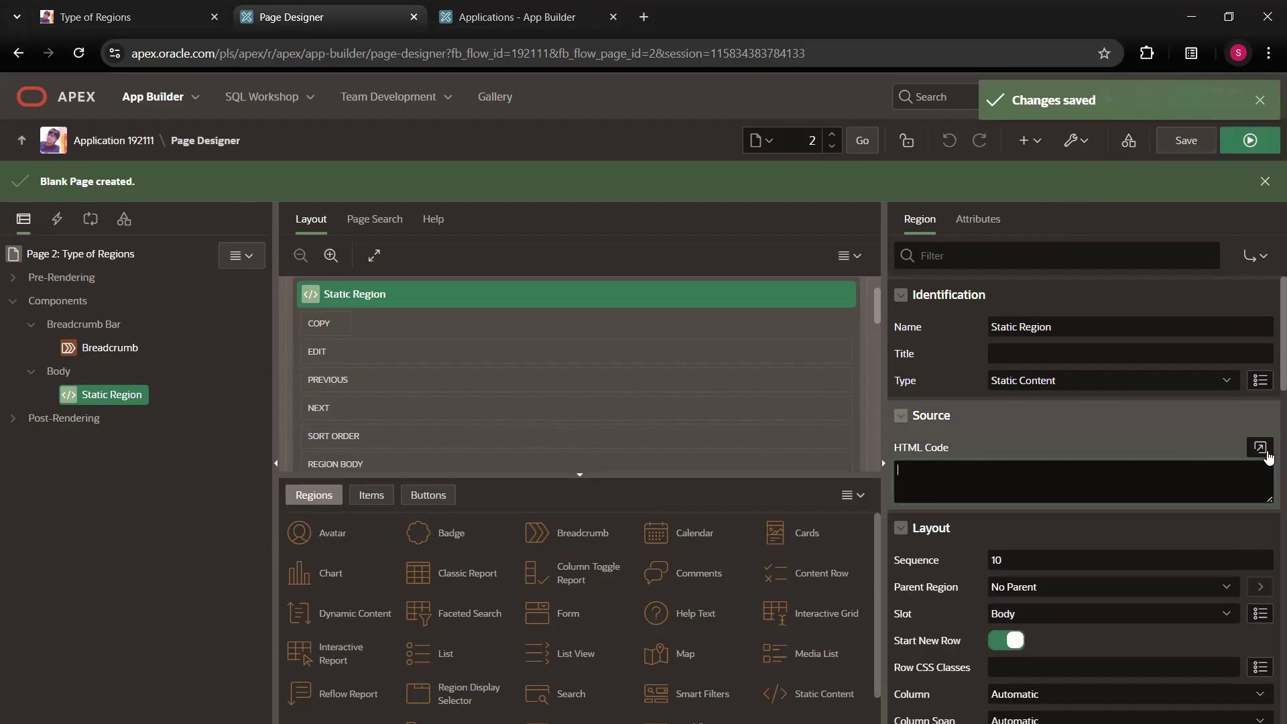
click(1260, 447)
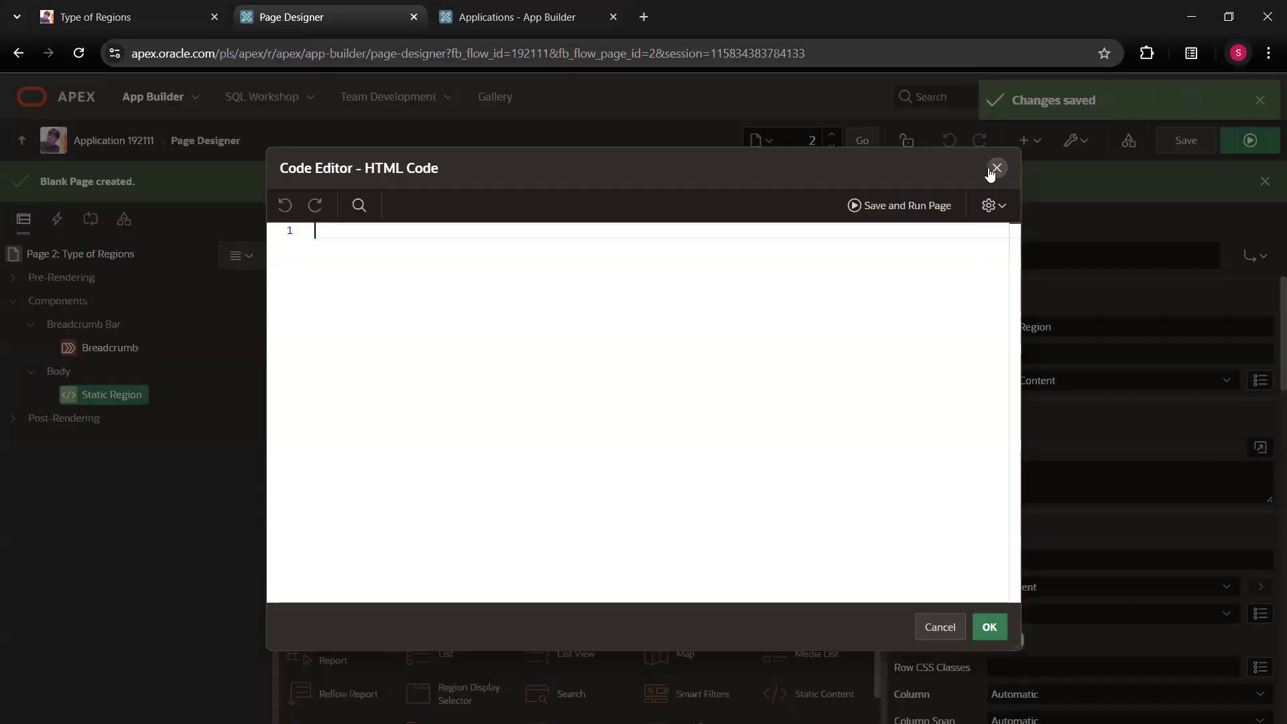
click(997, 168)
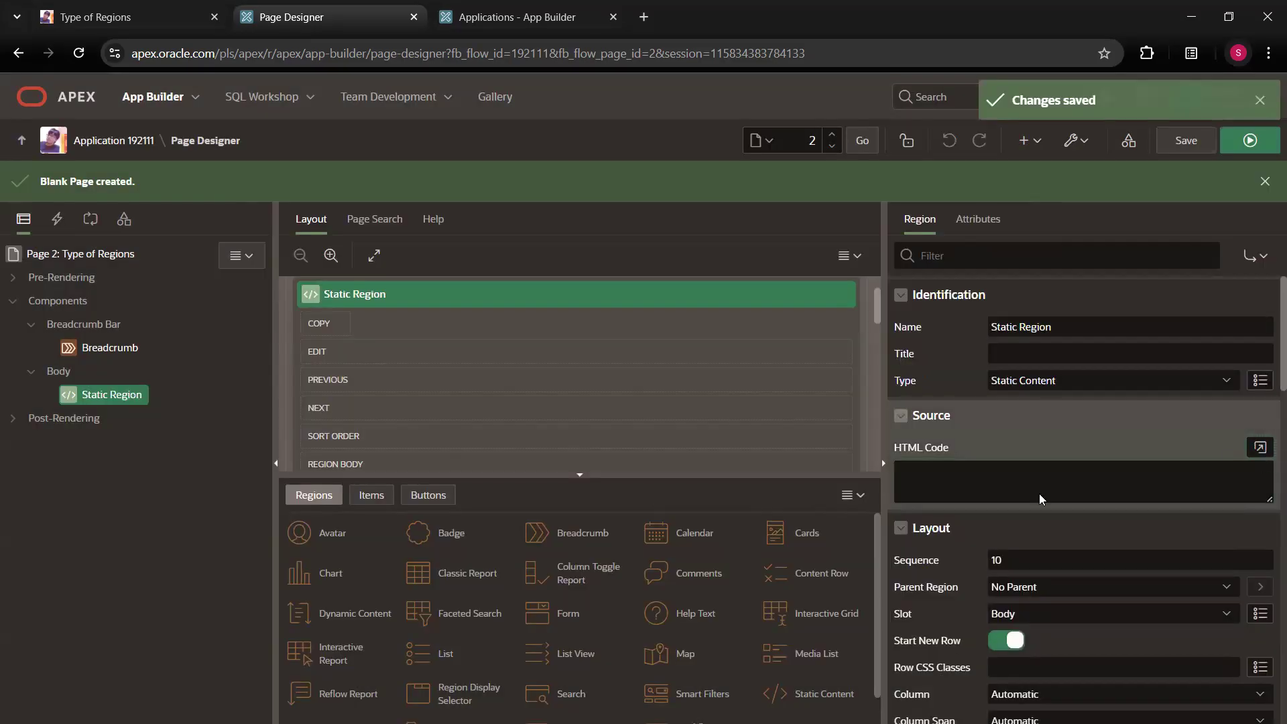
click(1258, 447)
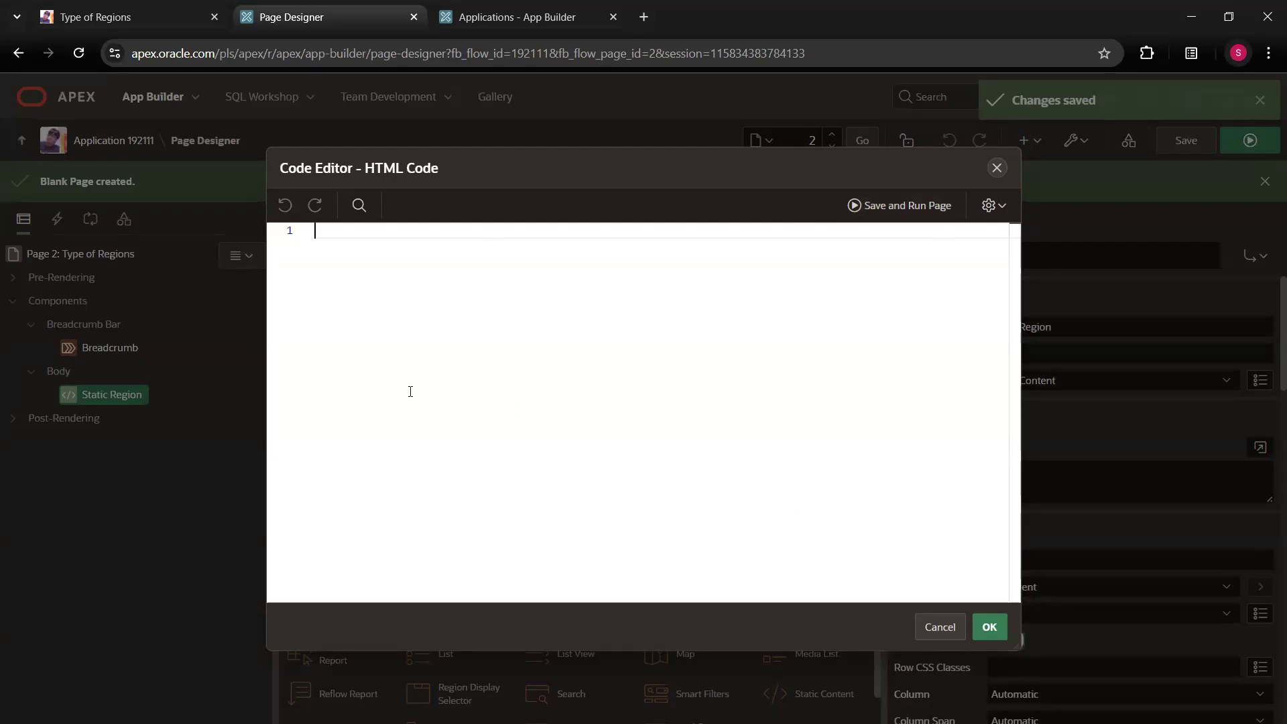
Enter '<h1> My First Region </h1>' as the Static Region's HTML code
text(<)
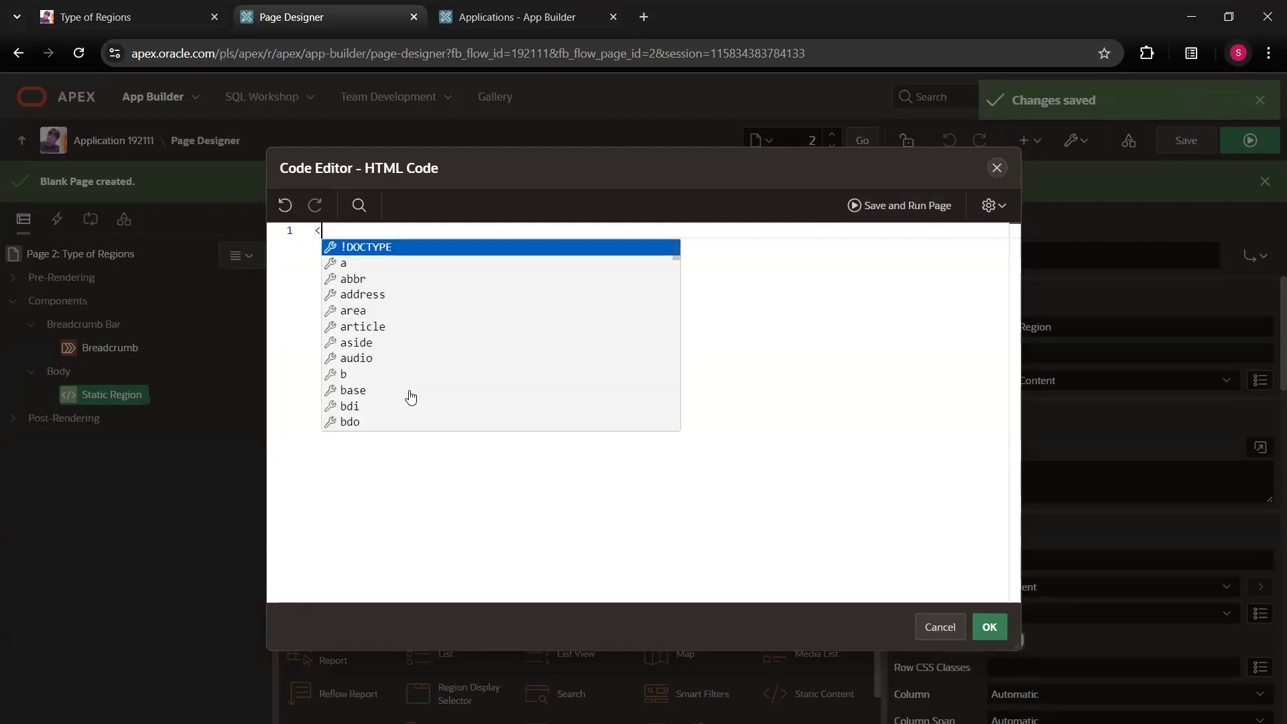
text(h1>)
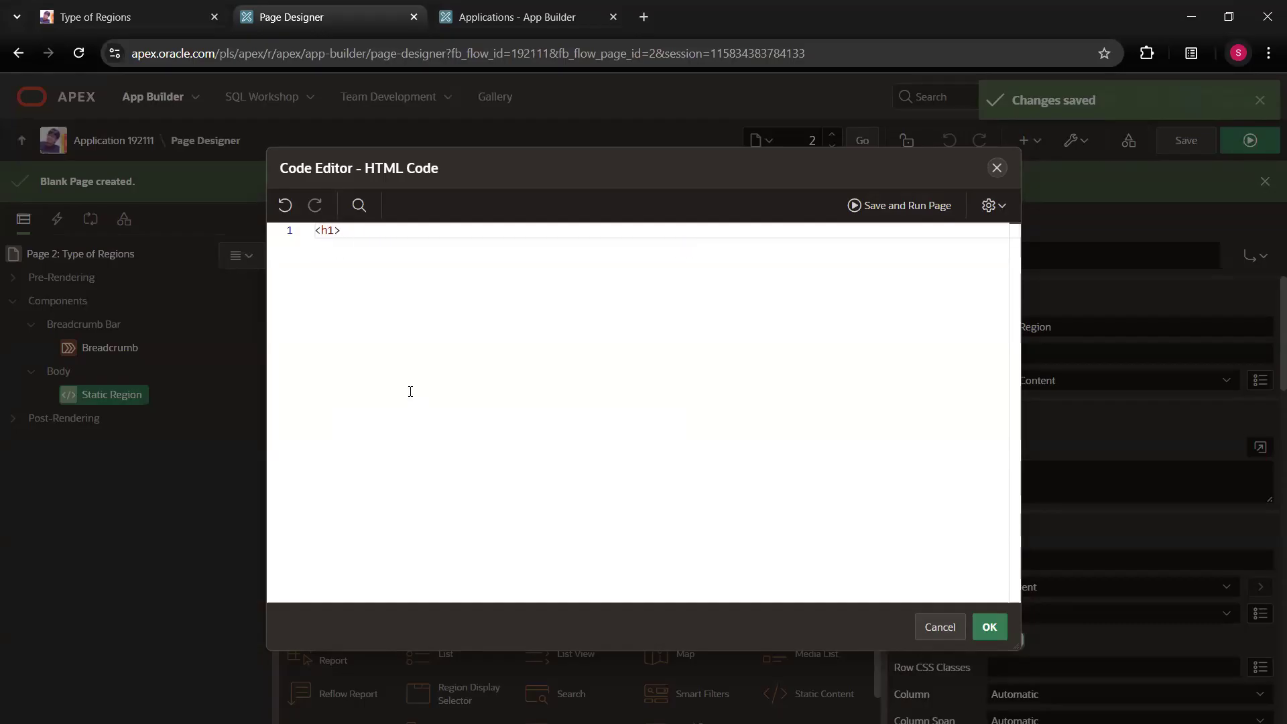
text(My First)
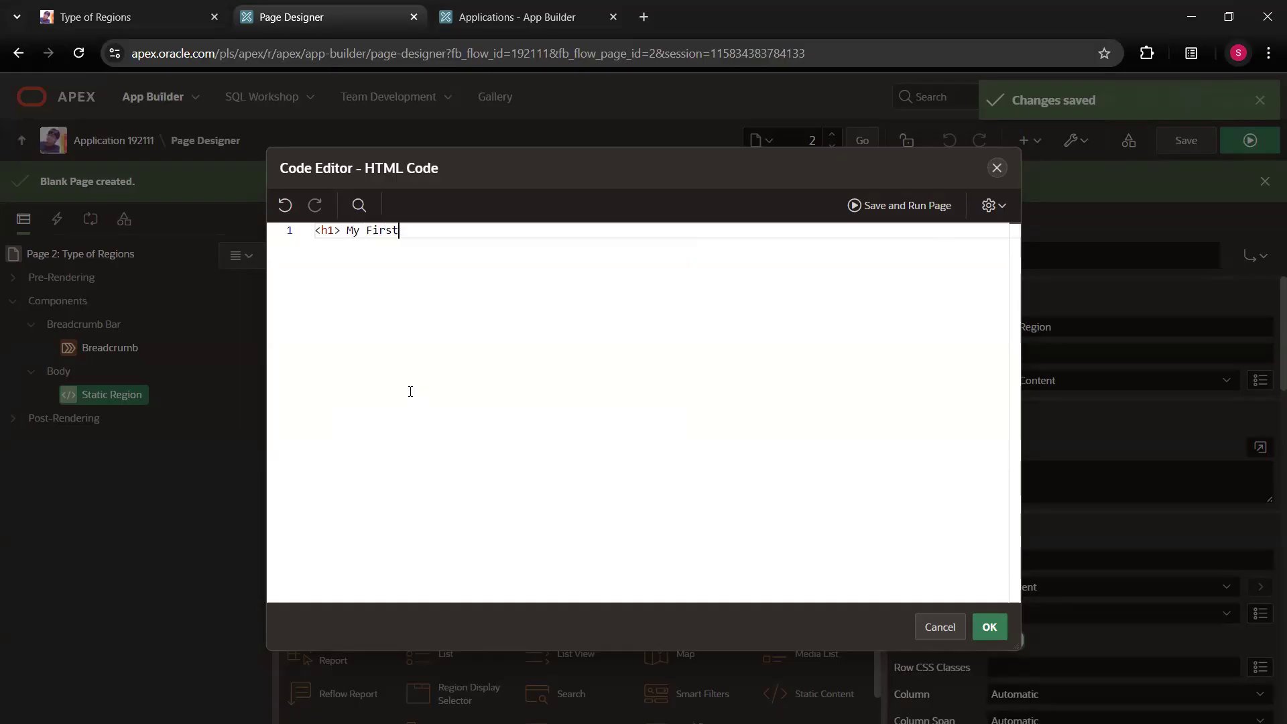
text(Region <)
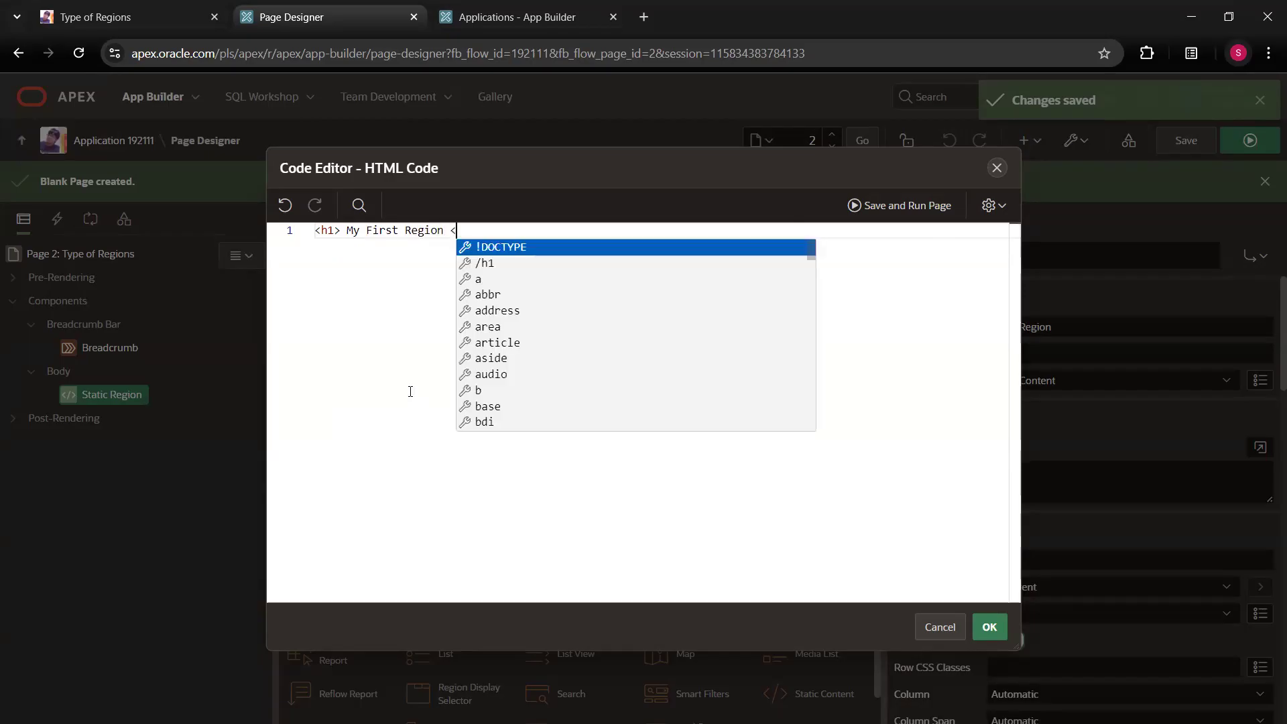
text(/h1)
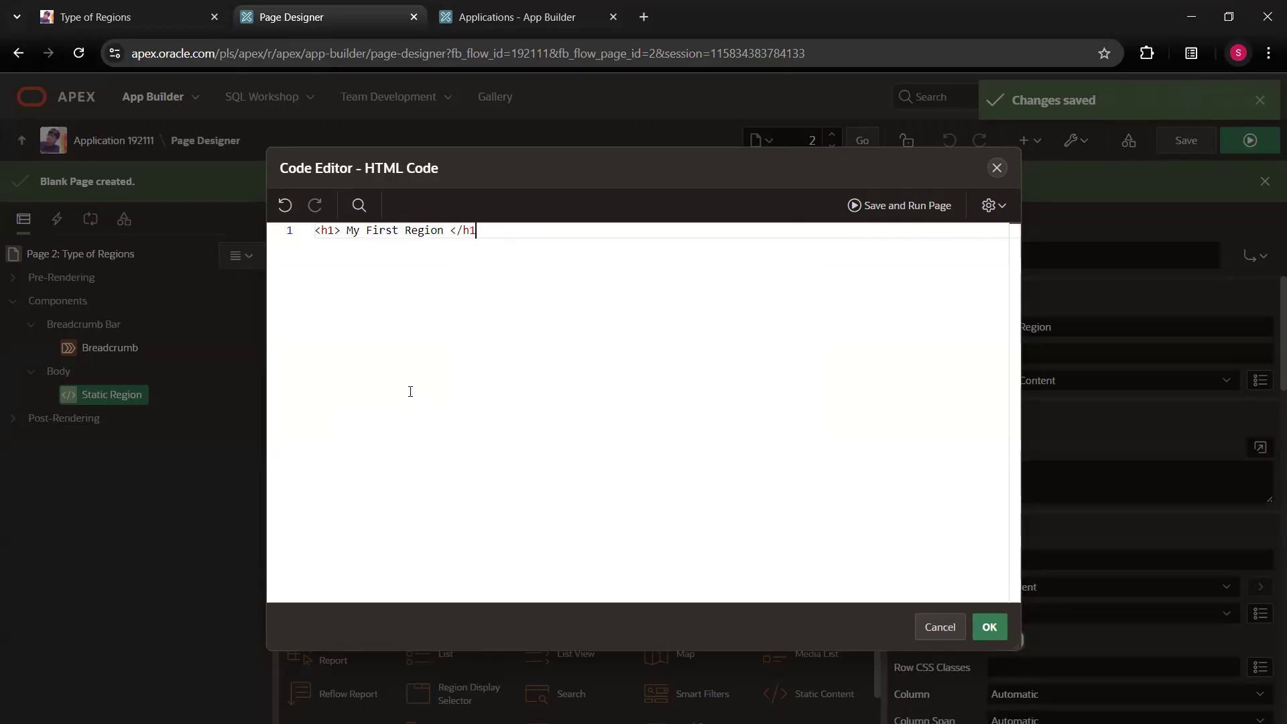
text(>)
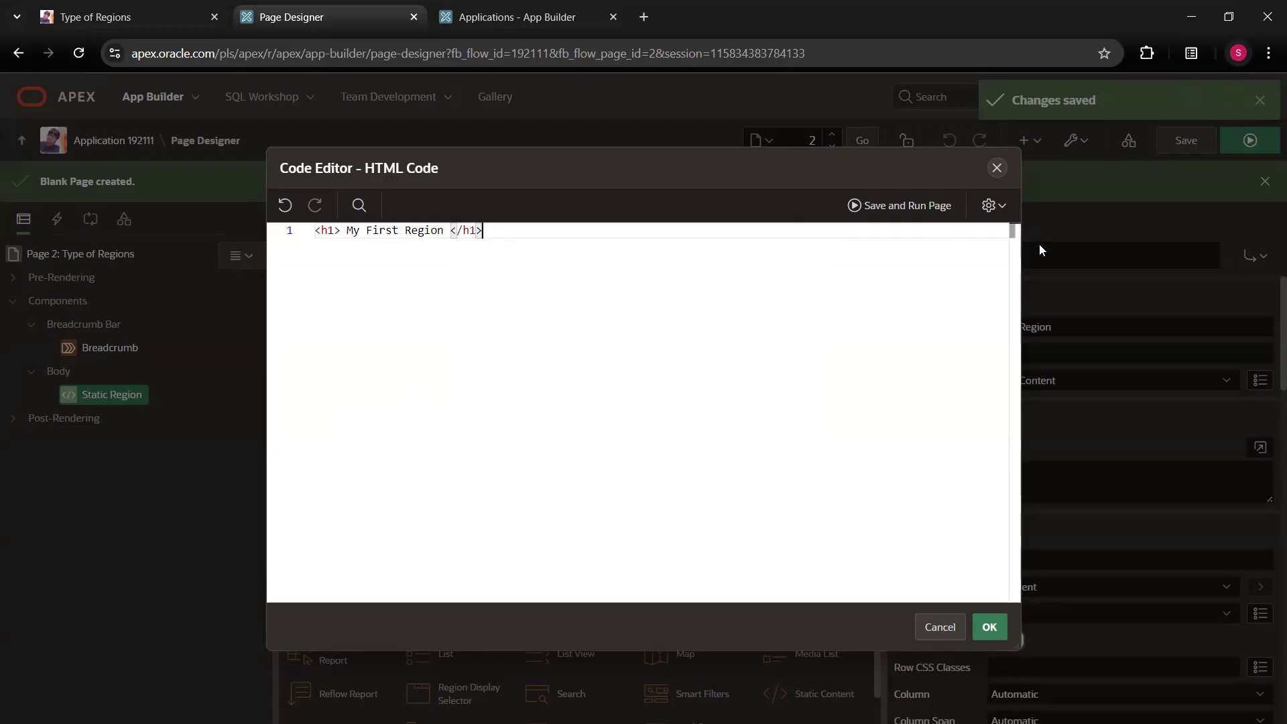
mouse_move(892, 245)
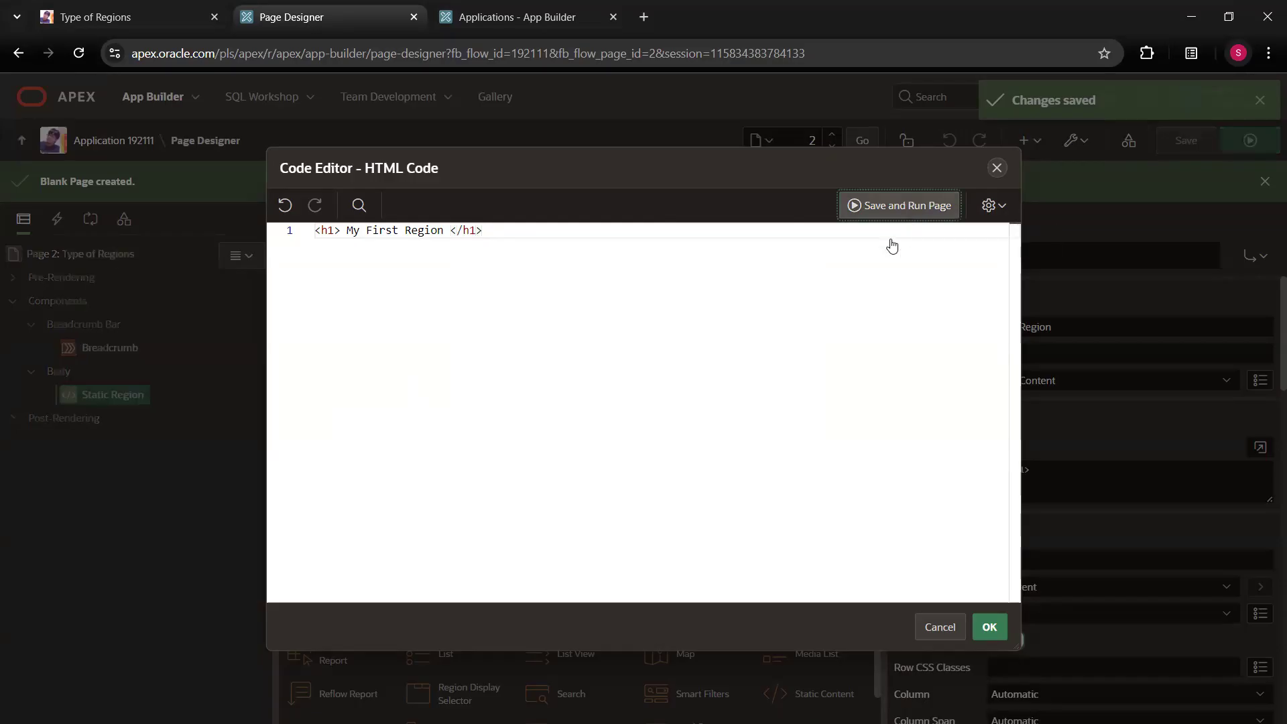
Save and run the page, then select the 'My First Region' heading on the running page
click(899, 205)
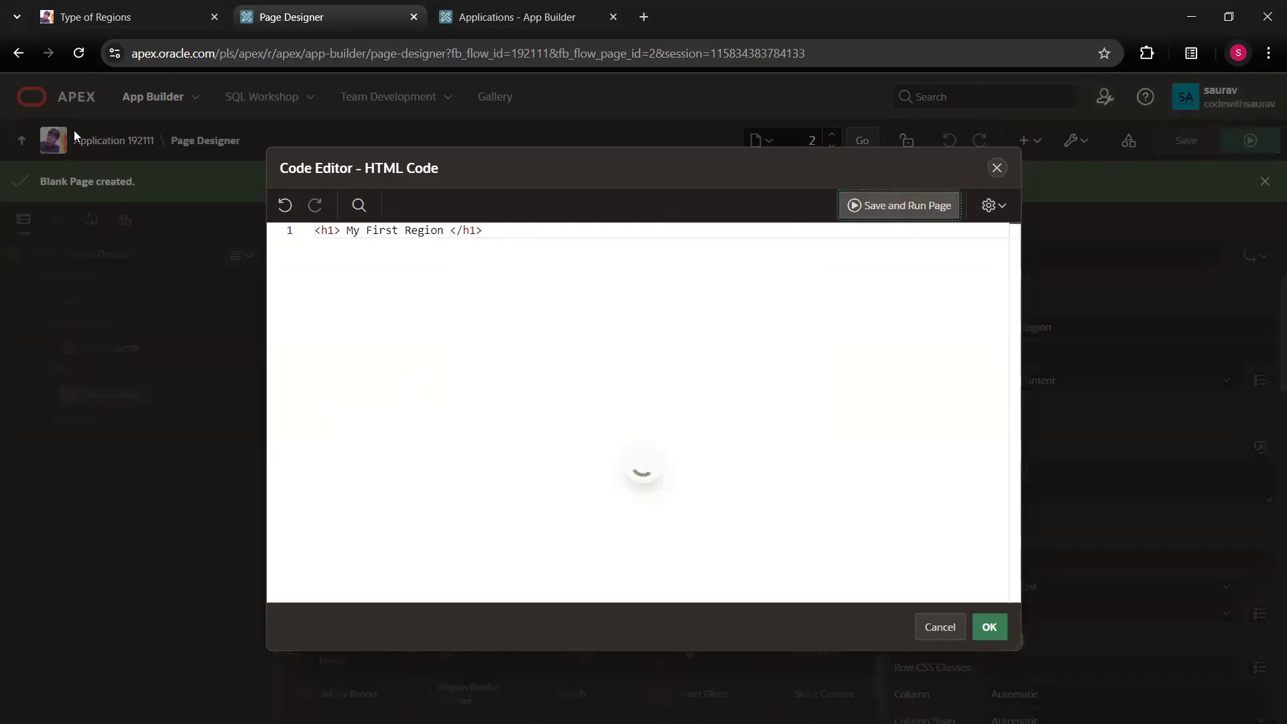
click(897, 205)
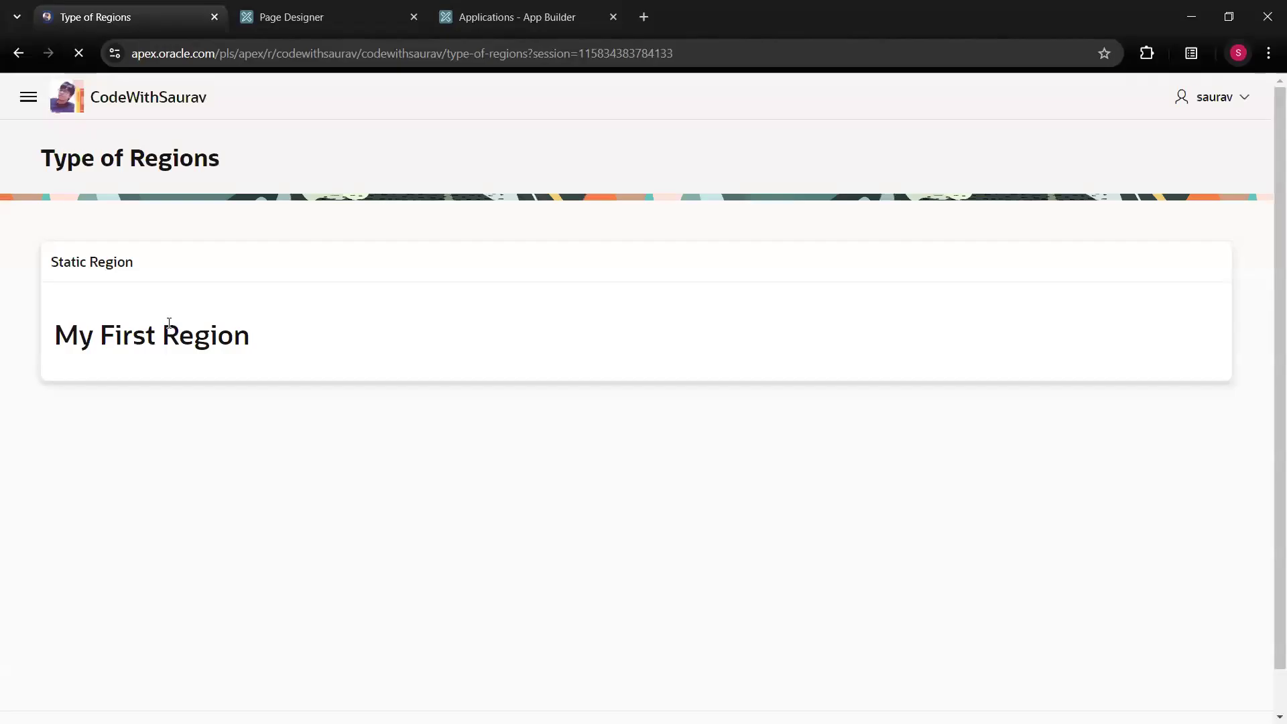
double_click(151, 334)
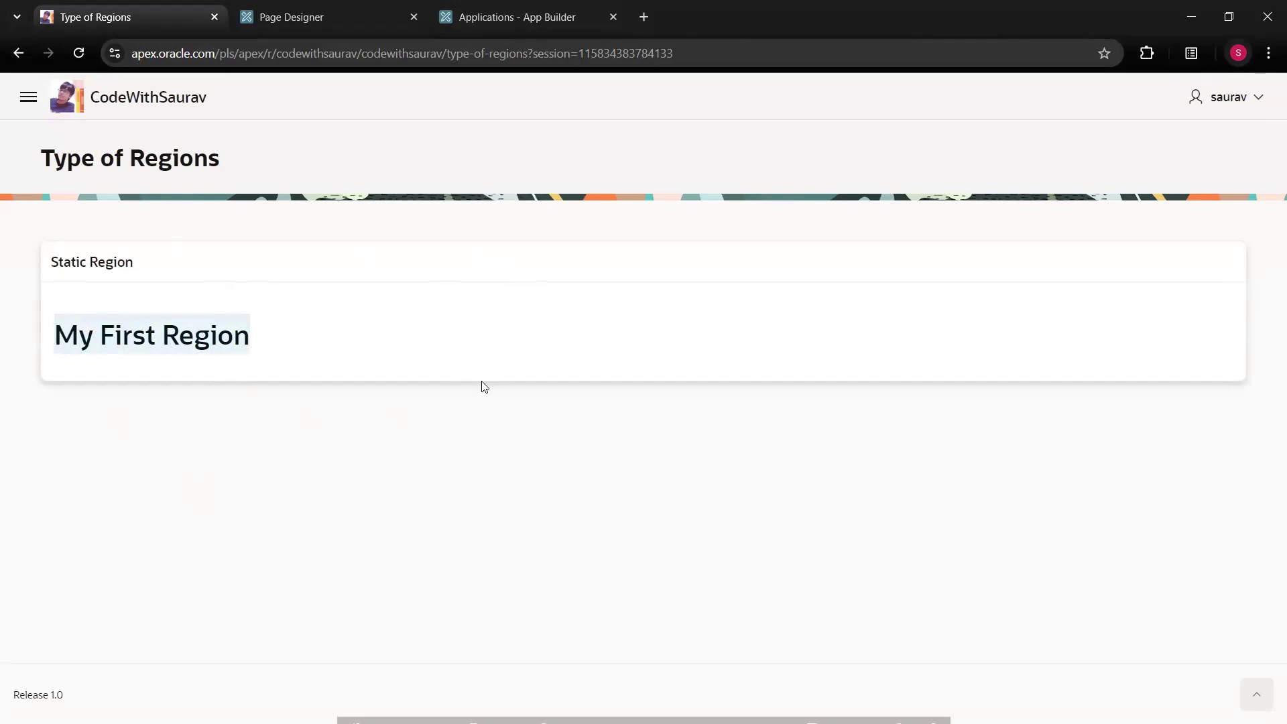
mouse_move(242, 317)
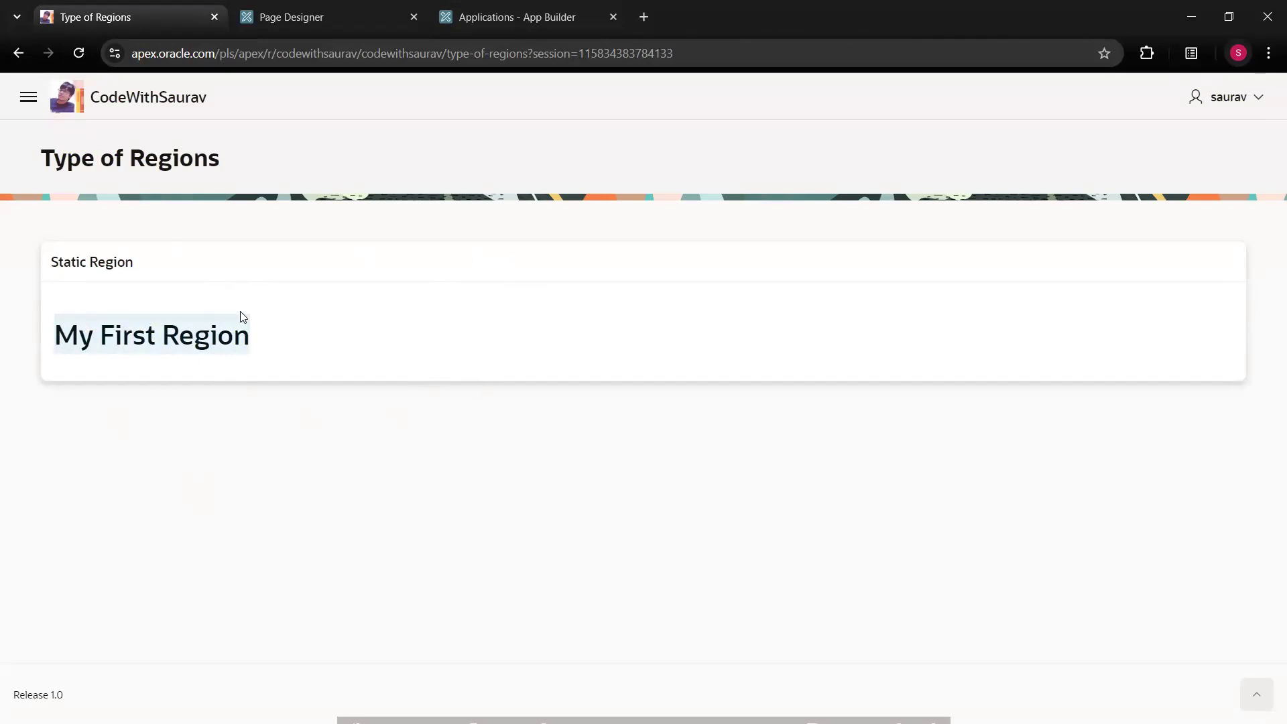